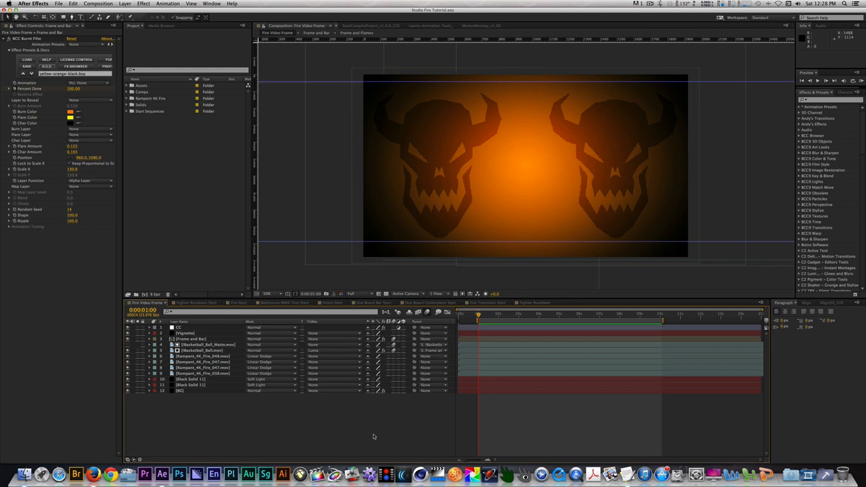
Show the Gradient Ramp on the Black Solid and CC Light Sweep on the White Solid.
click(189, 390)
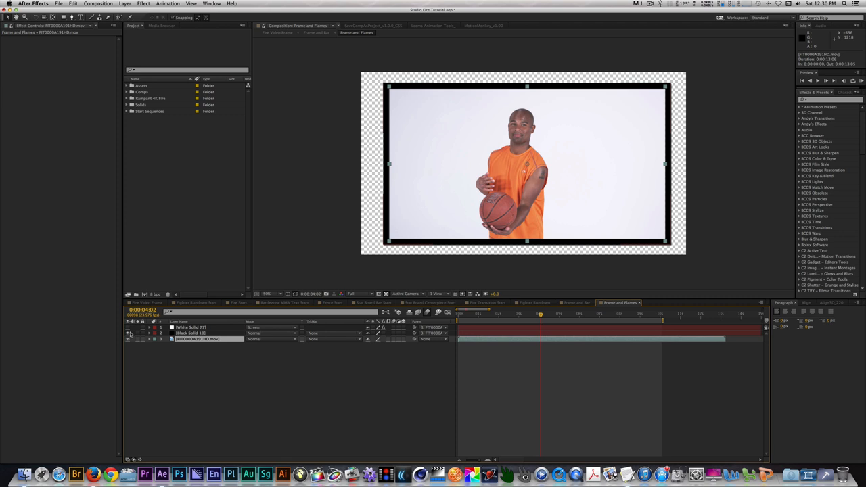
mouse_move(140, 334)
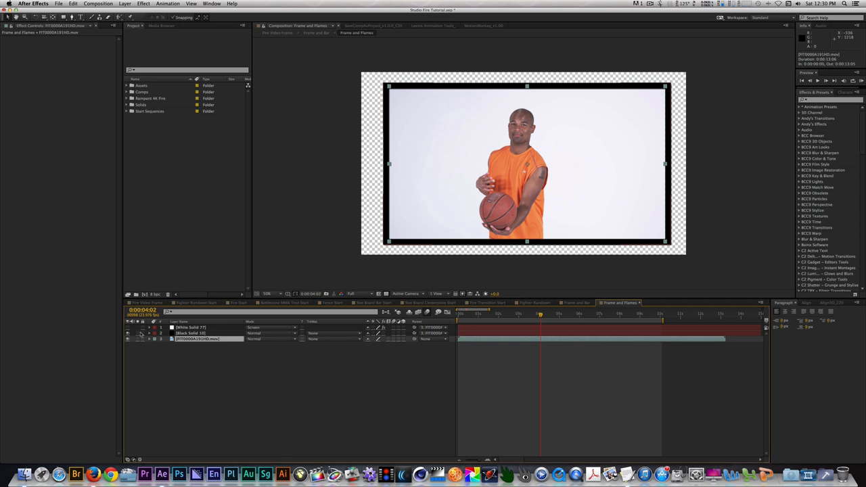
click(191, 333)
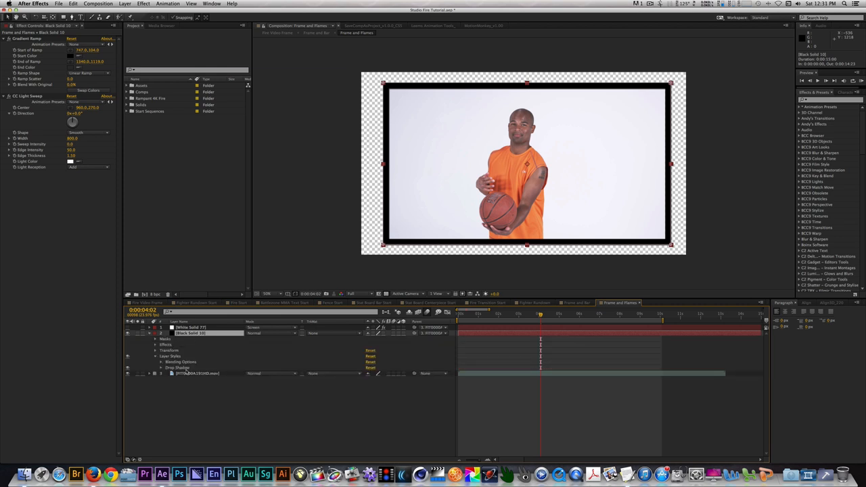
click(191, 327)
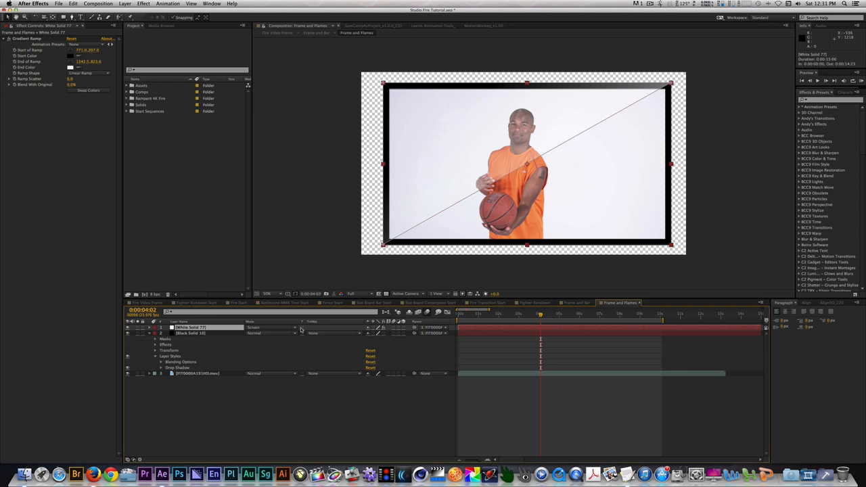
mouse_move(300, 332)
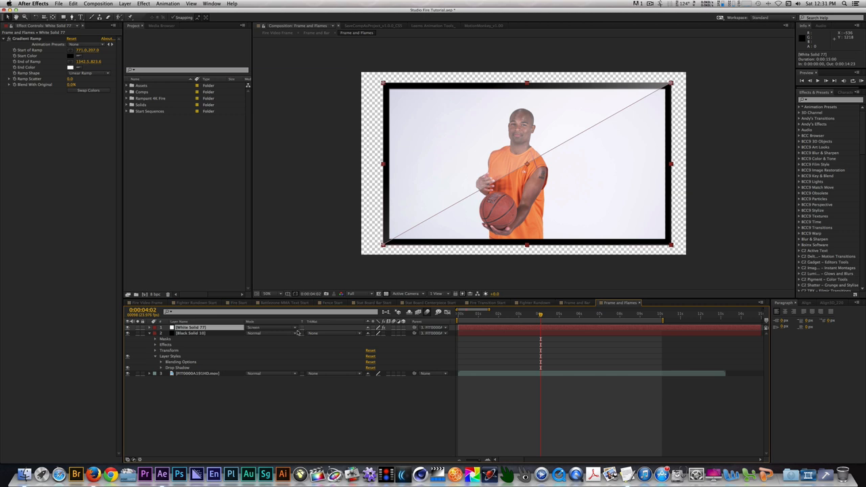
Reveal the Name Bar layer's effects and its Layer Styles in the Frame and Bar comp.
click(317, 32)
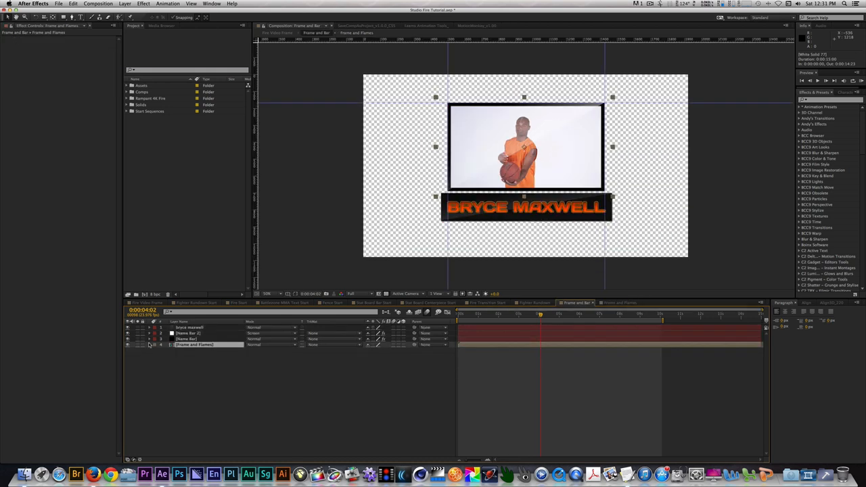
click(195, 339)
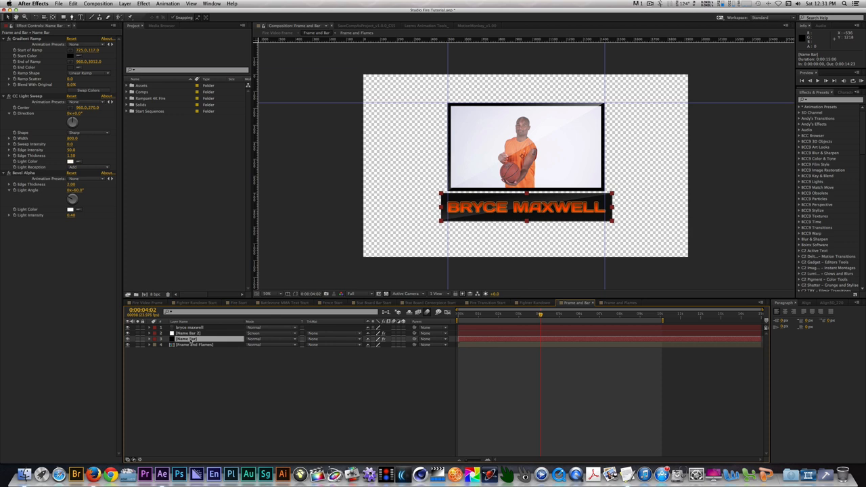
click(149, 338)
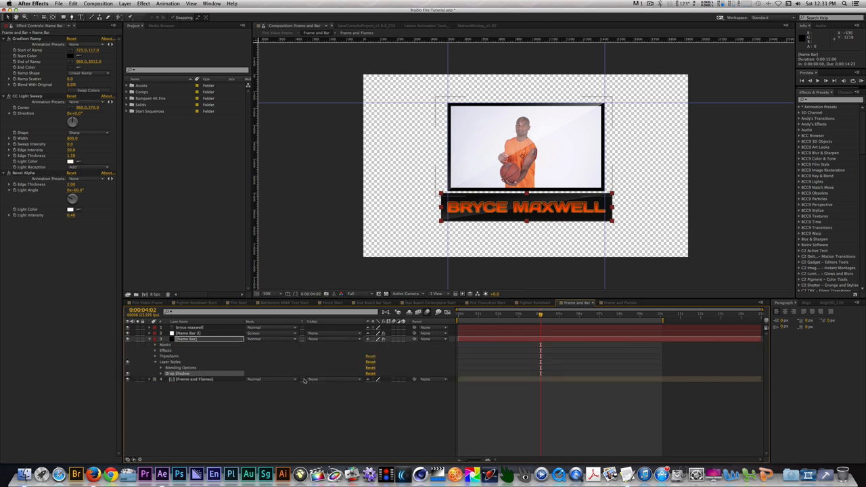
click(190, 333)
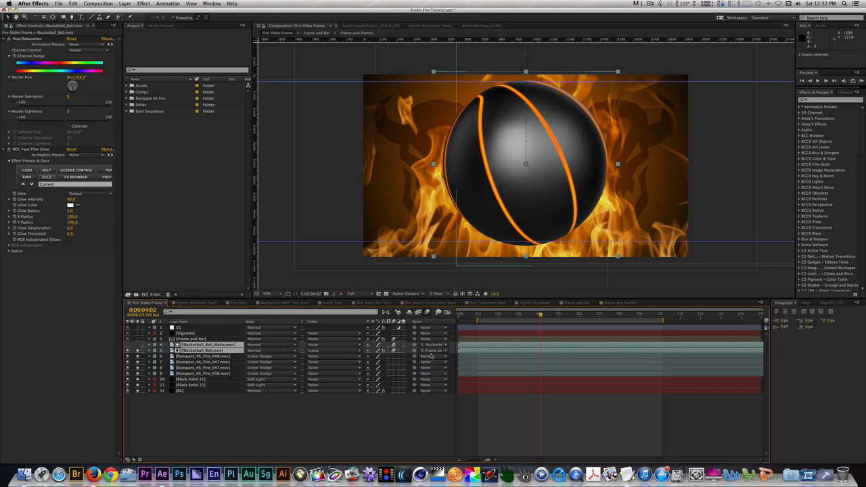
Show the Frame and Bar layer's effects, then the Vignette layer's elliptical mask properties.
click(192, 338)
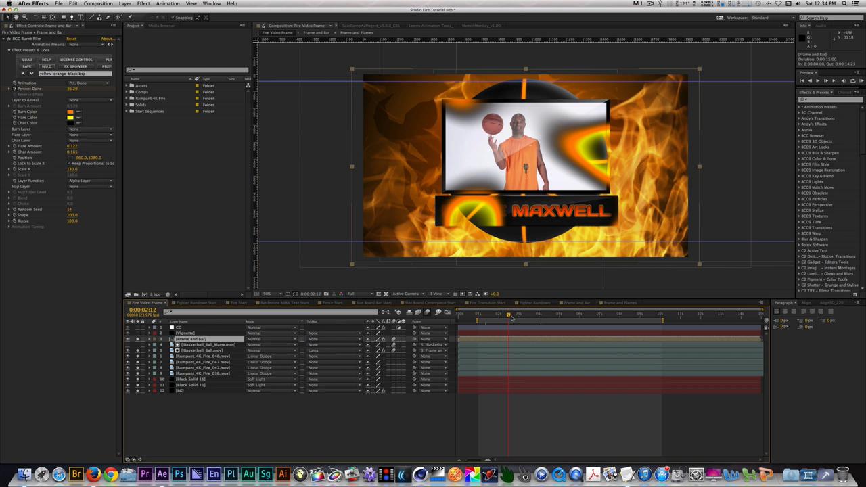
click(187, 333)
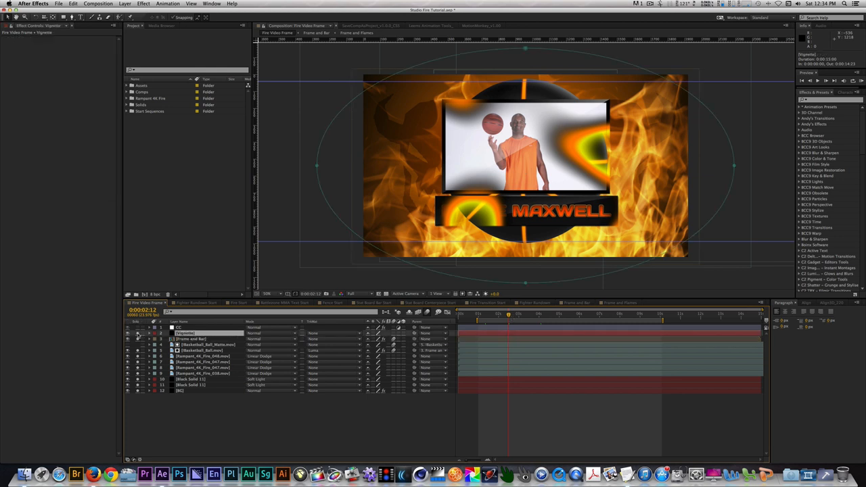
click(128, 333)
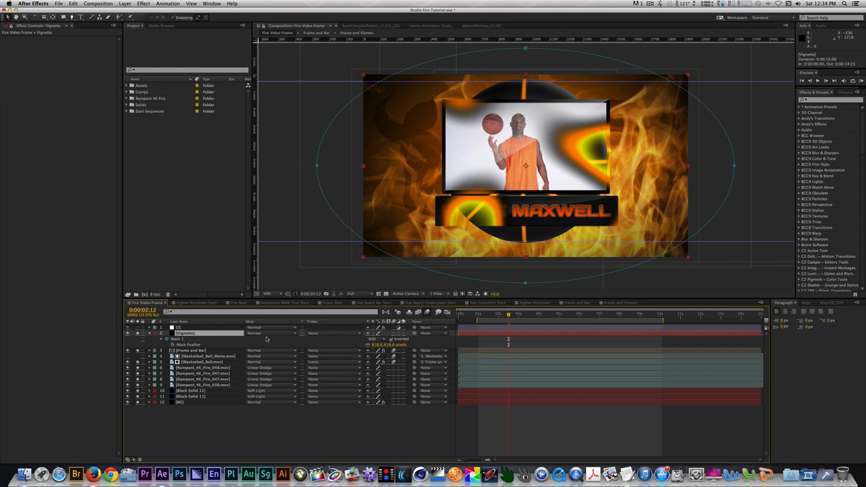
click(179, 328)
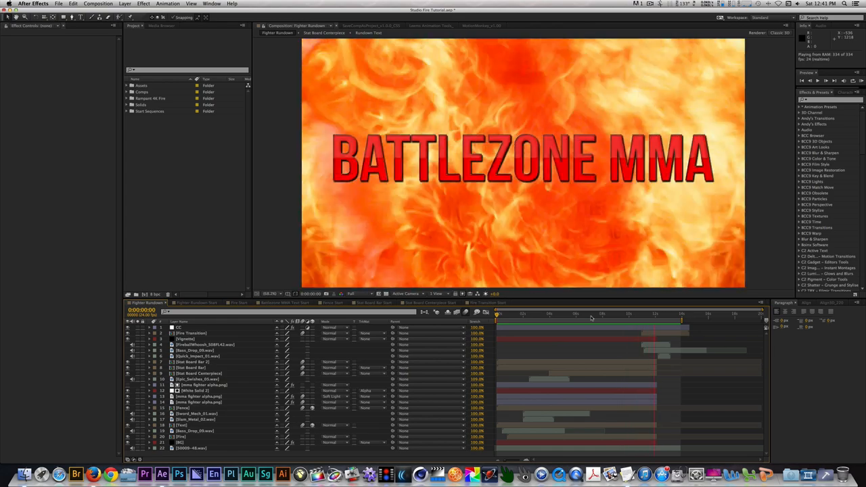
Preview the BATTLEZONE MMA title frame in the Fighter Rundown timeline.
click(676, 314)
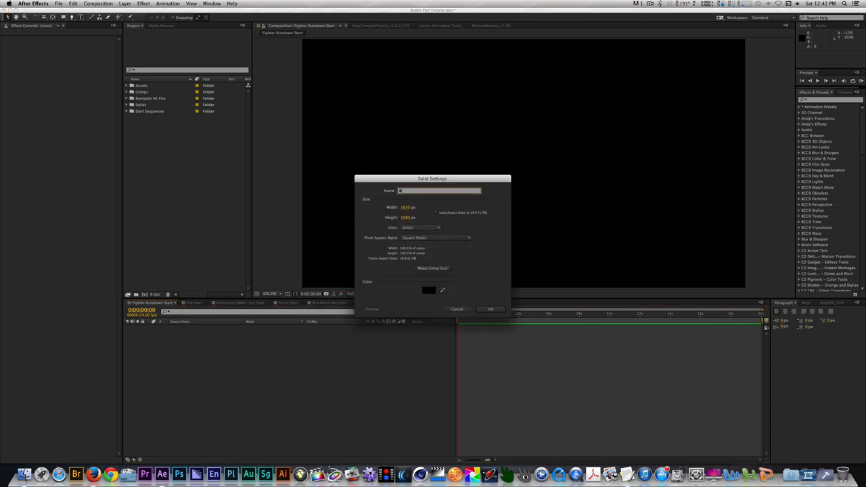
Create a background solid and give it a Gradient Ramp starting dark grey, ending white.
click(490, 308)
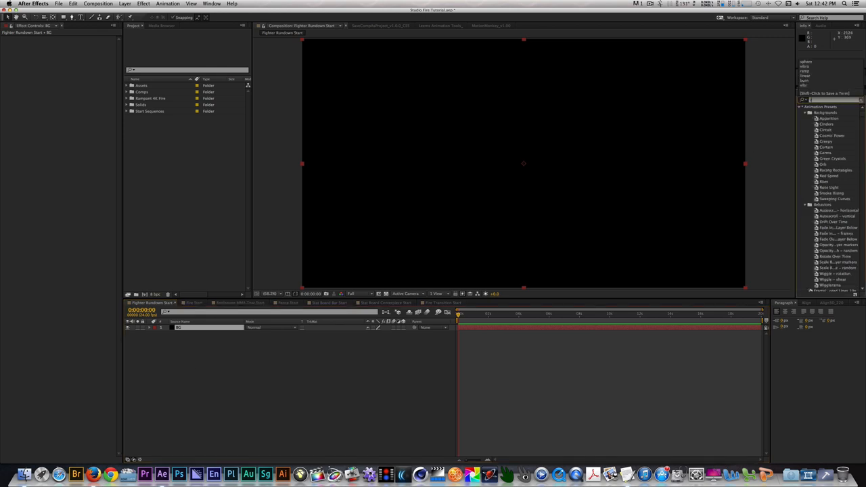
text(ramp)
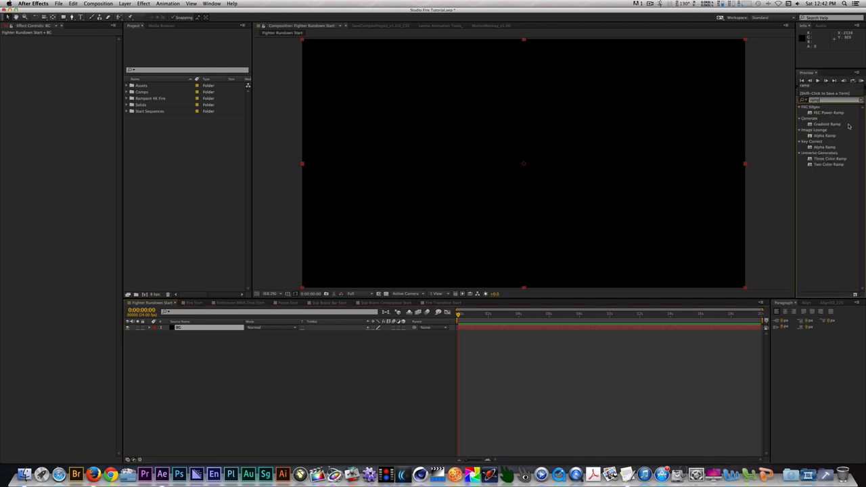
double_click(826, 124)
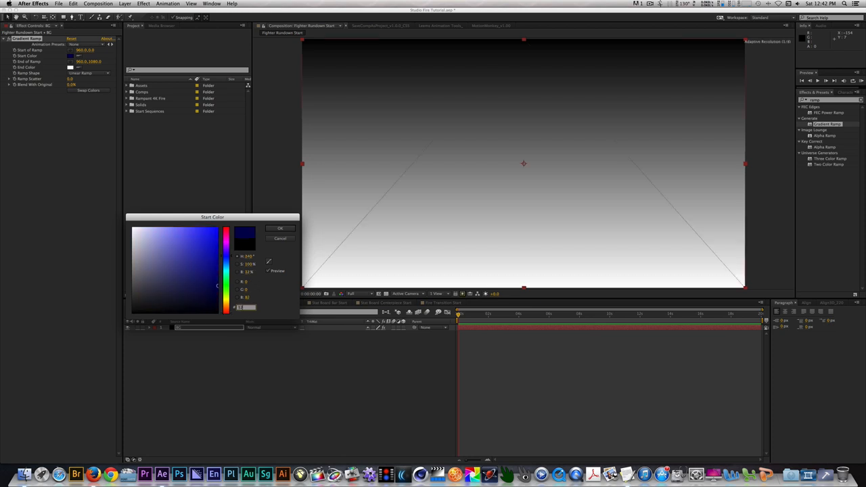
click(281, 227)
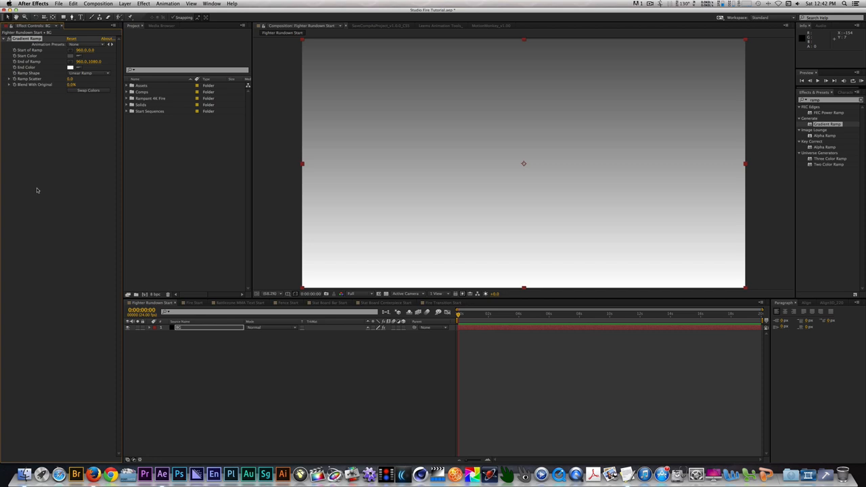
mouse_move(38, 189)
text(drop sh)
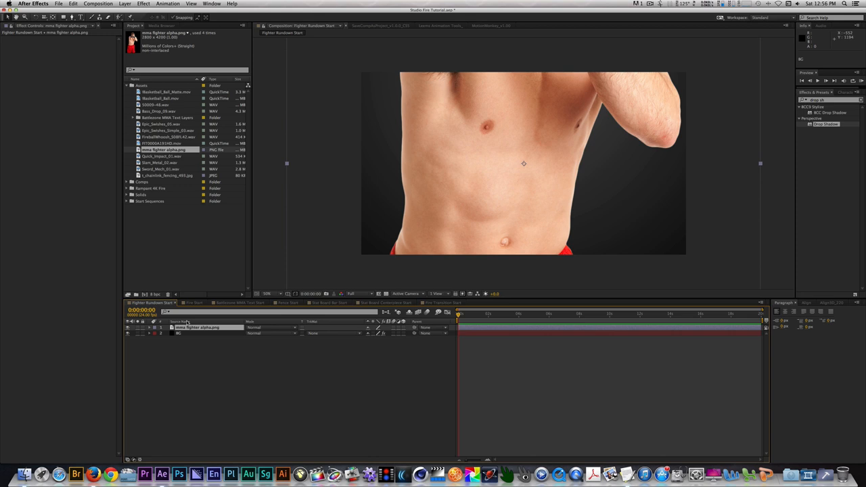
Place the fighter PNG over the gradient, scaled down with a drop shadow.
click(149, 328)
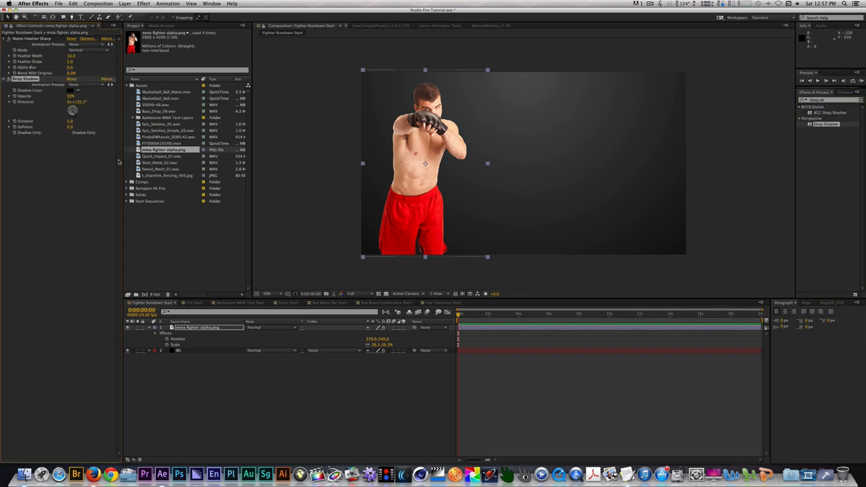
mouse_move(81, 115)
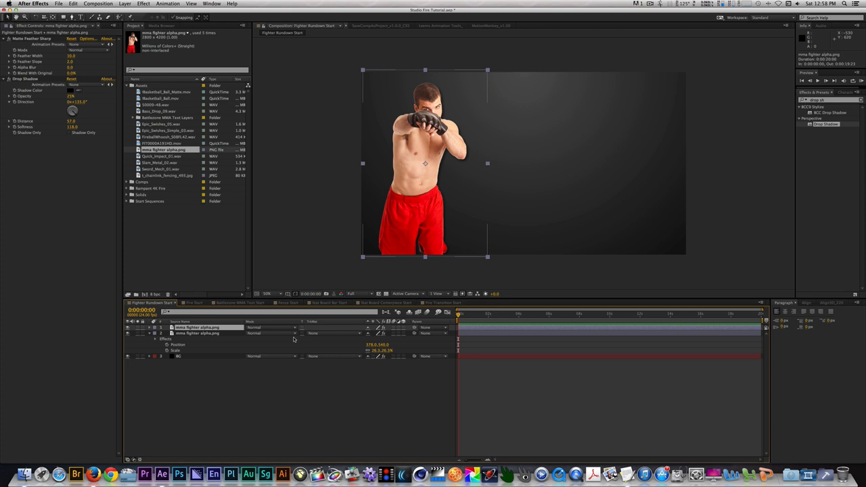
Blend the duplicated fighter copy in Soft Light mode.
click(271, 333)
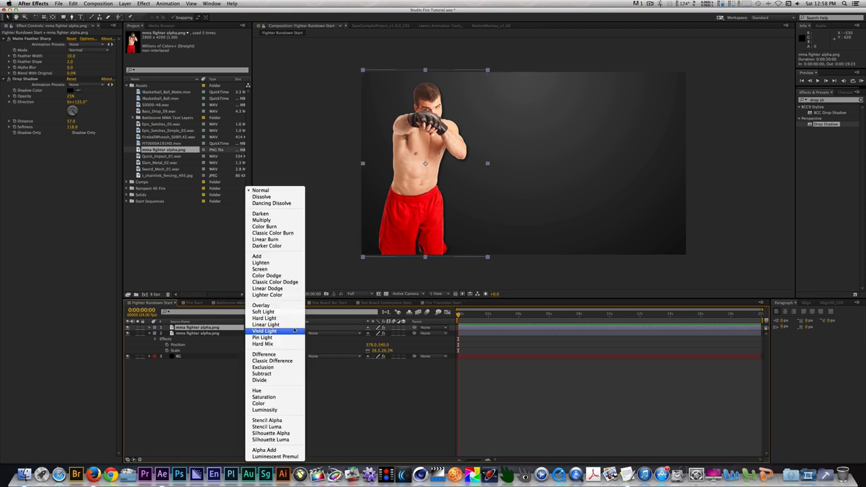
click(262, 311)
text(gaus)
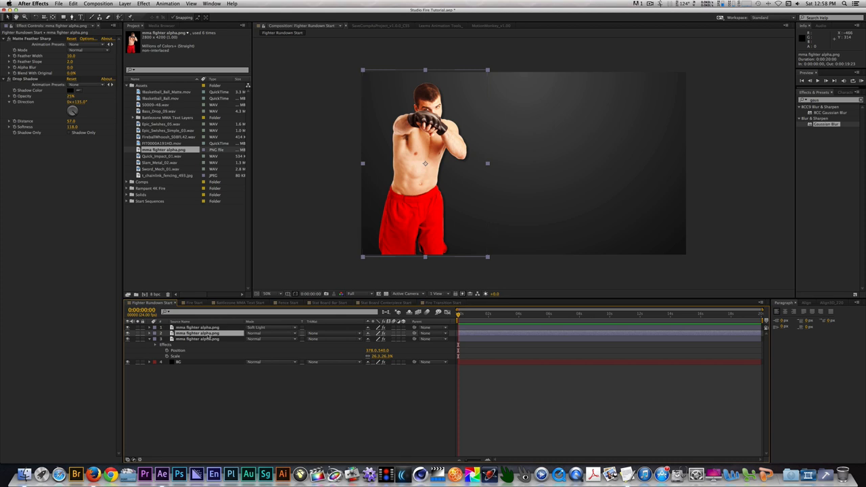
Add a white solid between the fighter layers as a white background.
click(203, 328)
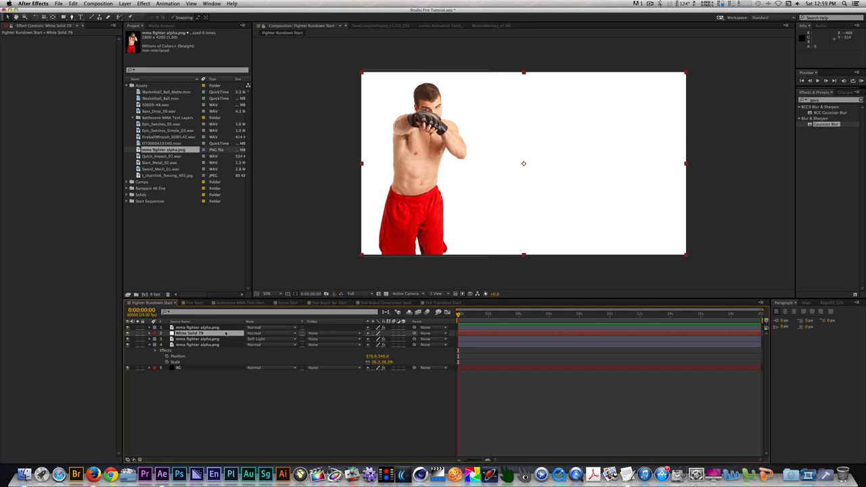
Set the white solid's track matte to Alpha Matte "mma fighter alpha.png".
click(314, 333)
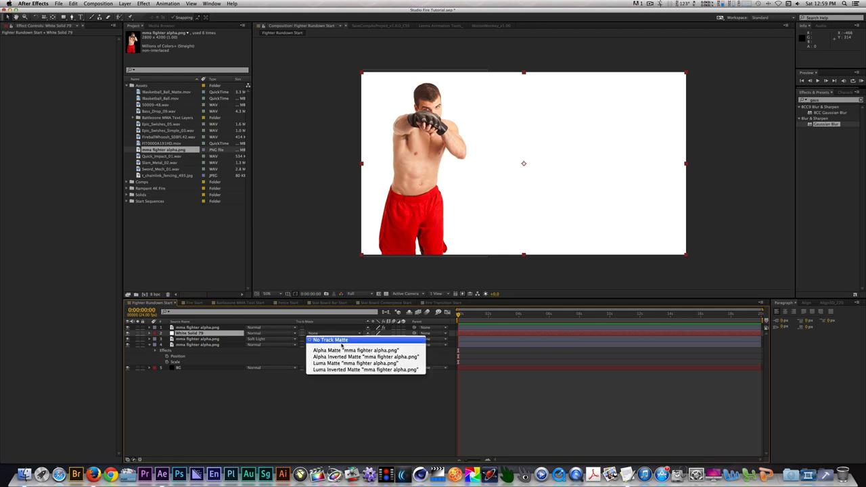
click(357, 349)
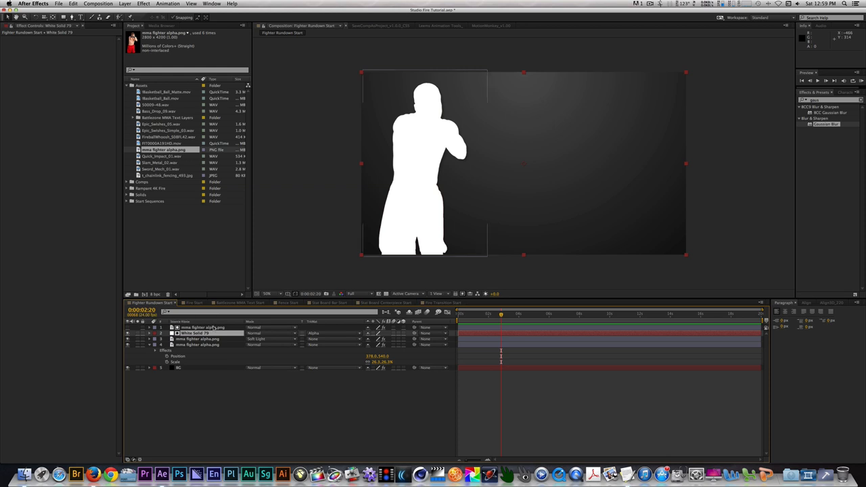
Keyframe the silhouette layer and convert its keyframes to hold keyframes for an abrupt flash.
click(198, 327)
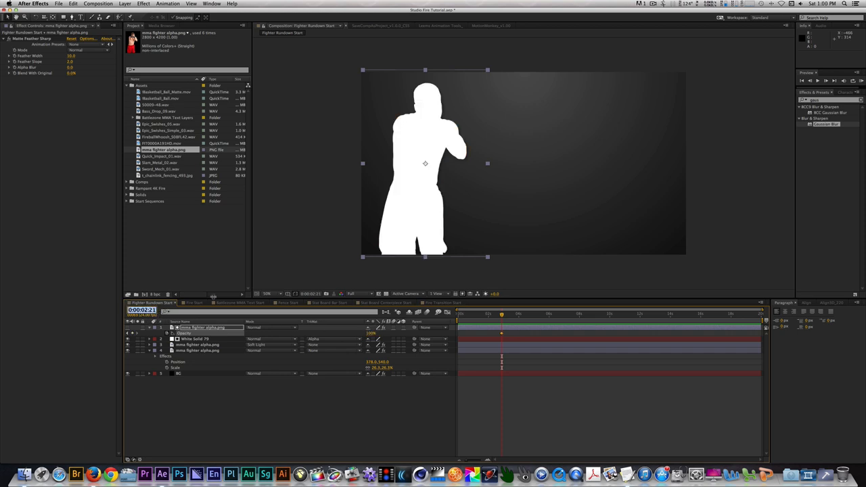
click(504, 314)
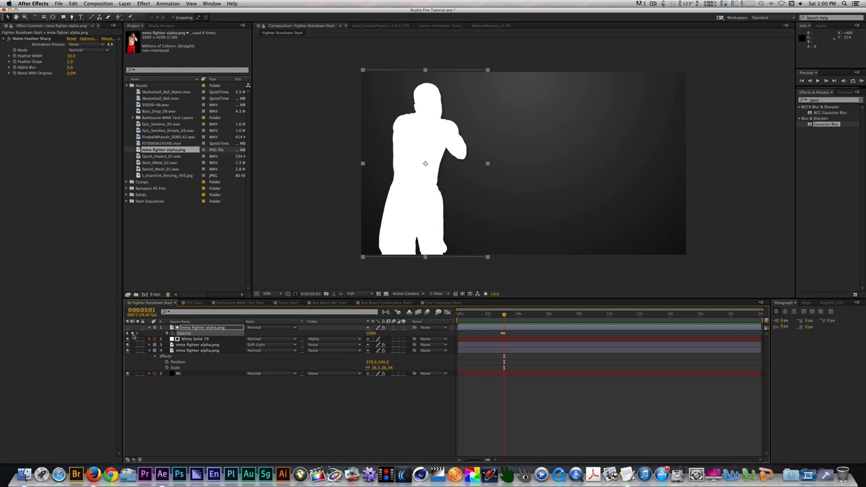
mouse_move(136, 333)
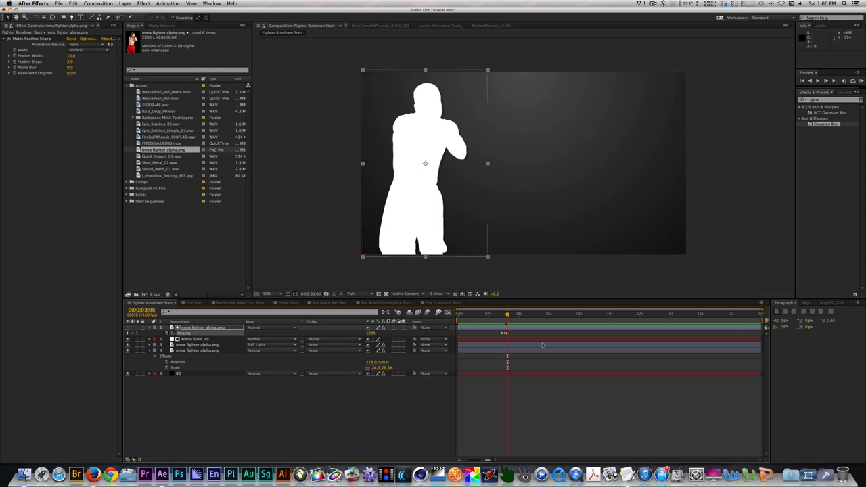
click(371, 333)
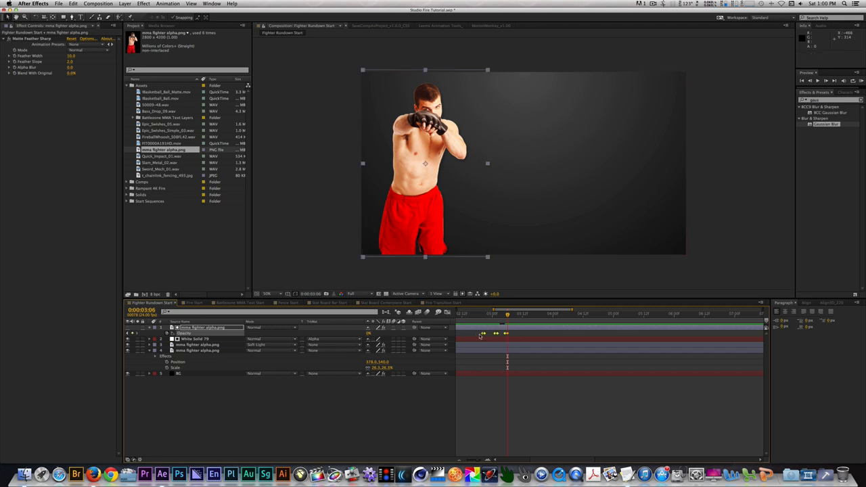
right_click(482, 333)
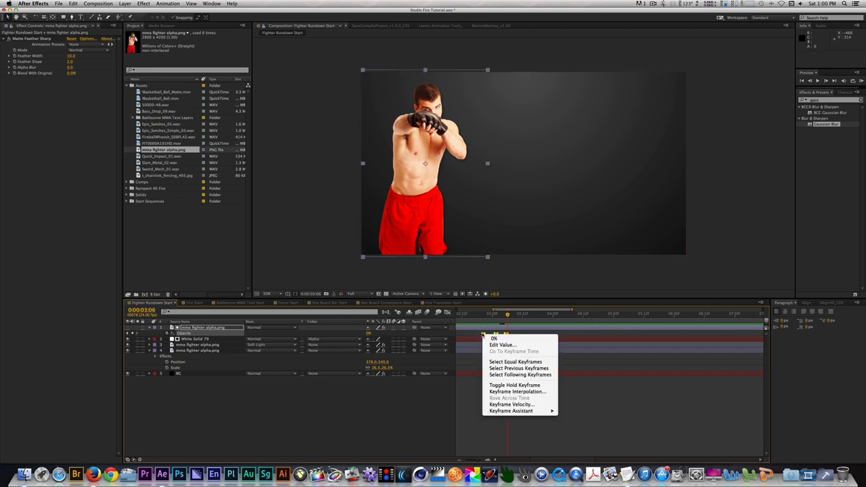
mouse_move(514, 384)
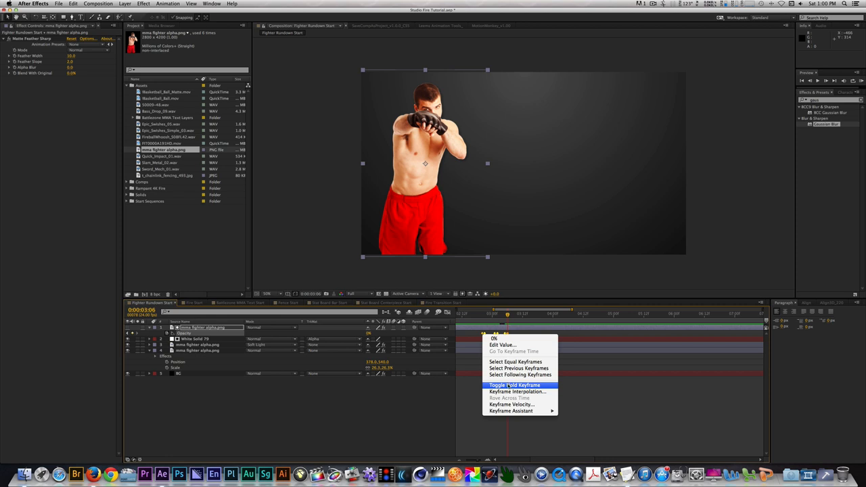
click(514, 384)
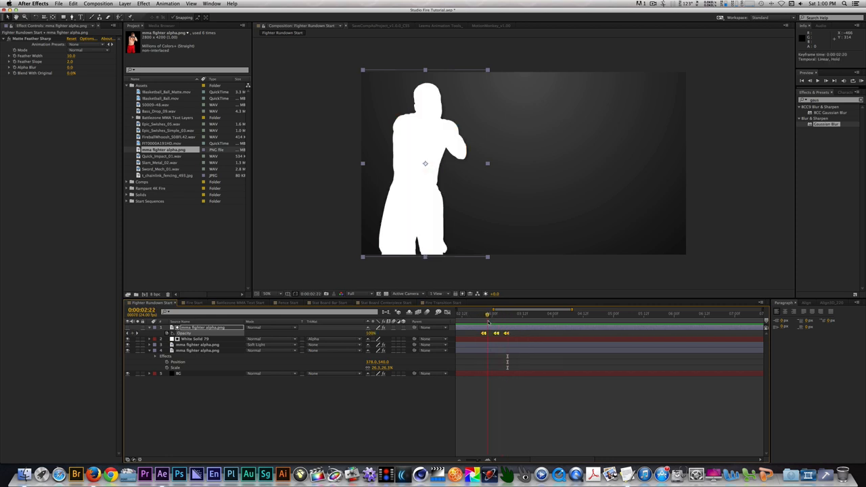
Keyframe the second fighter layer and toggle its new keyframe to a hold keyframe.
drag(487, 314, 480, 315)
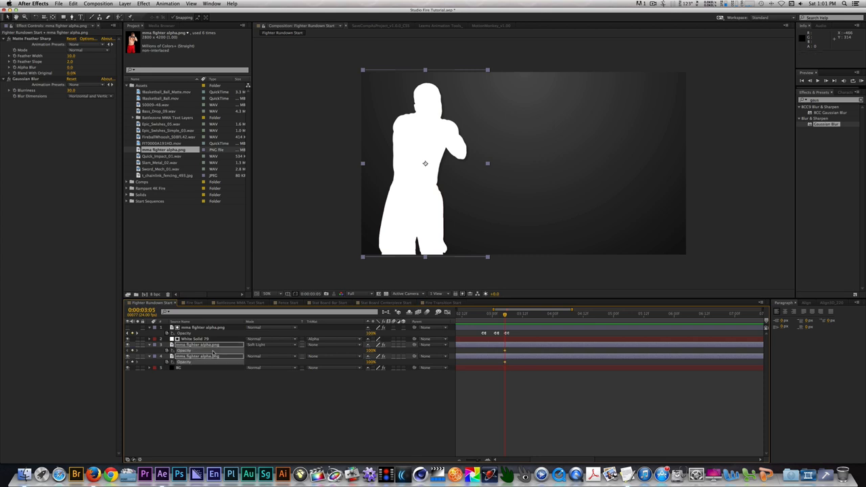
mouse_move(347, 355)
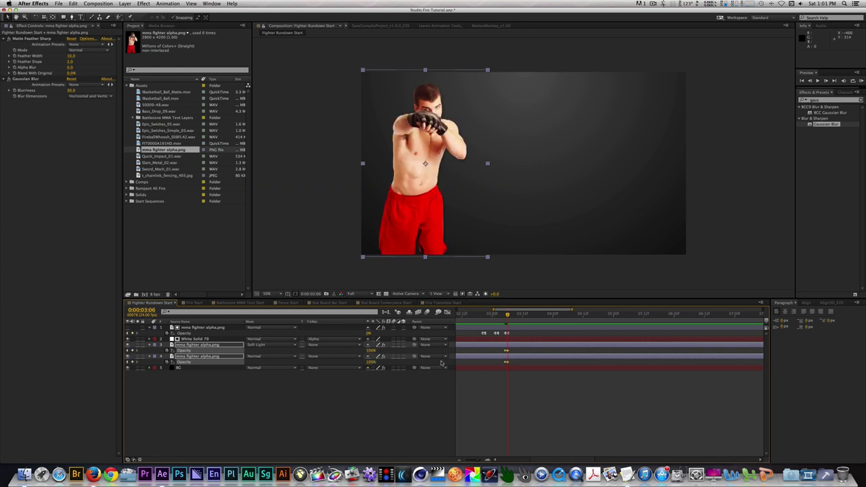
mouse_move(518, 352)
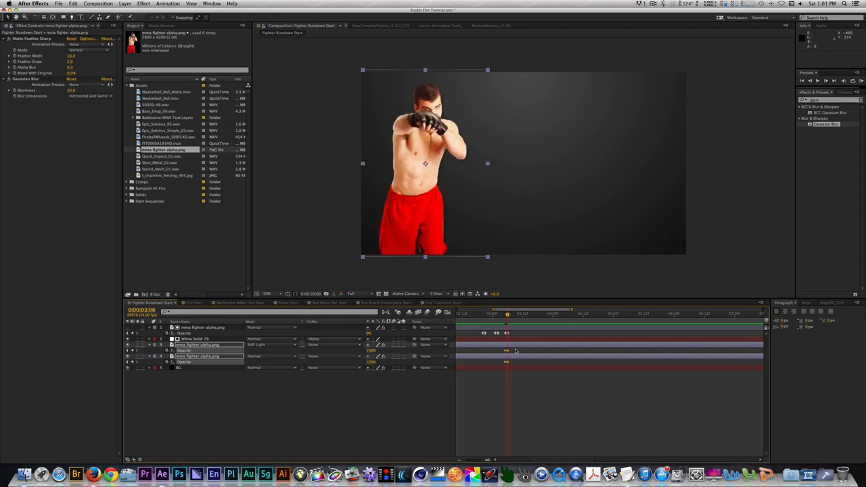
drag(508, 314, 534, 314)
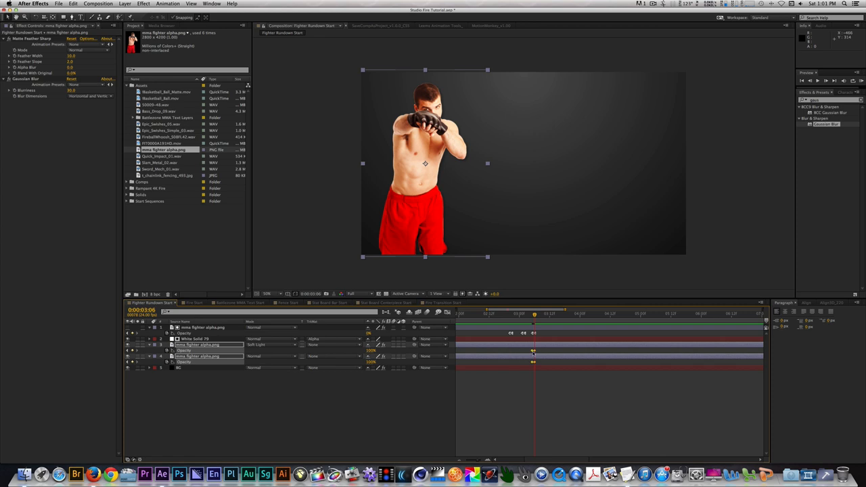
right_click(533, 352)
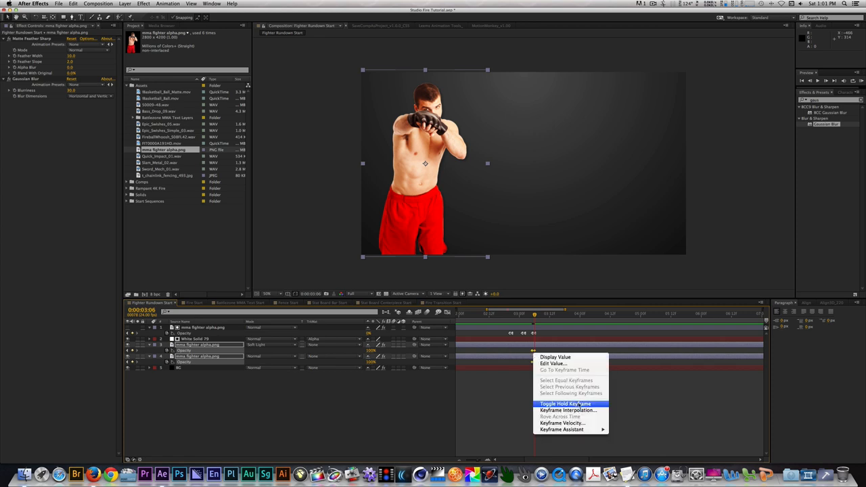
click(565, 403)
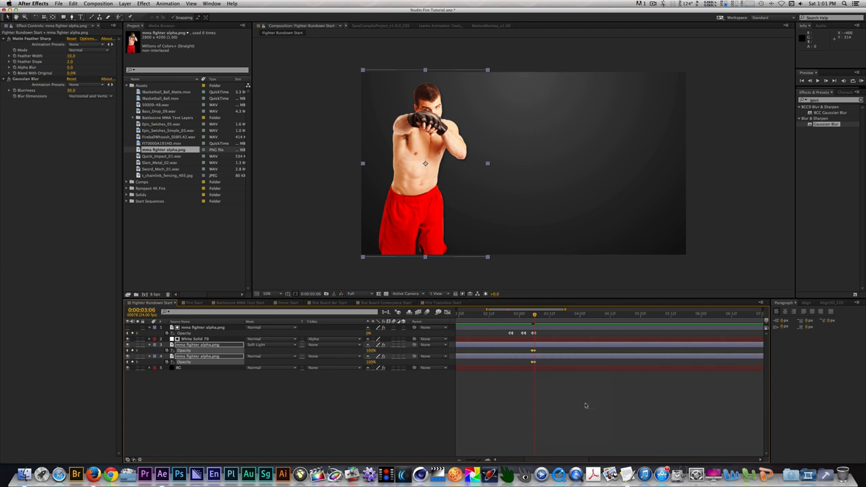
drag(535, 315, 504, 314)
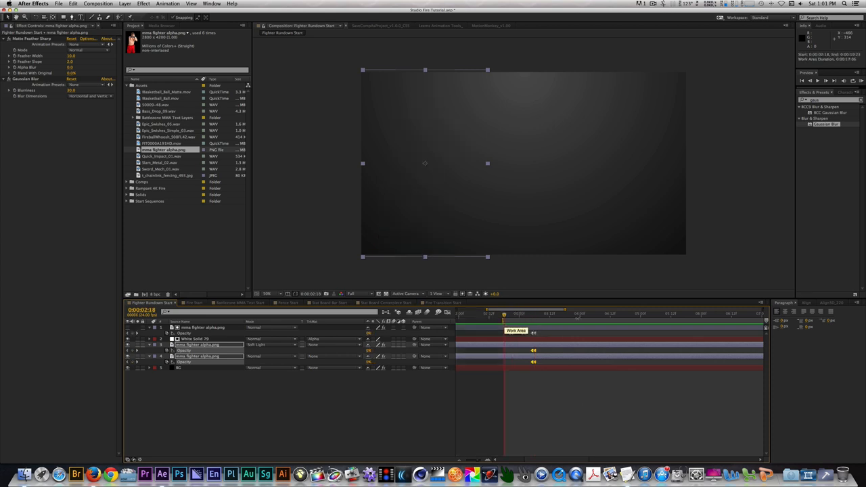
click(541, 314)
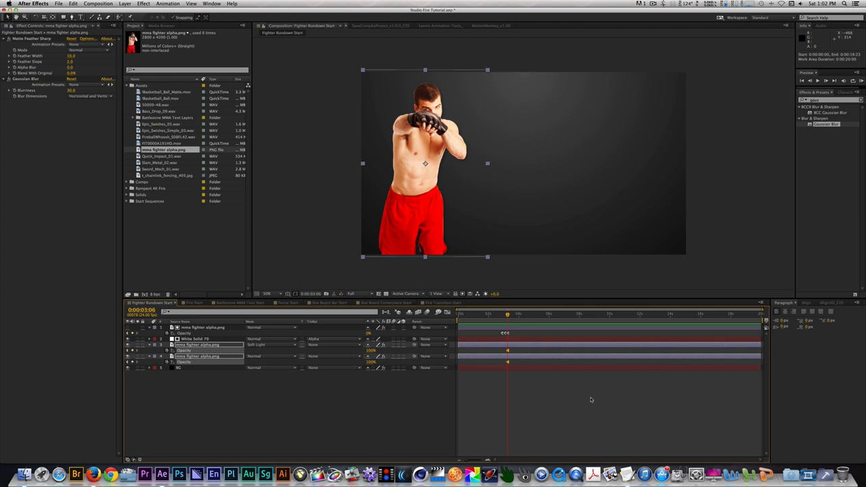
Create the Fence Start composition and drop t_chainlink_fencing_493.jpg into its timeline.
click(284, 304)
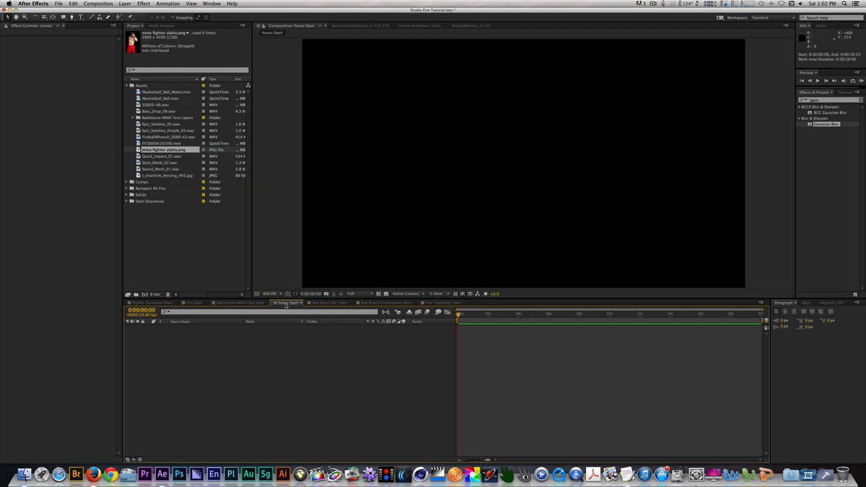
mouse_move(255, 210)
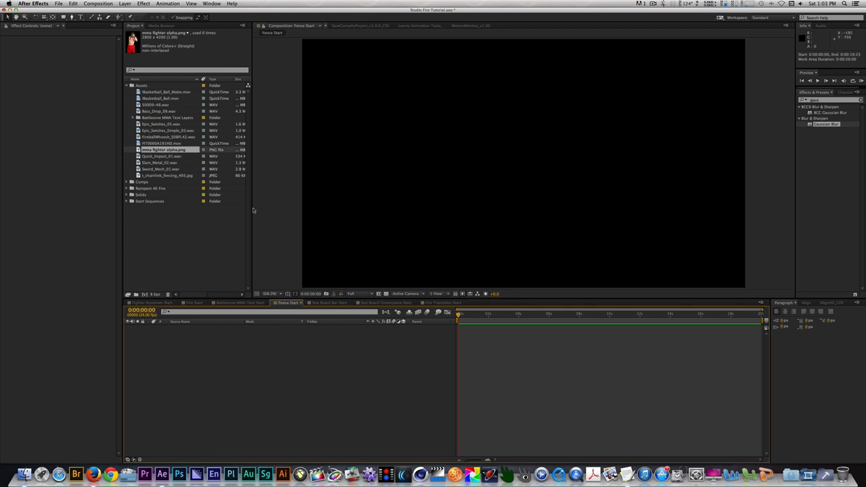
click(168, 176)
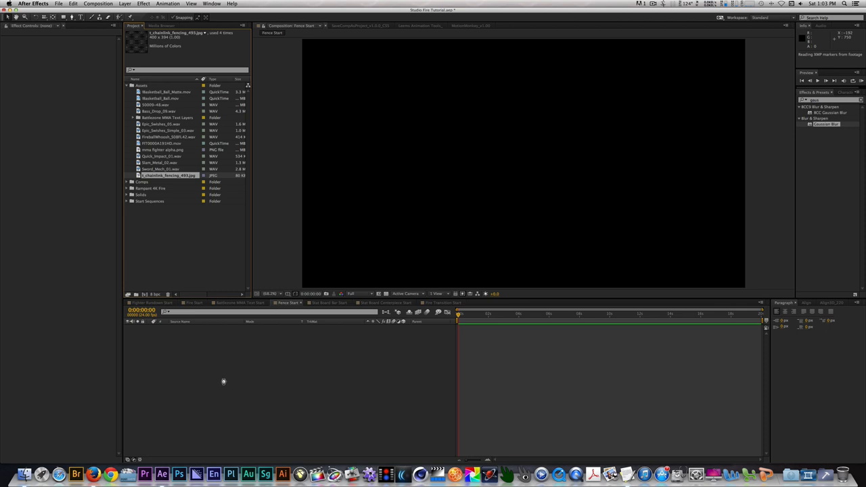
drag(168, 176, 522, 163)
text(unmu)
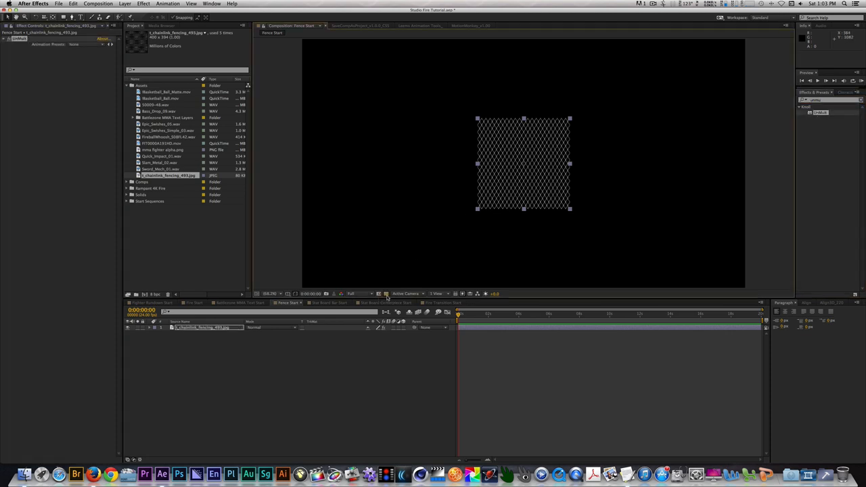
click(385, 294)
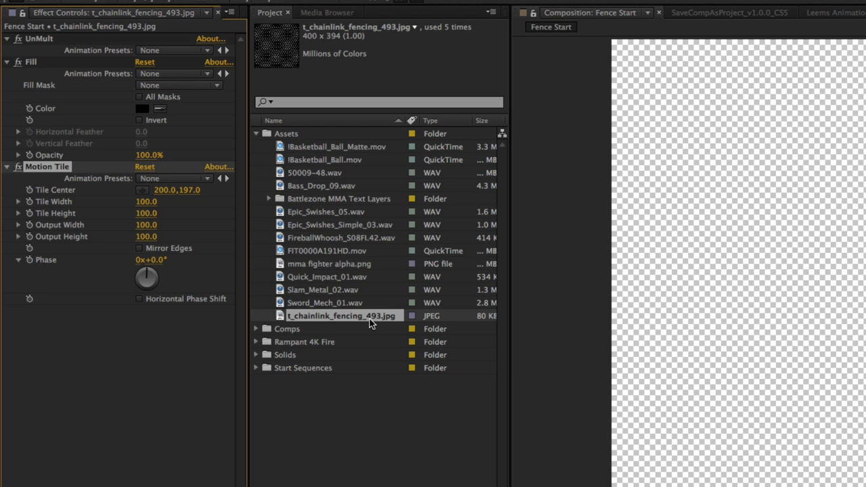
mouse_move(163, 236)
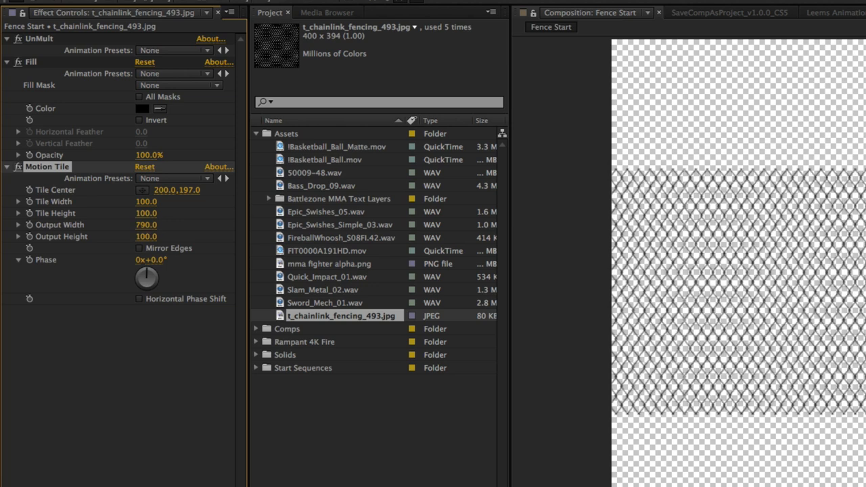
mouse_move(148, 244)
text(460)
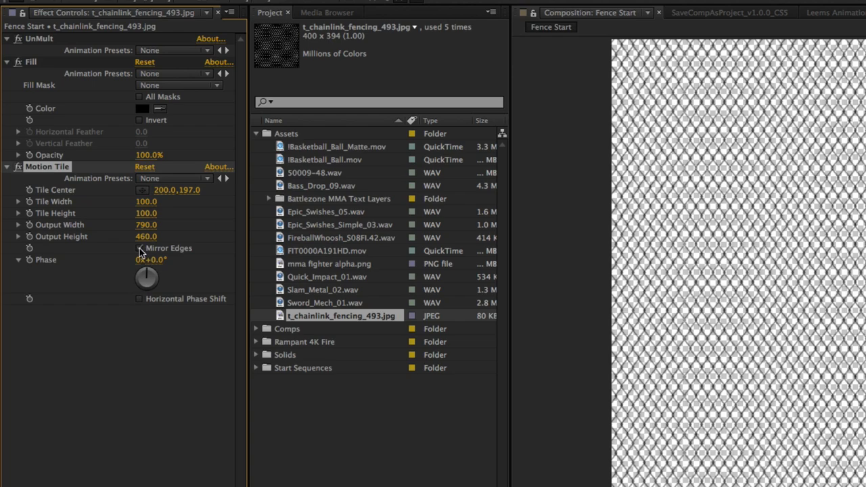
Enable Mirror Edges on the fence layer's Motion Tile so the tiles blend seamlessly.
click(138, 248)
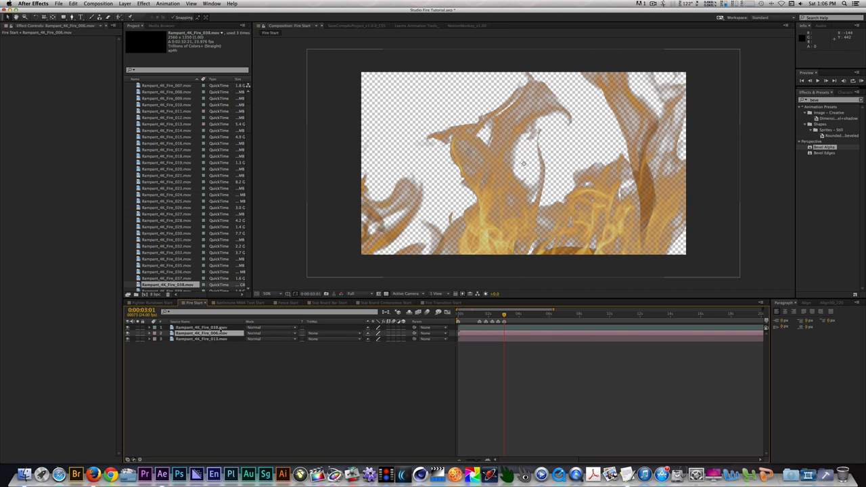
Add another Rampant 4K fire clip to the fire composition and select a clip layer.
click(201, 328)
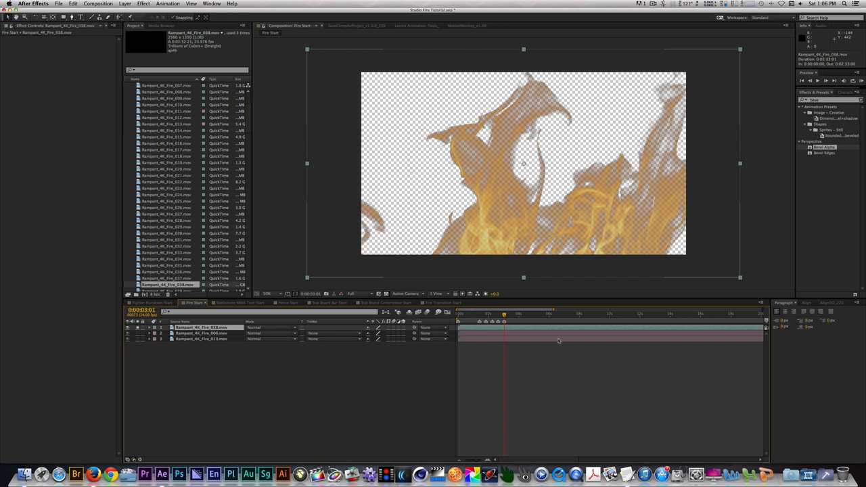
click(477, 314)
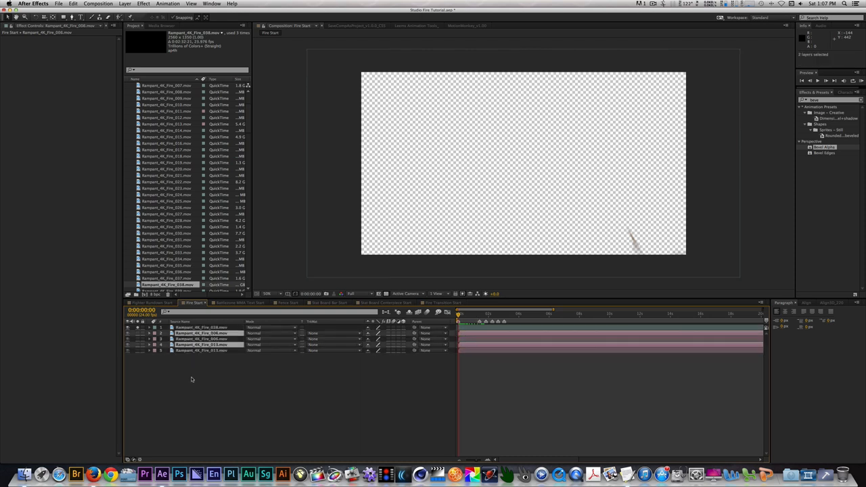
Reposition and rescale the stacked Rampant fire layers so the flames fill the frame.
click(200, 338)
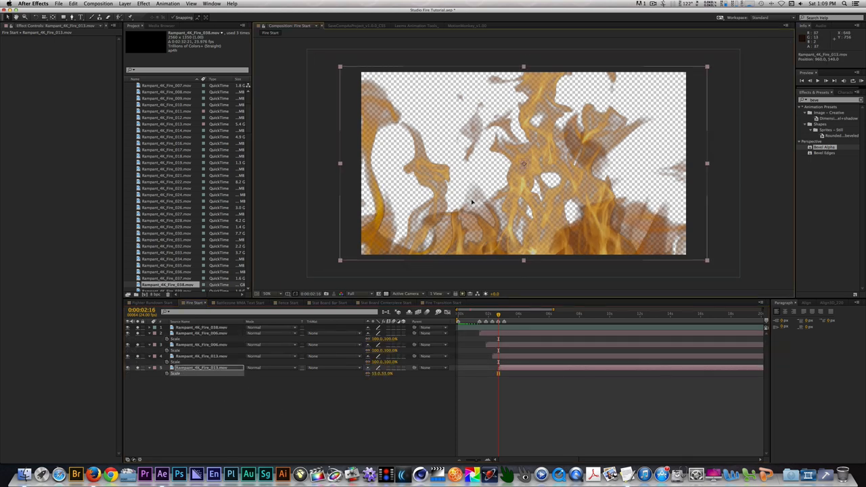
click(203, 356)
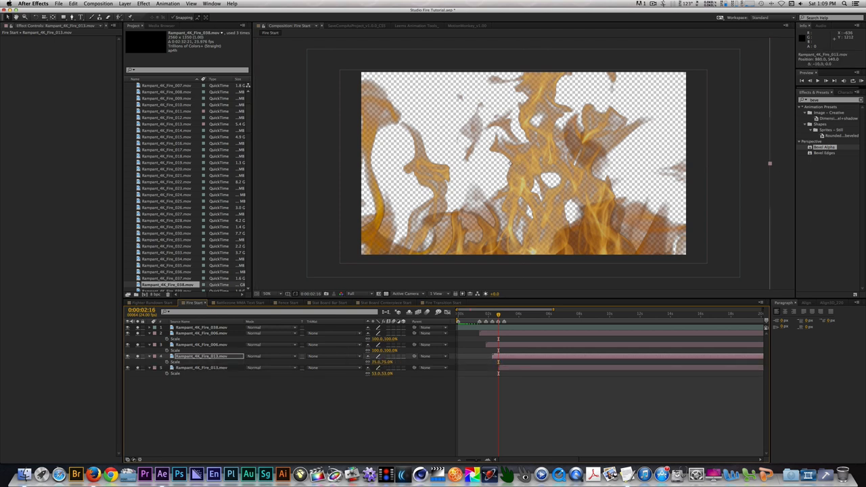
click(203, 345)
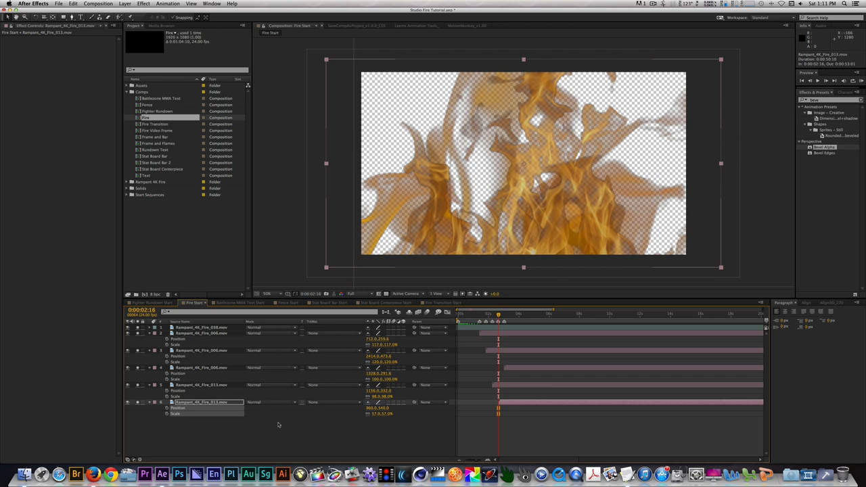
click(277, 422)
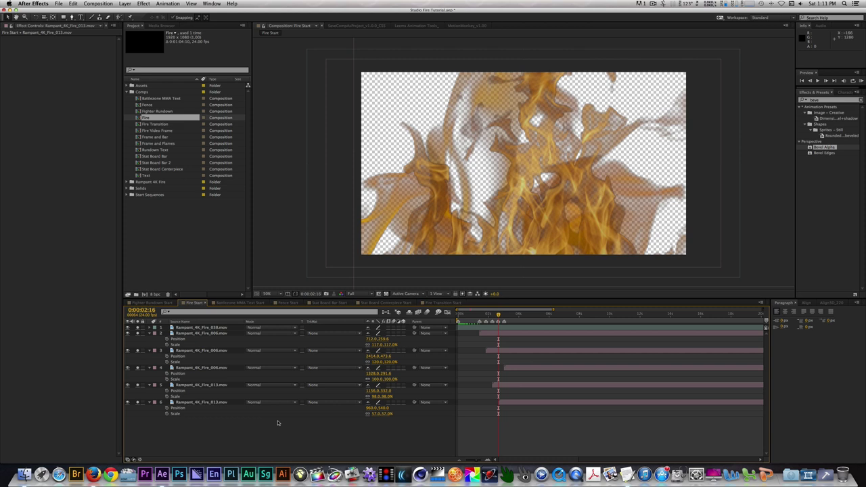
mouse_move(231, 377)
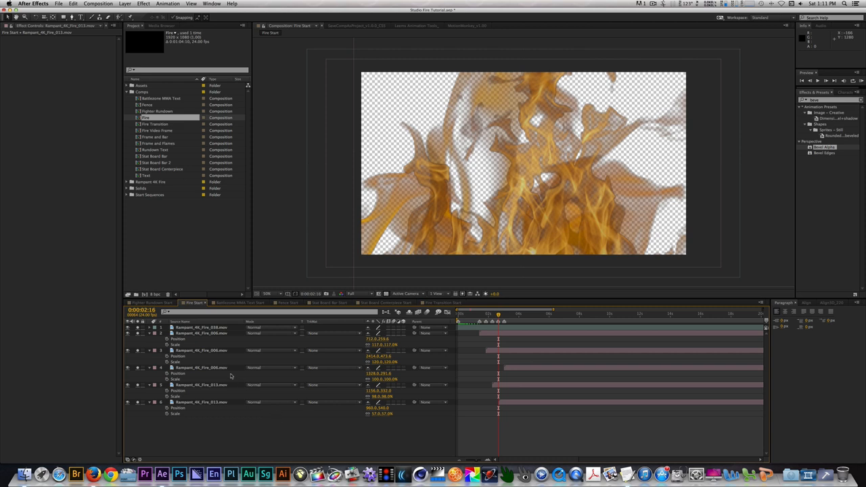
mouse_move(231, 371)
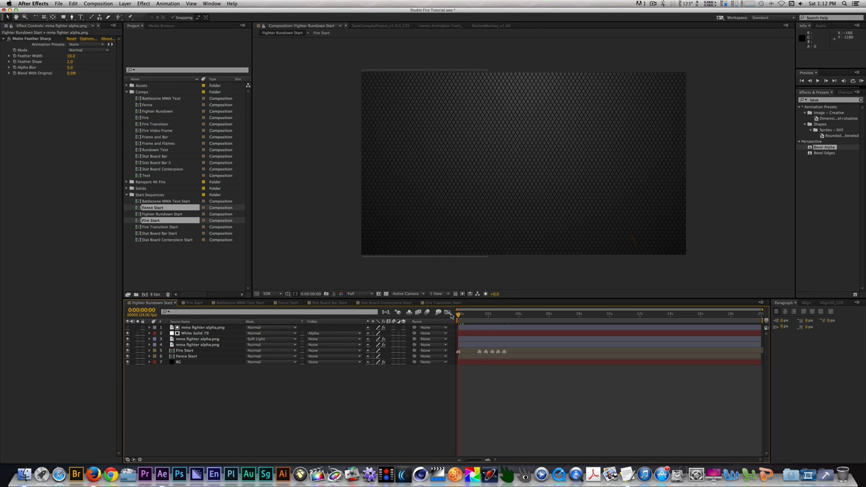
Select layers in the newly opened Fighter Rundown Start timeline.
click(187, 351)
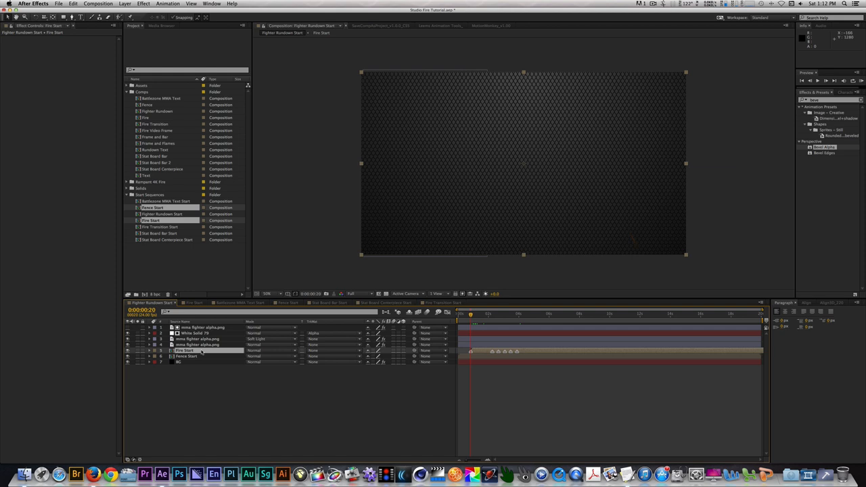
click(189, 358)
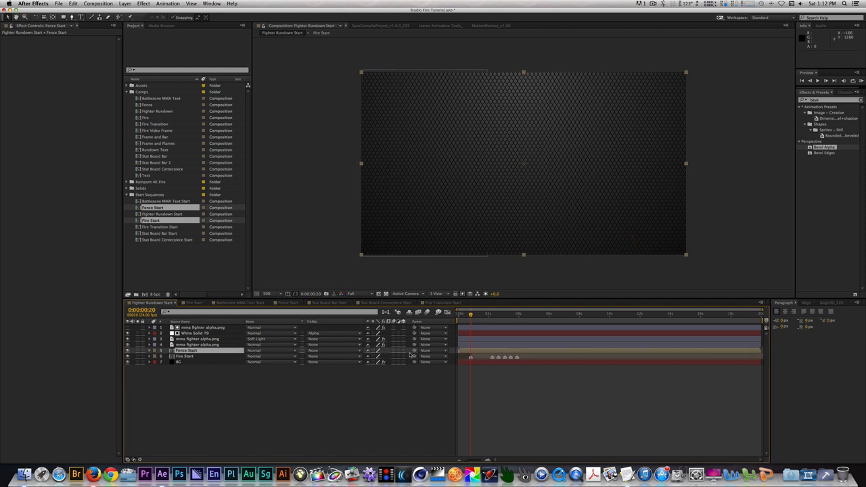
Select the Fire Start layer in Fighter Rundown and set a keyframe for its animation.
click(404, 350)
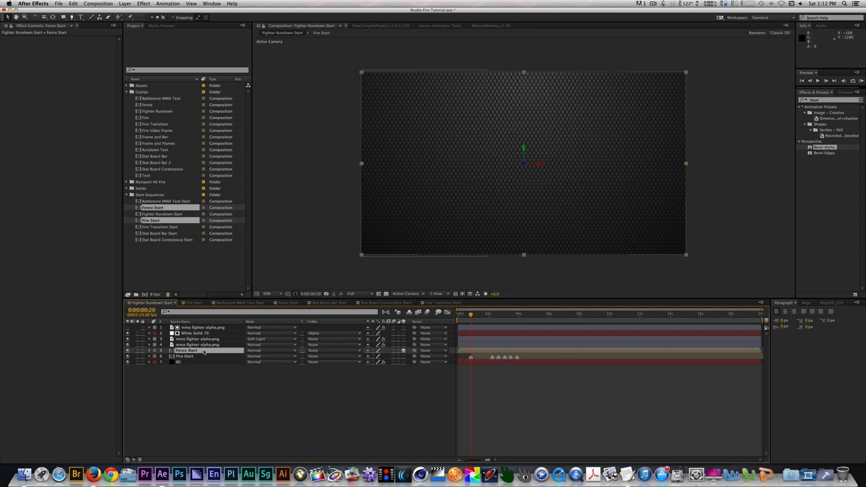
mouse_move(490, 317)
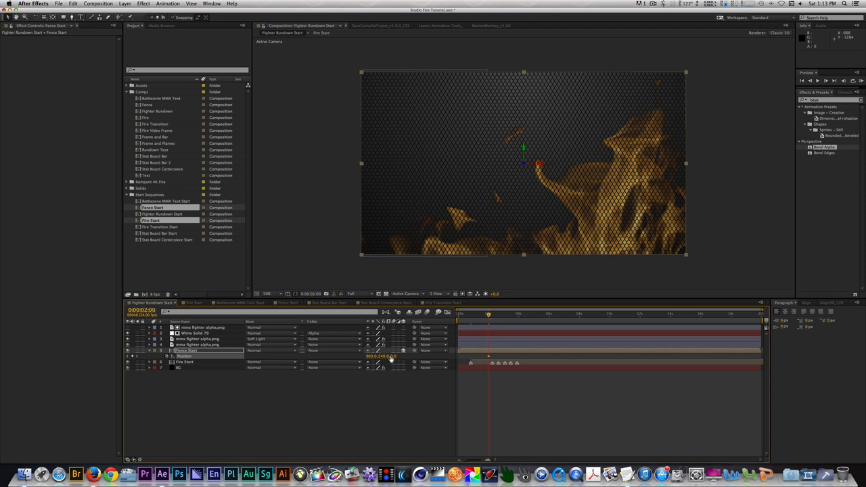
click(393, 356)
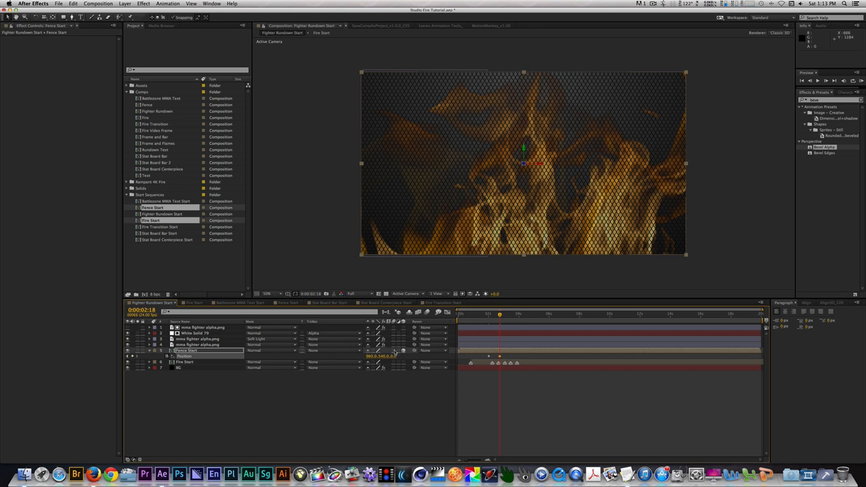
mouse_move(377, 423)
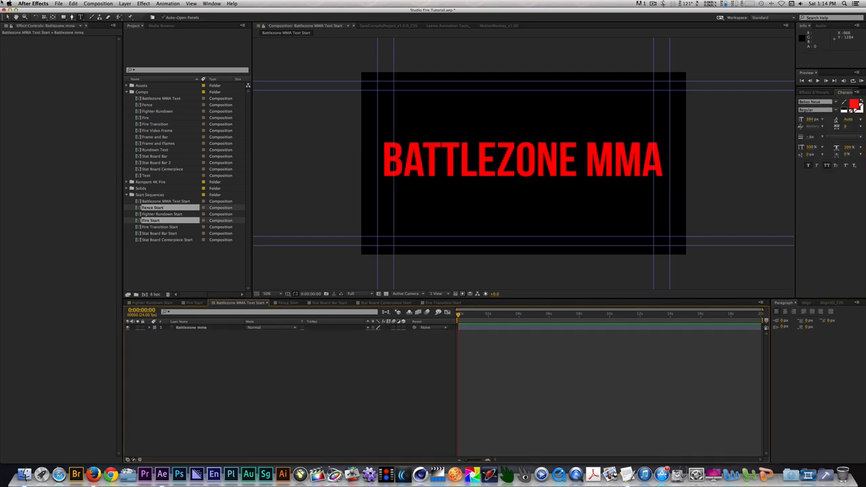
mouse_move(11, 25)
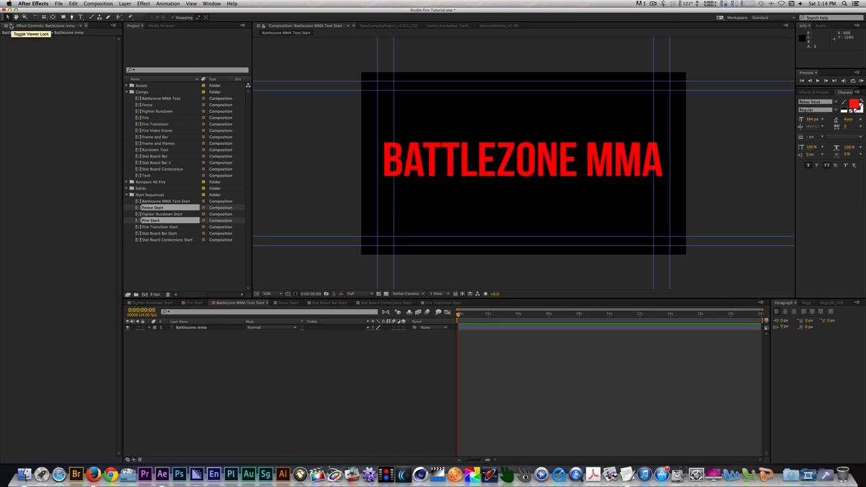
mouse_move(214, 344)
text(cc lig)
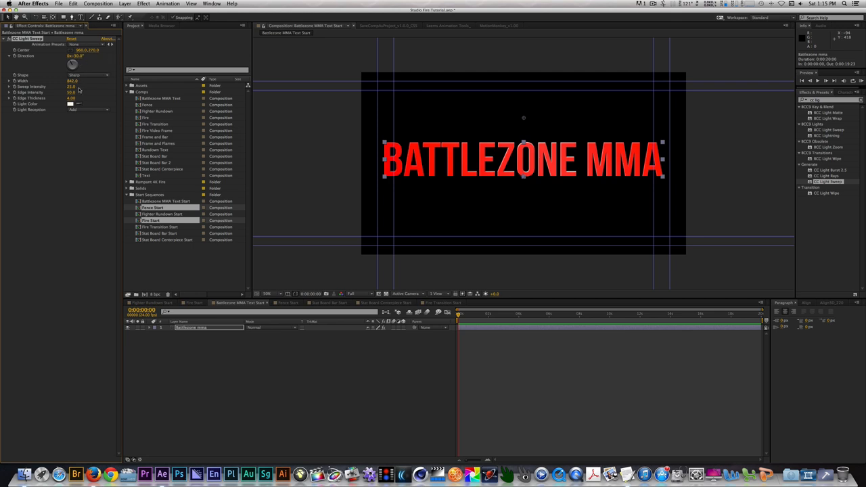
Apply CC Light Sweep to the BATTLEZONE MMA title text layer.
double_click(74, 92)
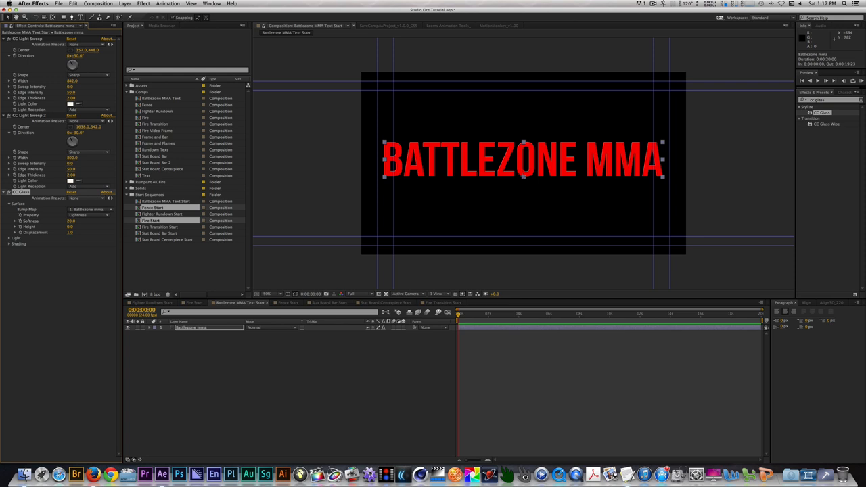
Add Drop Shadow and Inner Shadow layer styles to the title and review their settings.
right_click(192, 327)
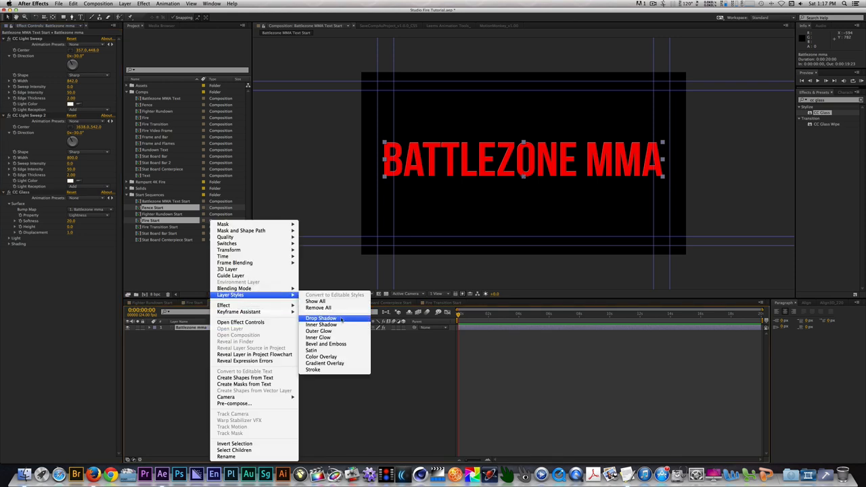
click(321, 318)
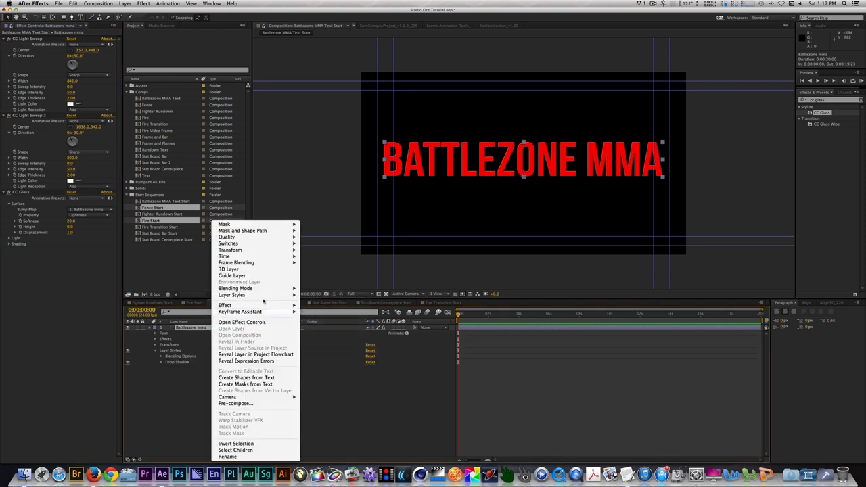
mouse_move(232, 295)
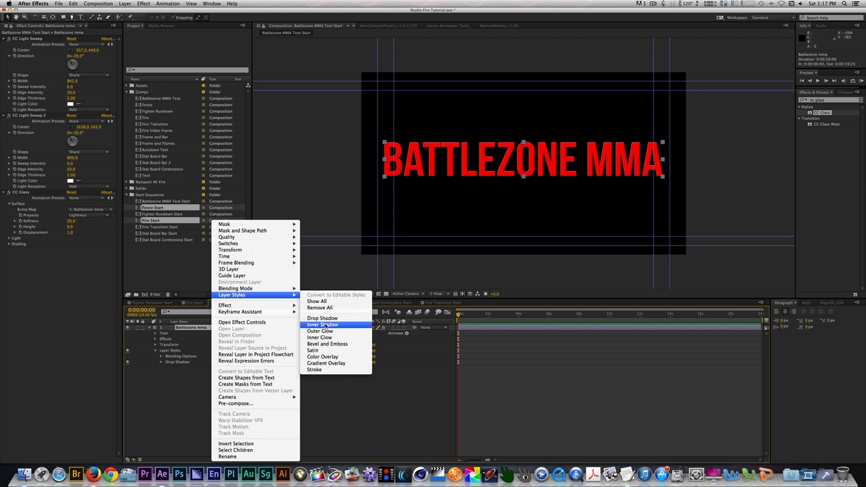
click(323, 325)
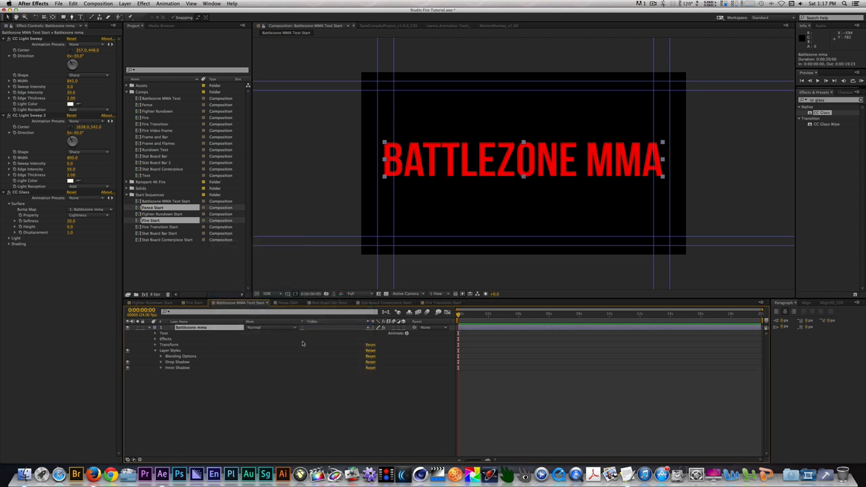
click(155, 363)
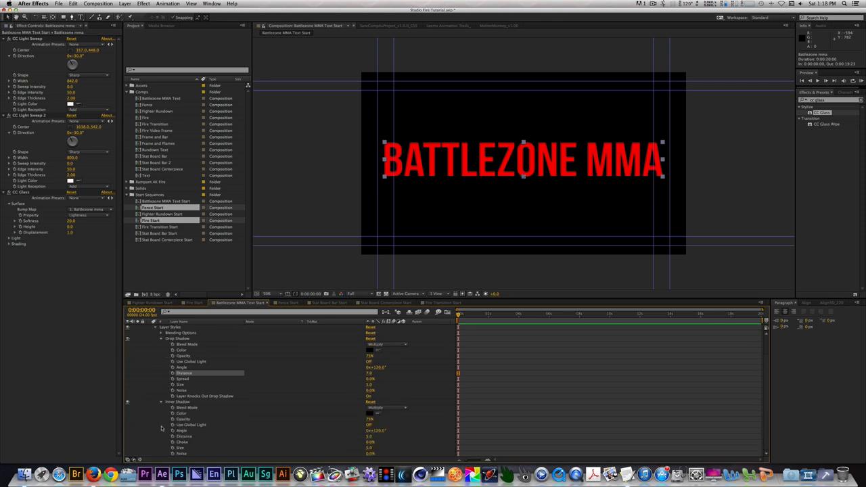
click(162, 362)
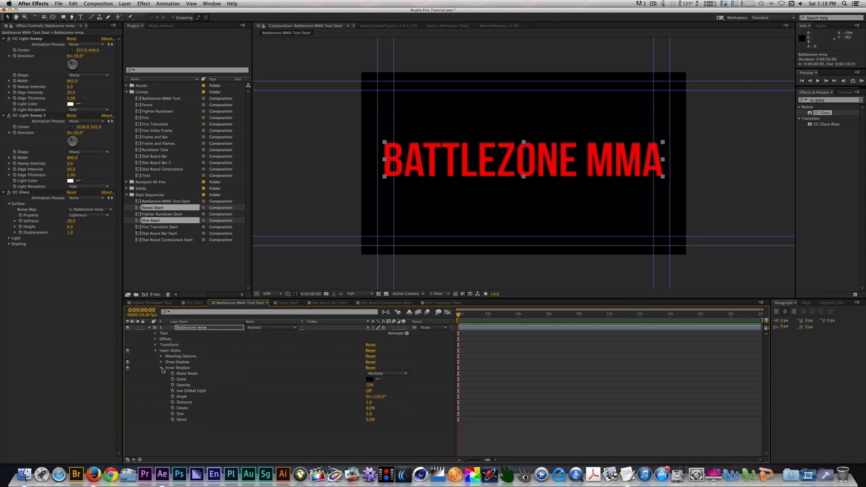
Recolour the duplicated title copy white, wipe it, and select both title layers for pre-composing.
click(161, 369)
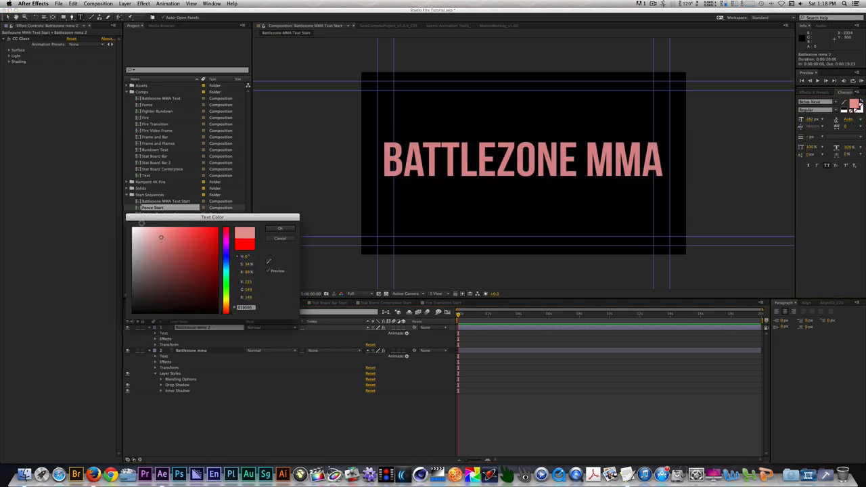
click(281, 227)
text(bevel)
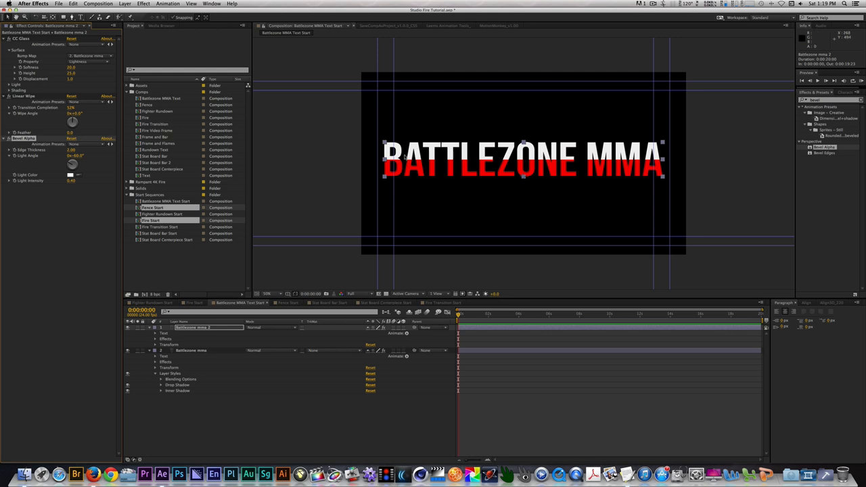
click(71, 149)
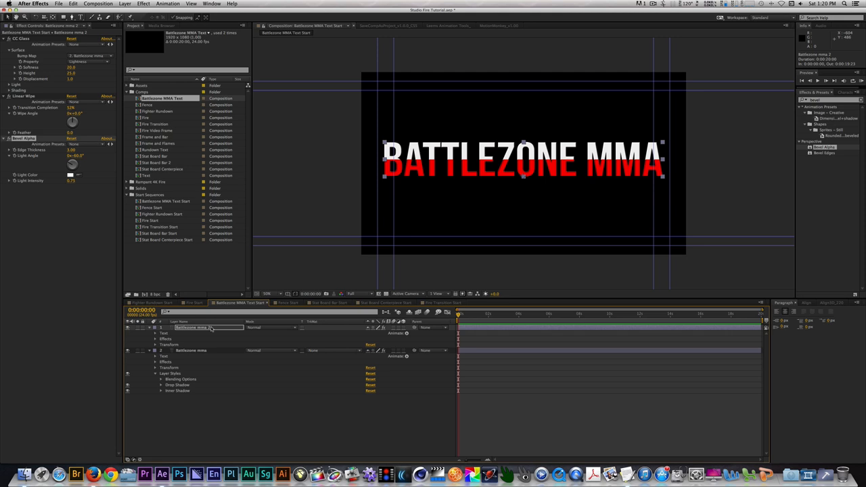
click(155, 327)
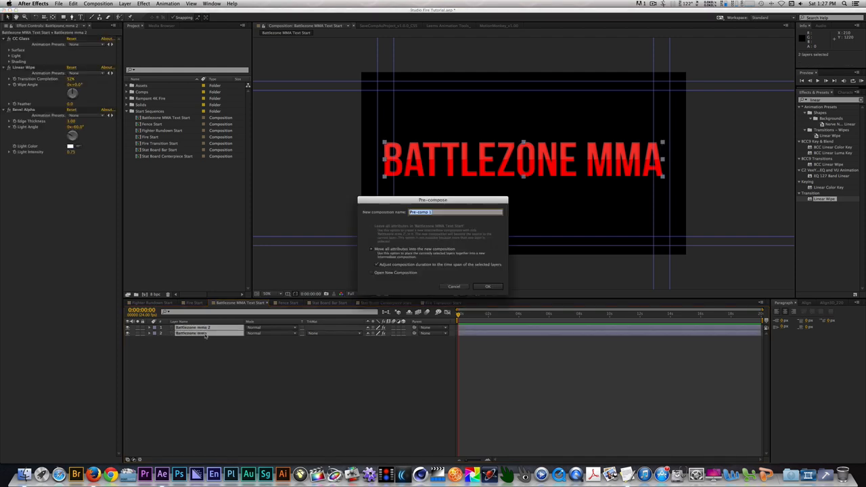
Pre-compose the two title layers into a Battlezone MMA Text composition.
click(487, 287)
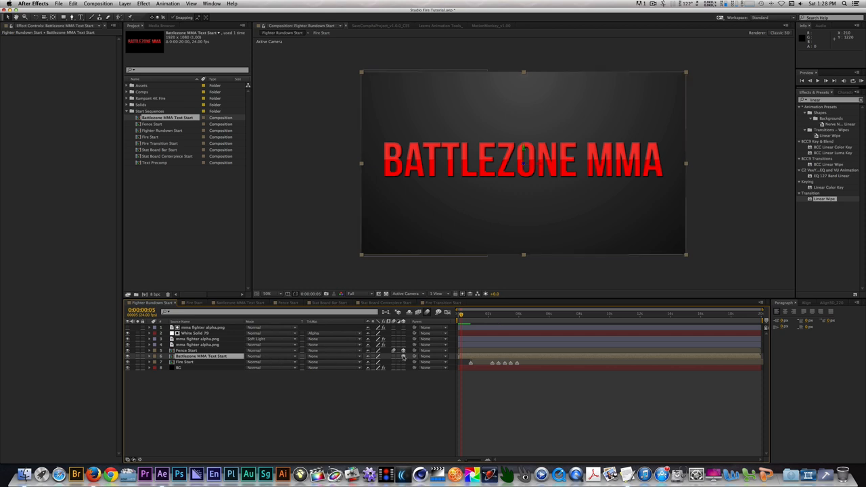
Apply Easy Ease to the BATTLEZONE MMA title layer's position keyframes.
click(132, 356)
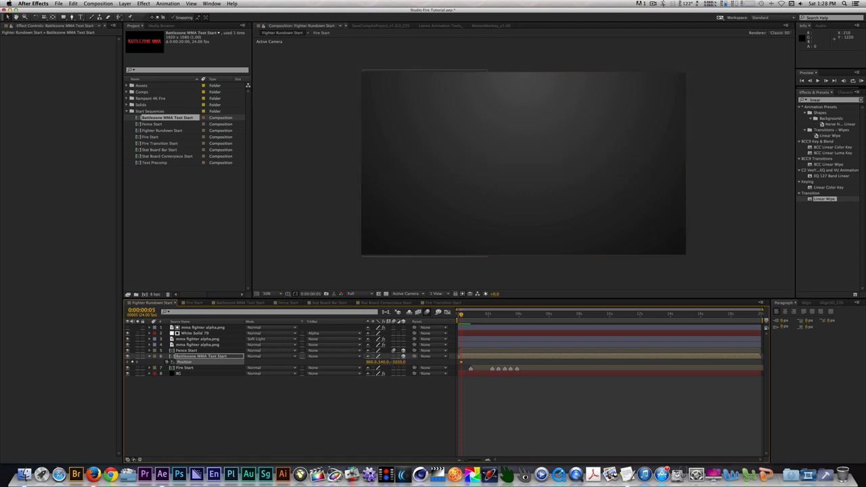
mouse_move(398, 365)
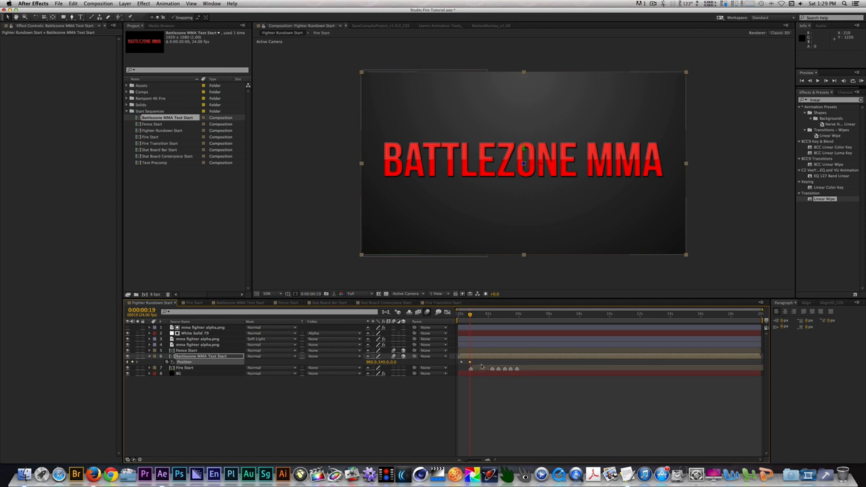
right_click(463, 368)
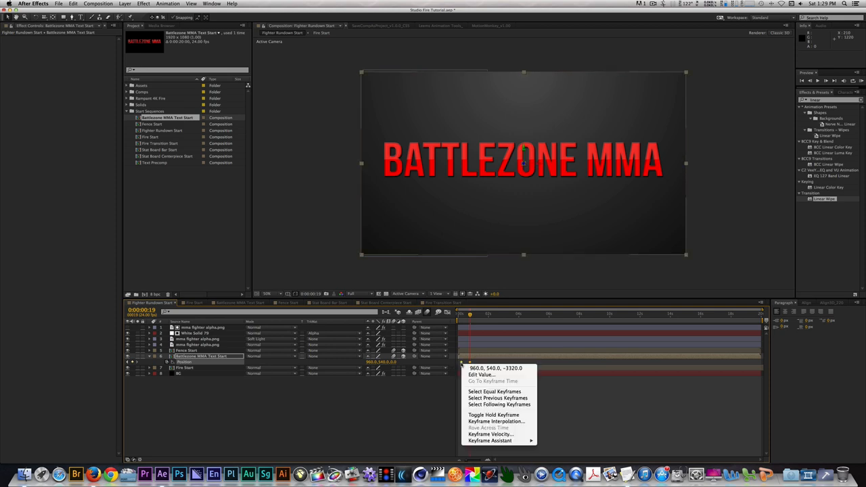
mouse_move(490, 441)
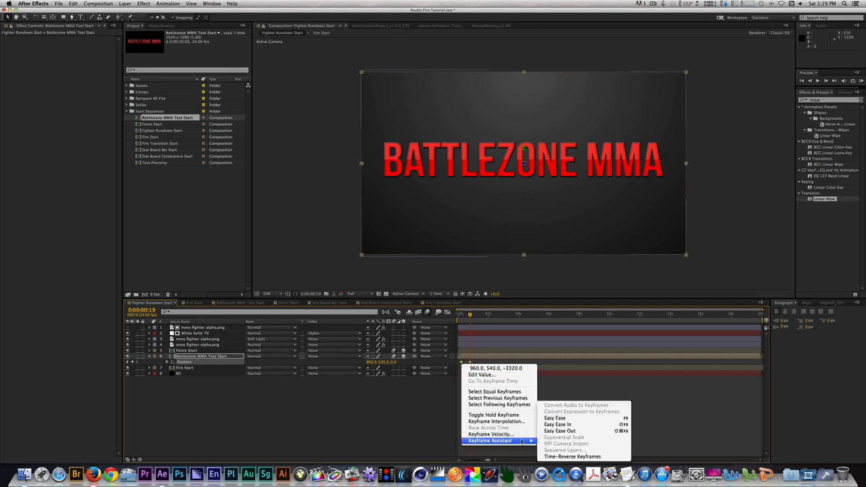
mouse_move(558, 425)
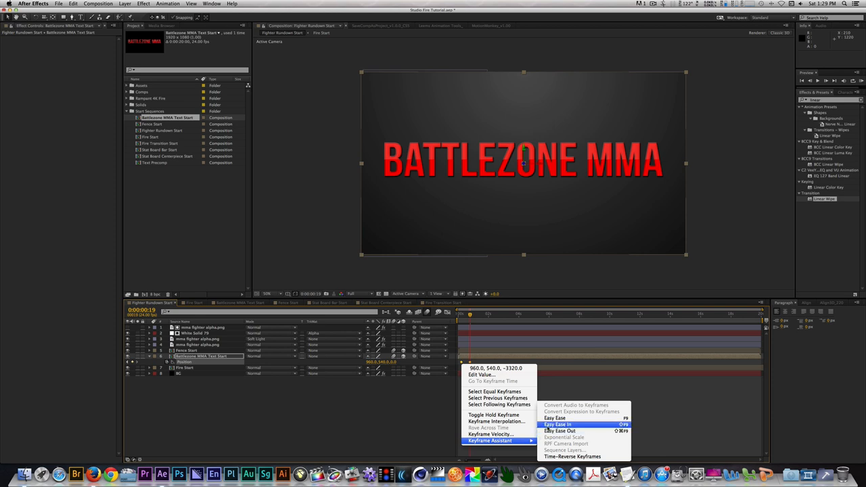
click(558, 425)
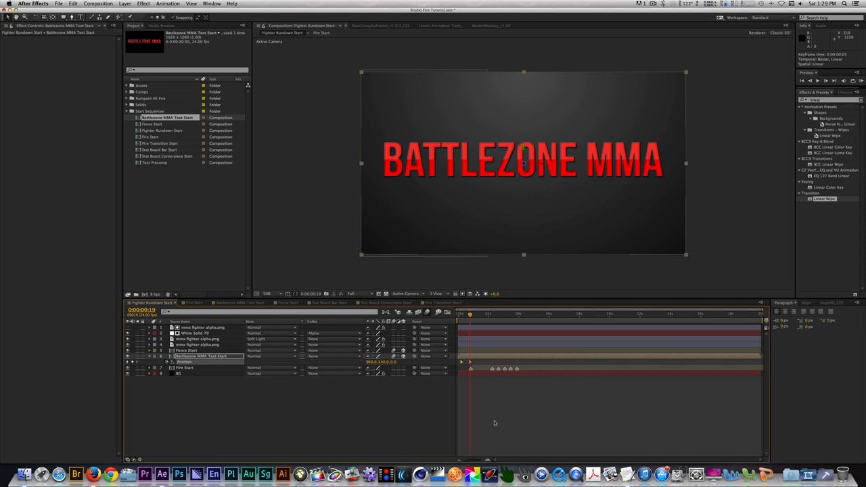
click(327, 303)
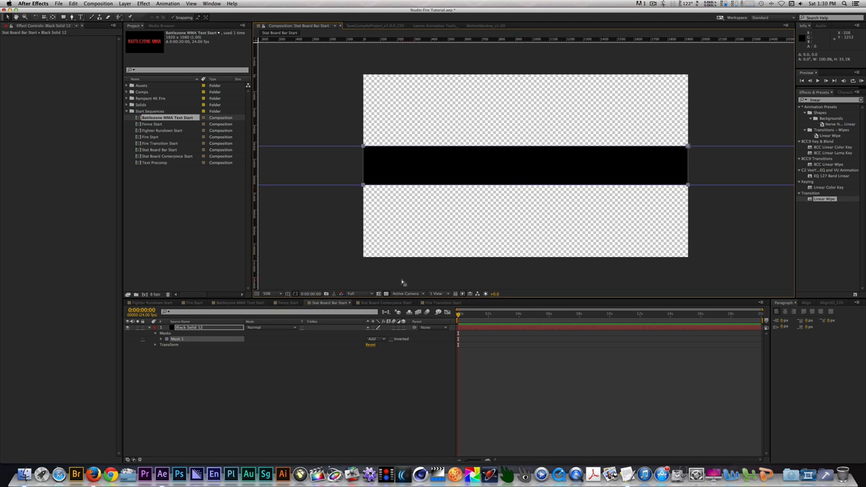
Apply Gradient Ramp to the Stat Board Bar Start solid with a dark end colour.
click(125, 92)
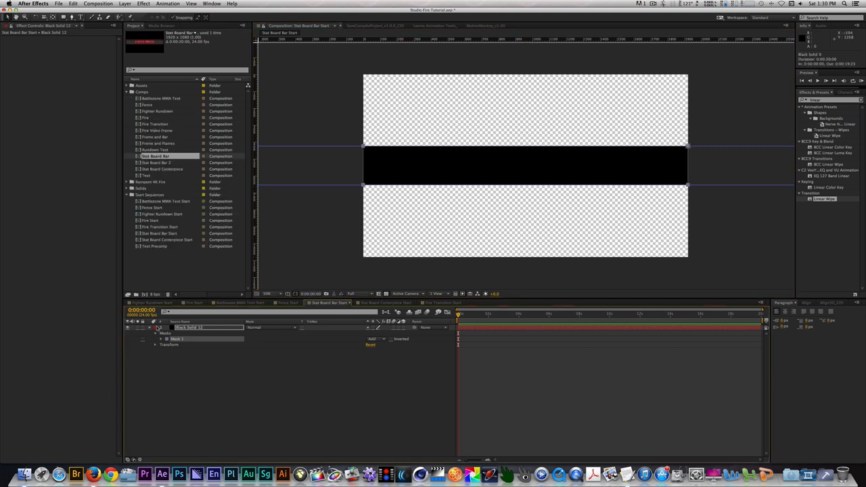
click(154, 329)
text(gradient r)
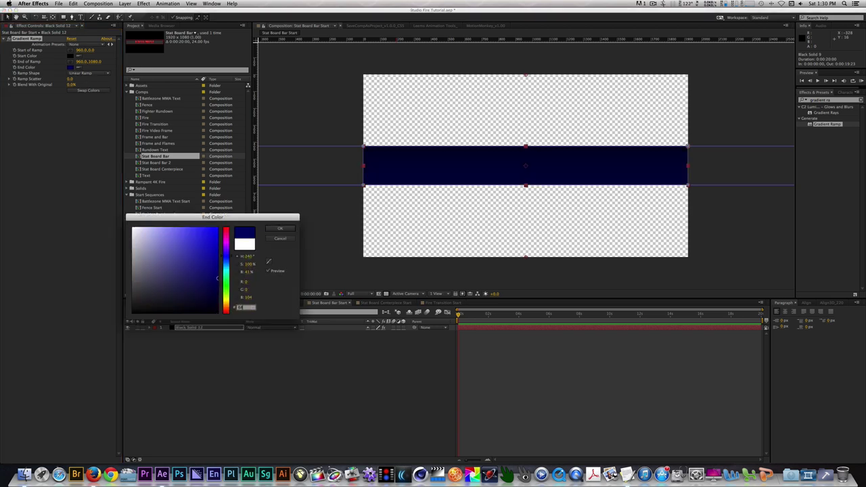
click(280, 227)
text(fill)
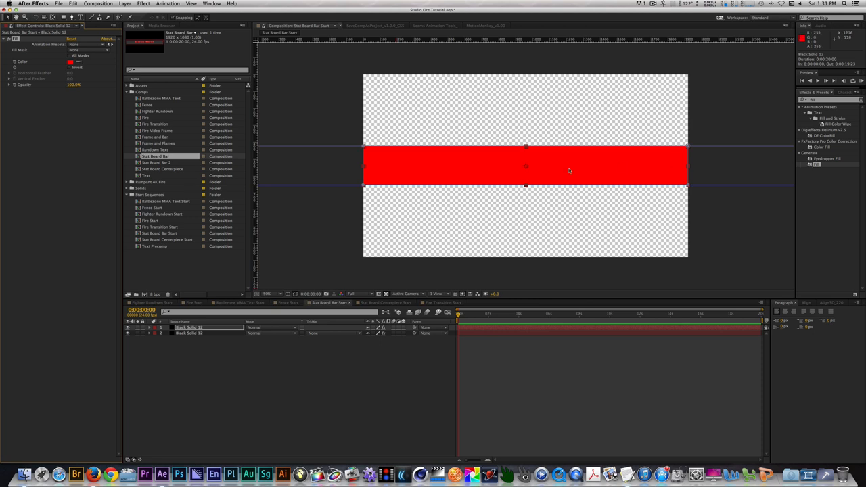
Set the bar solid's Fill effect colour to white.
click(70, 61)
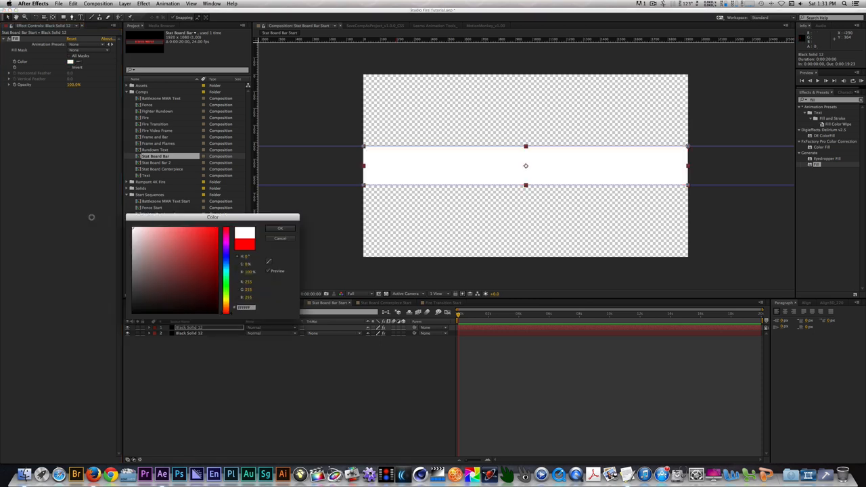
click(280, 227)
text(linear wi)
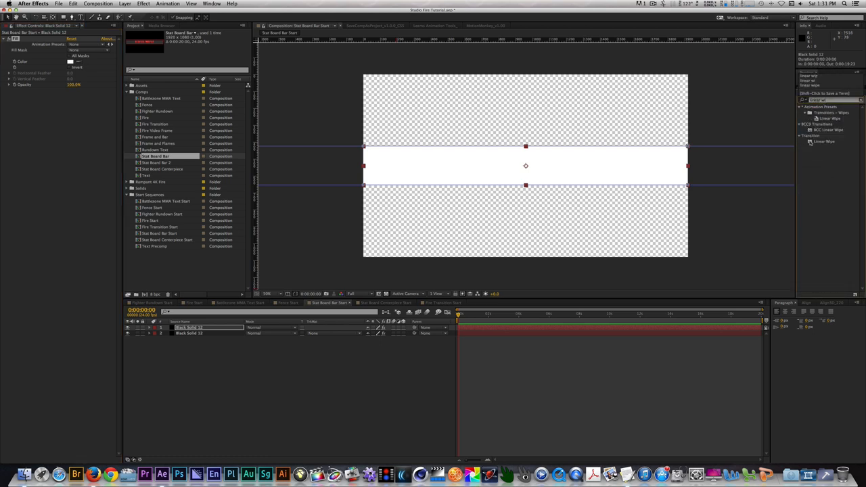
Apply a Linear Wipe effect to the white bar solid from Effects & Presets.
double_click(824, 142)
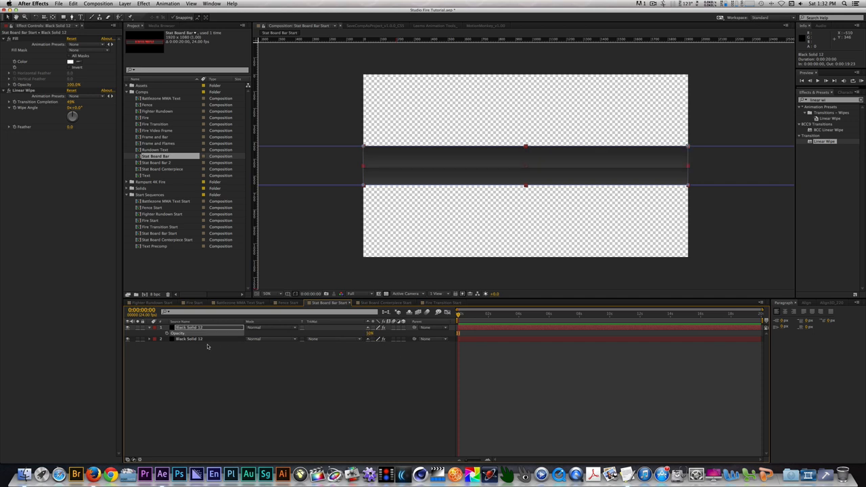
Mask the dark gradient solid into an inner panel, setting its mask modes.
click(189, 338)
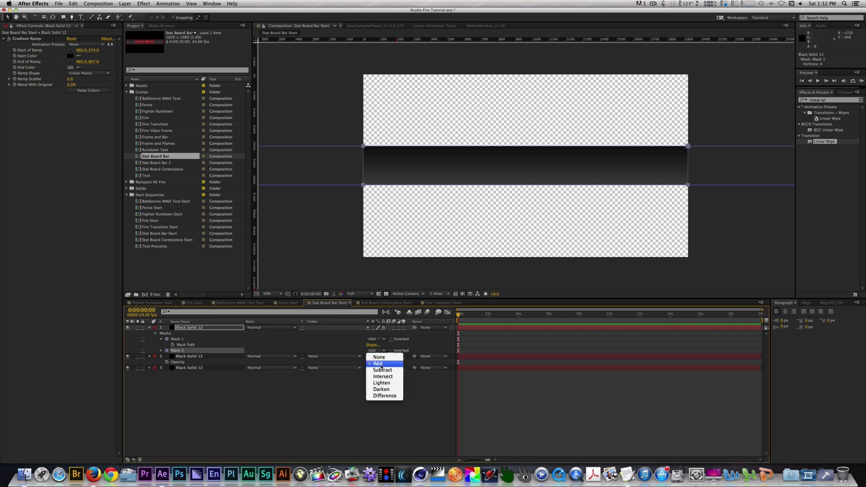
click(383, 370)
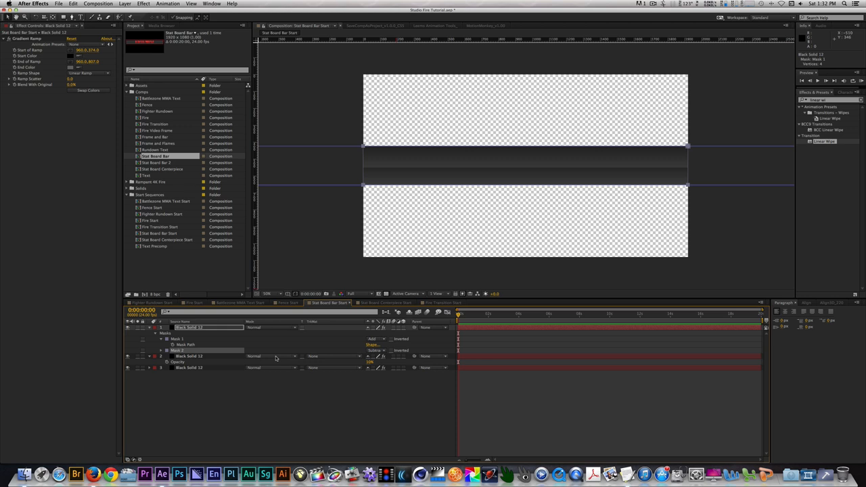
click(161, 333)
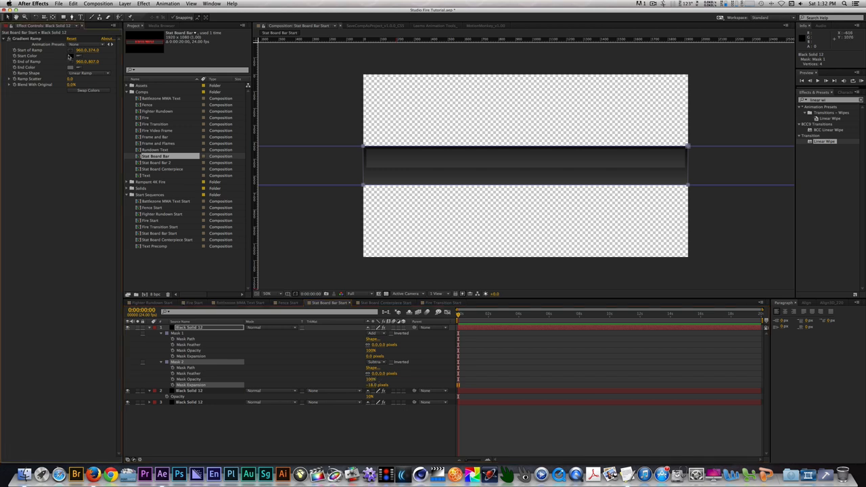
Choose a new Start Color for the bar's Gradient Ramp.
click(70, 56)
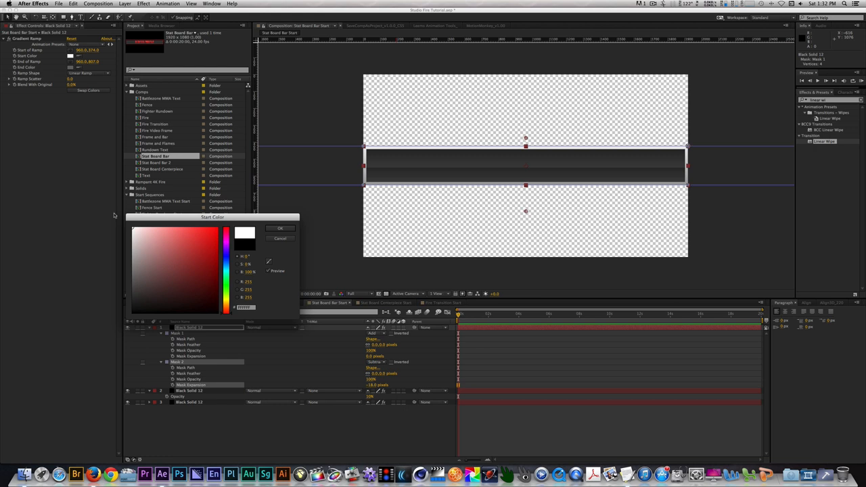
click(281, 228)
text(bev)
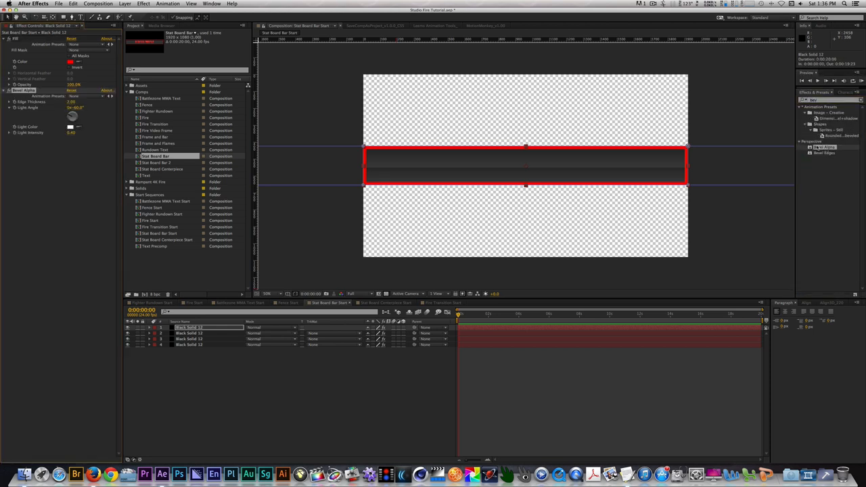
Give the red border solid Bevel Alpha and a new layer blending mode.
click(824, 146)
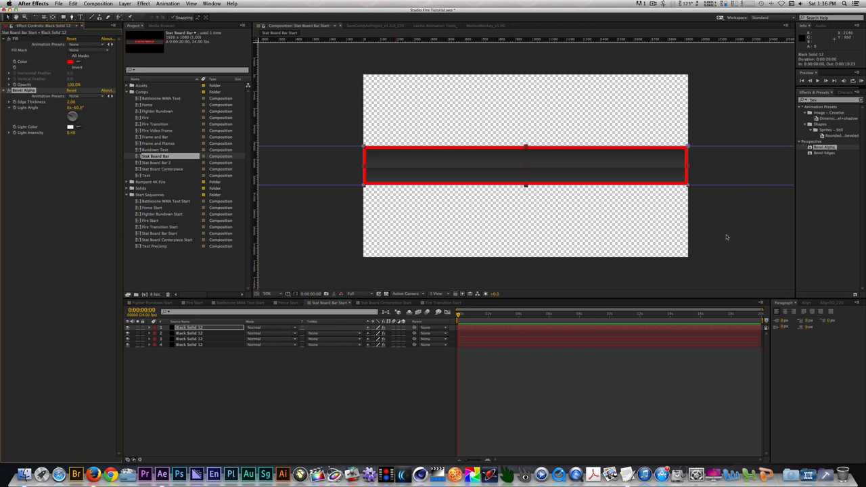
mouse_move(703, 235)
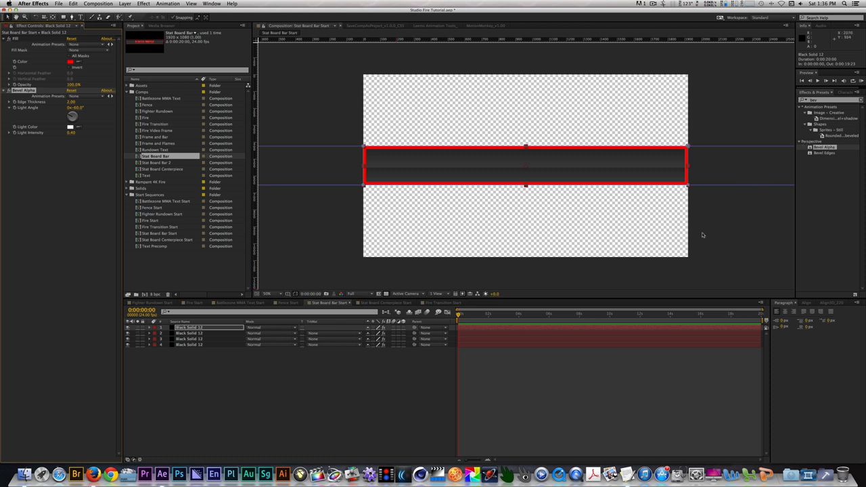
click(271, 328)
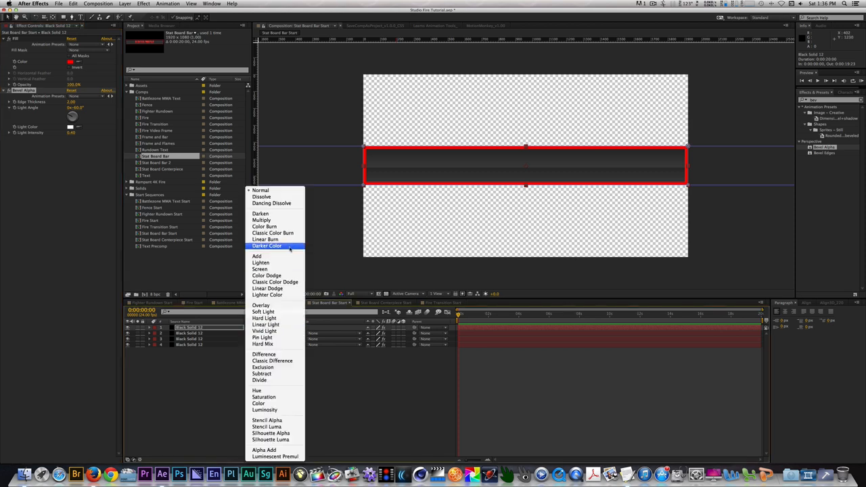
click(274, 233)
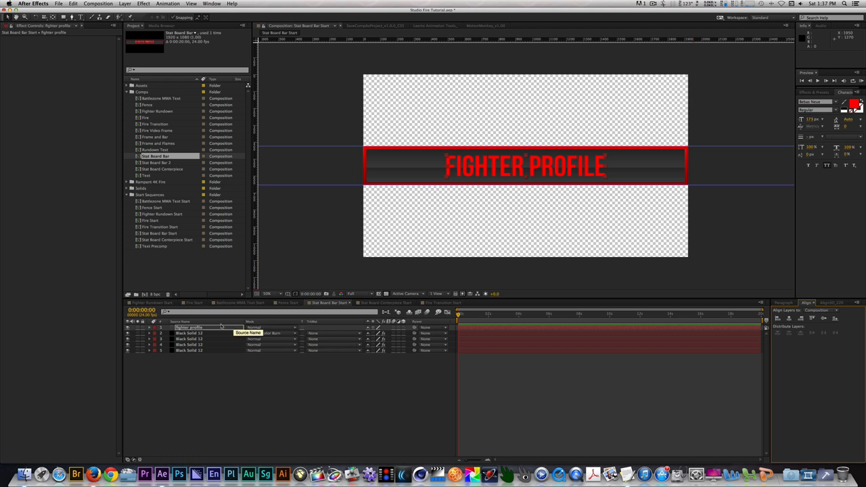
Add a Drop Shadow layer style to the FIGHTER PROFILE text layer.
right_click(189, 328)
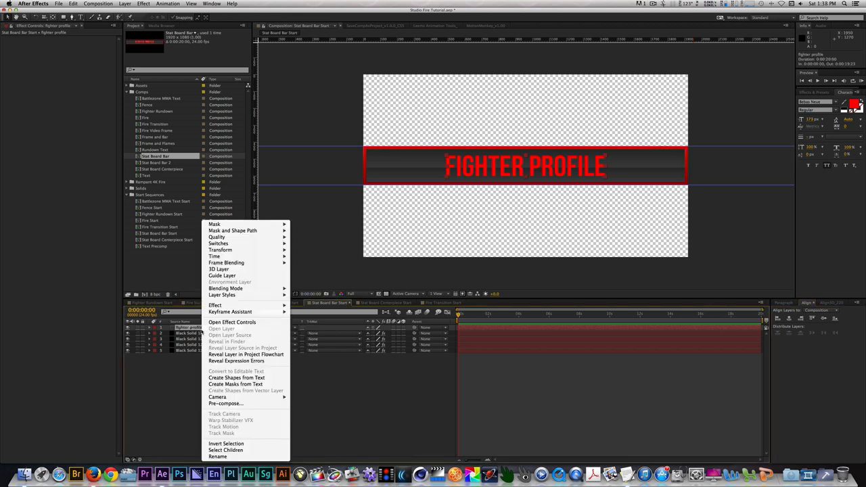
mouse_move(232, 322)
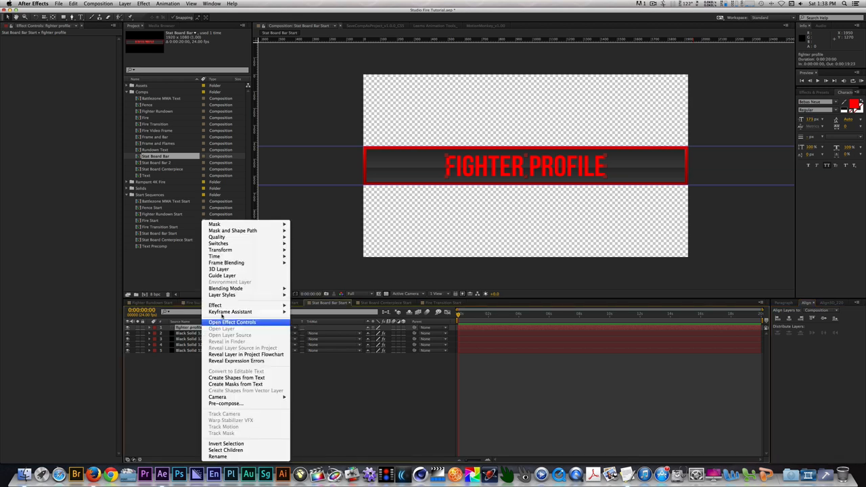
mouse_move(222, 295)
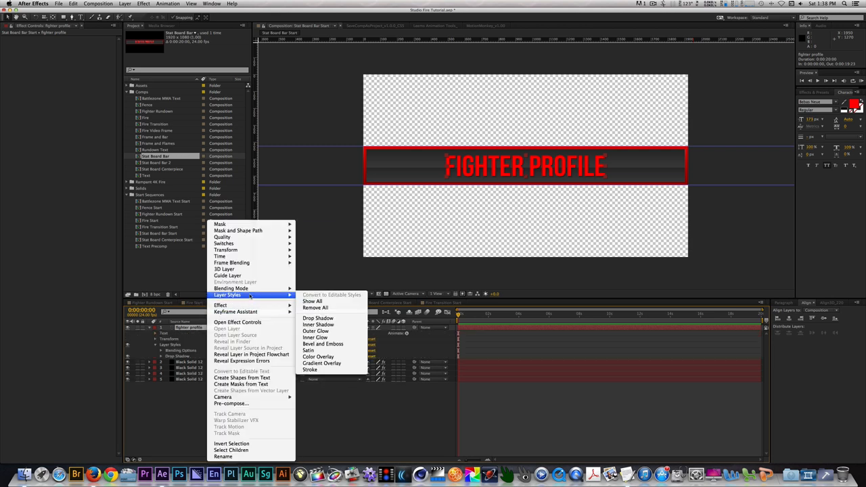
click(312, 300)
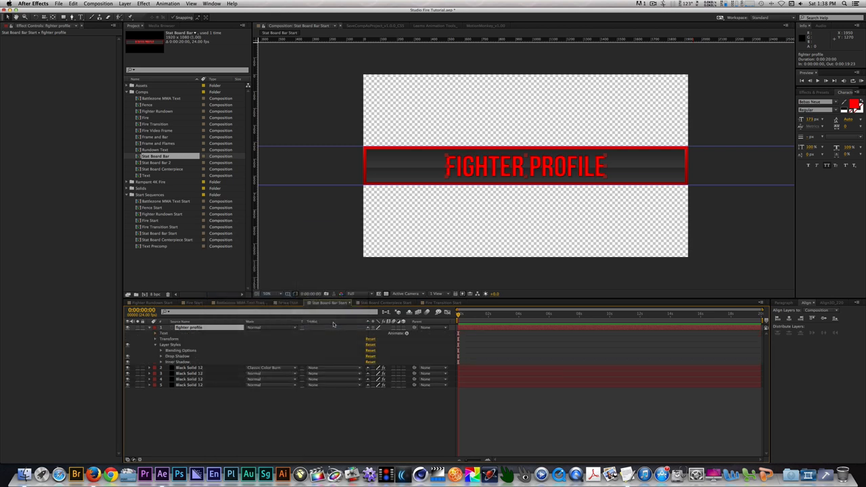
mouse_move(265, 358)
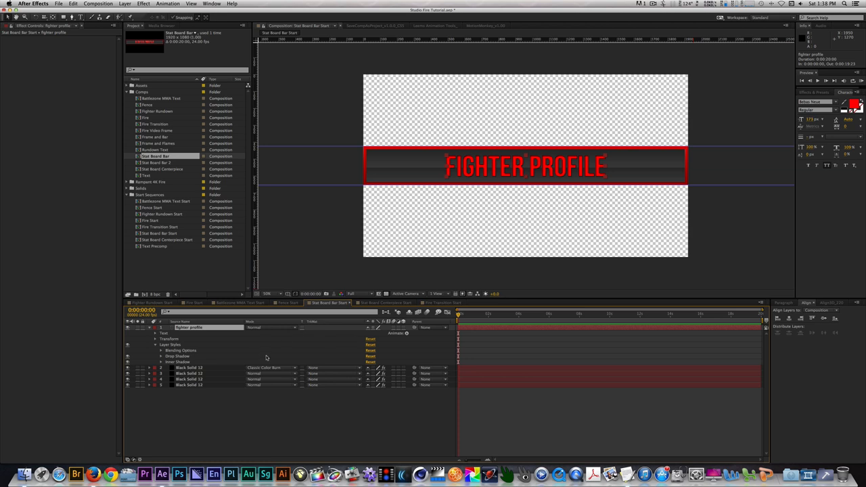
mouse_move(266, 357)
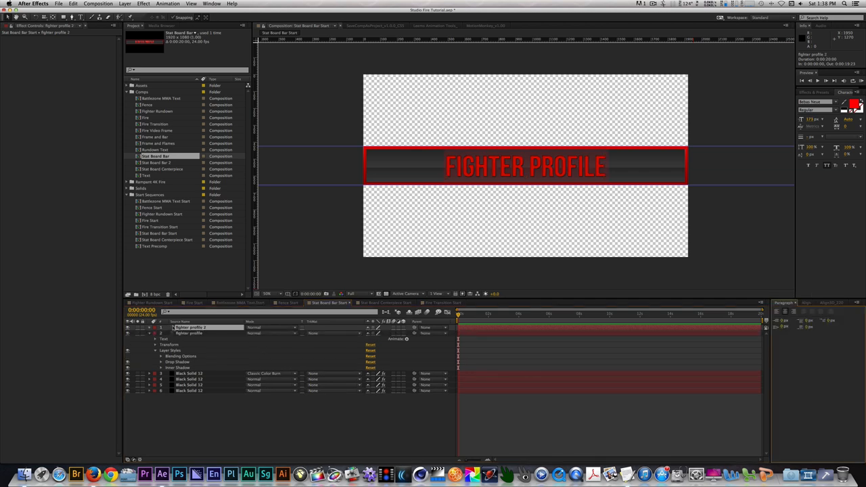
Recolour the duplicated FIGHTER PROFILE text white for its Linear Wipe reveal.
click(854, 105)
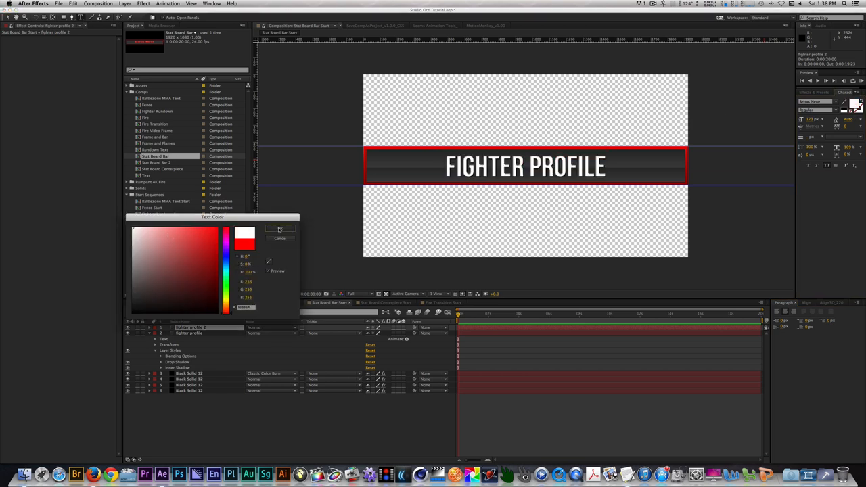
click(279, 231)
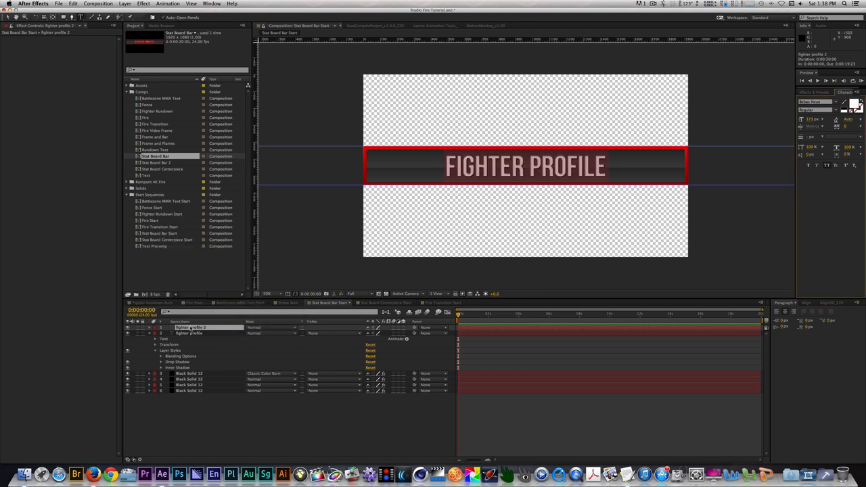
click(154, 327)
text(linear wipe)
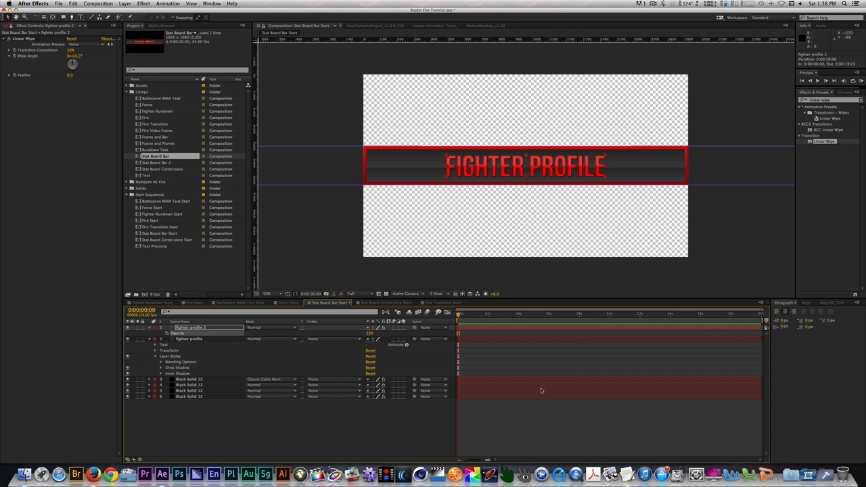
click(149, 327)
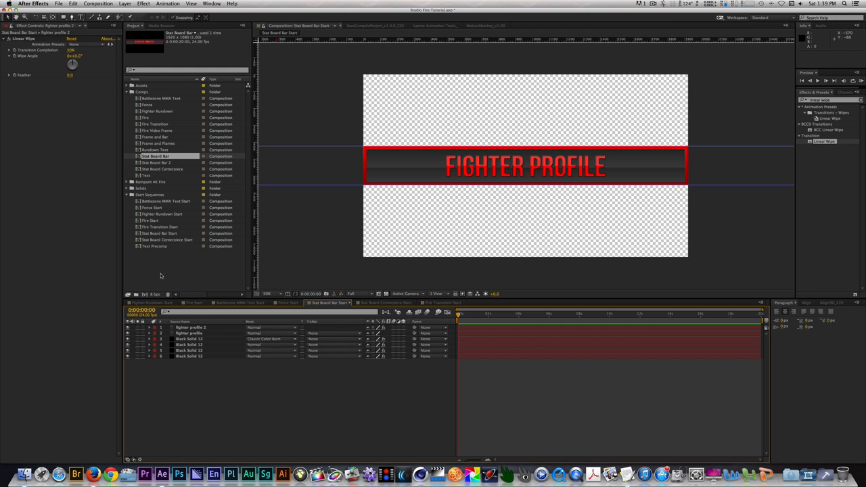
Duplicate the Stat Board Bar Start composition via Edit > Duplicate and open the copy.
click(160, 233)
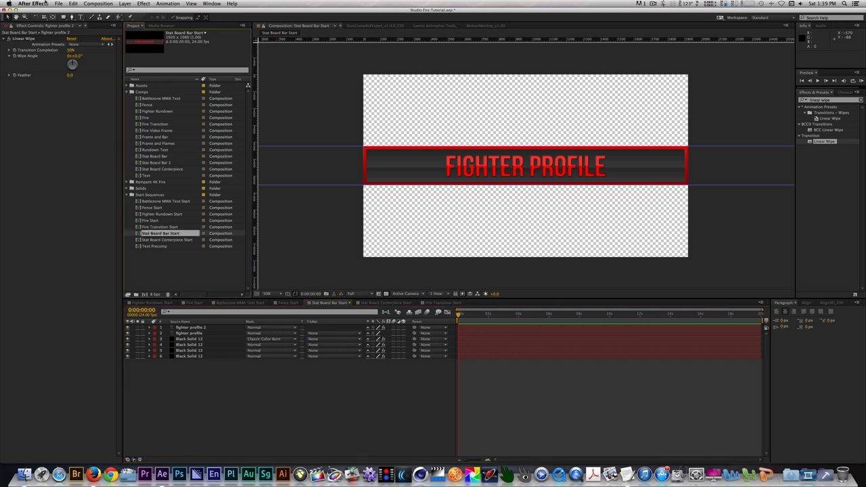
click(73, 3)
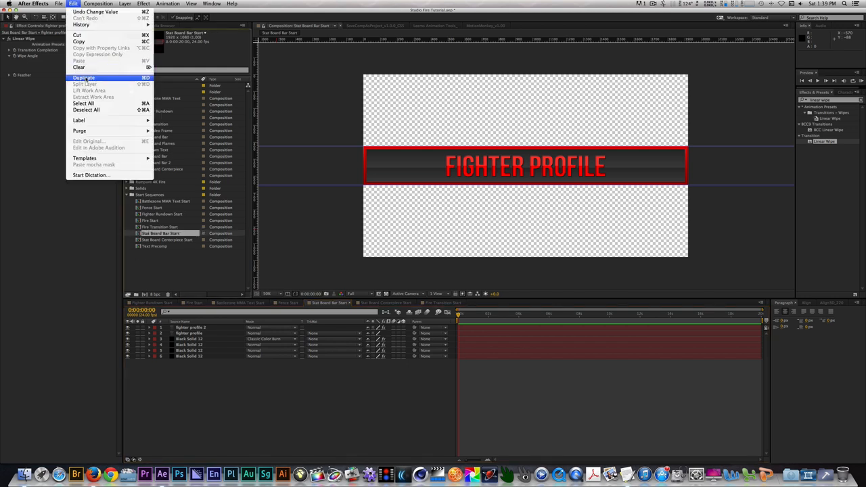
click(84, 77)
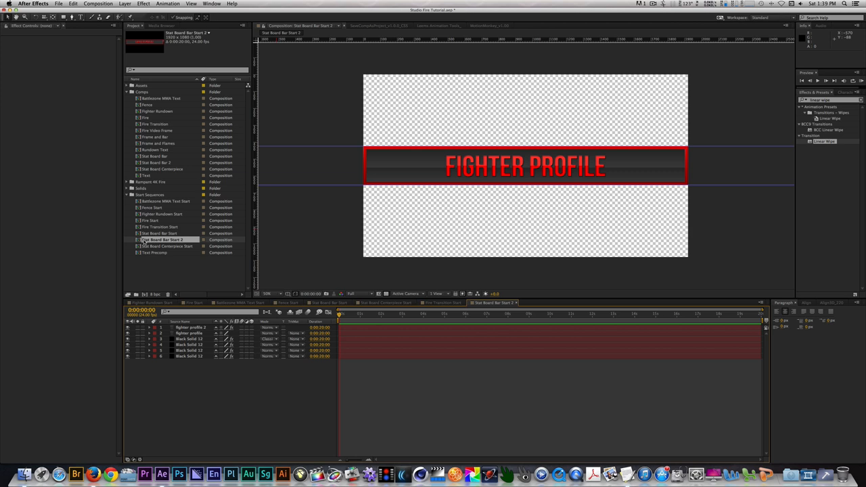
mouse_move(187, 386)
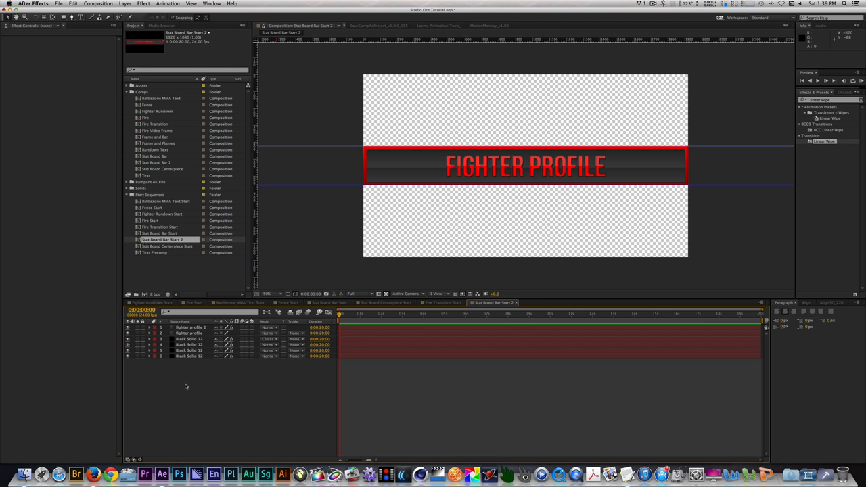
double_click(190, 333)
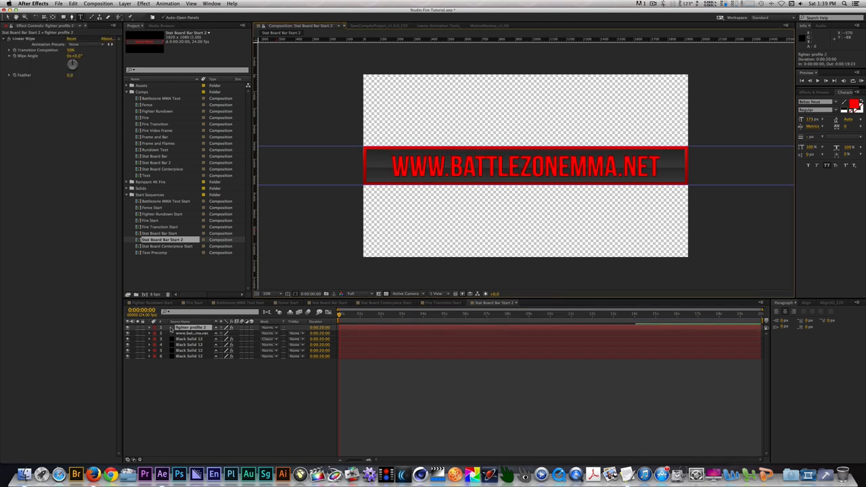
click(192, 326)
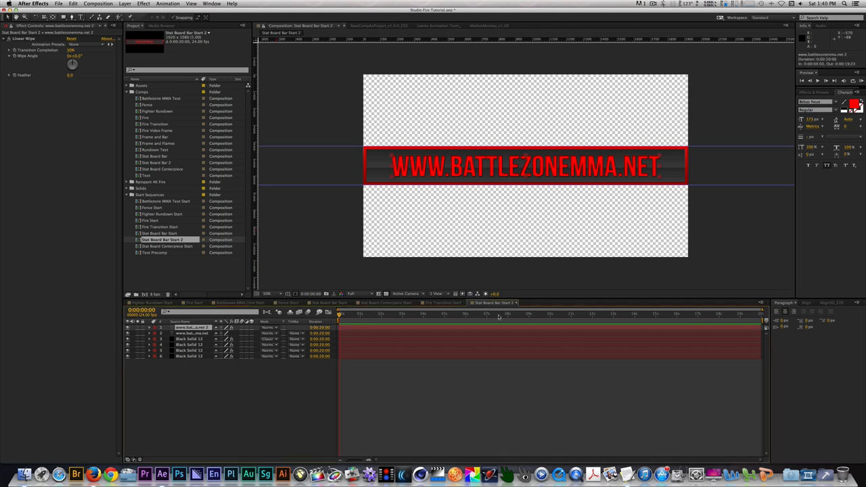
click(807, 303)
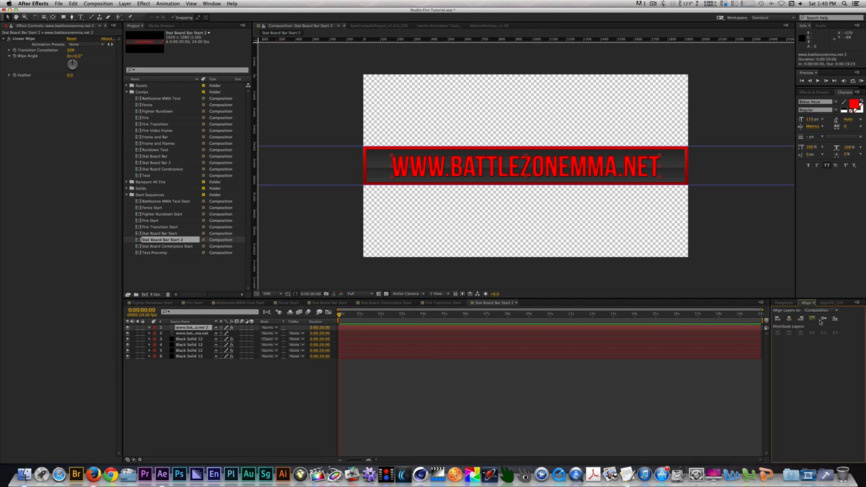
click(197, 333)
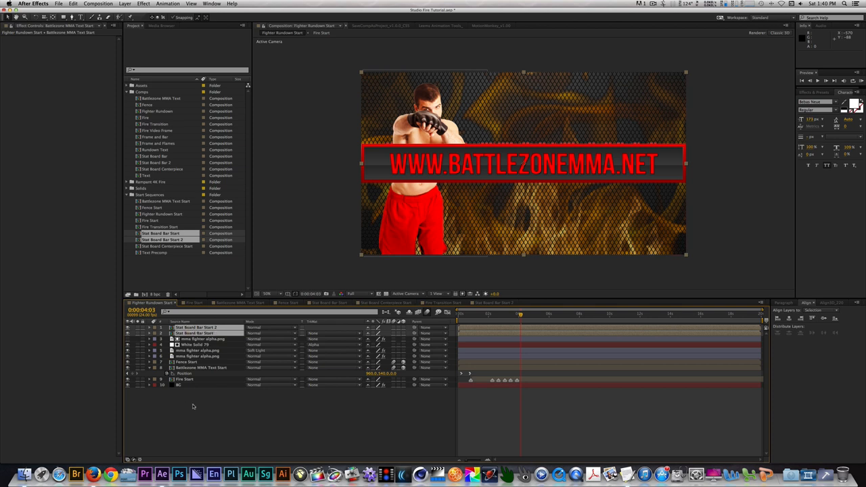
mouse_move(214, 409)
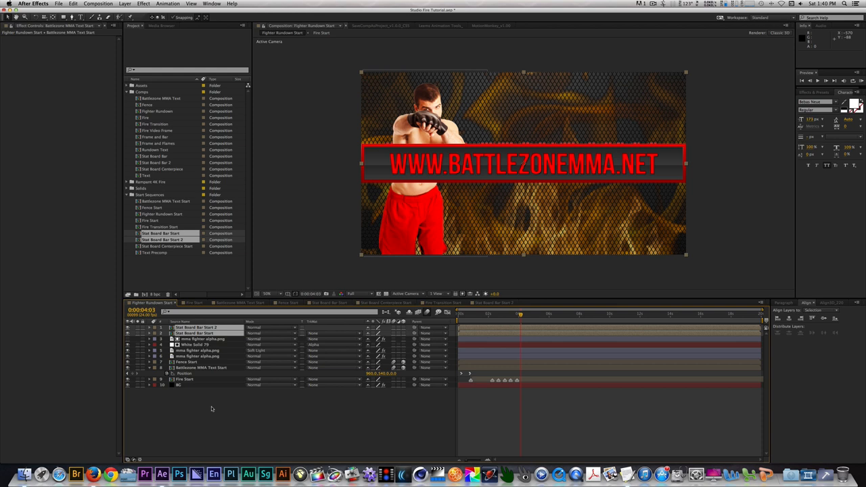
mouse_move(212, 401)
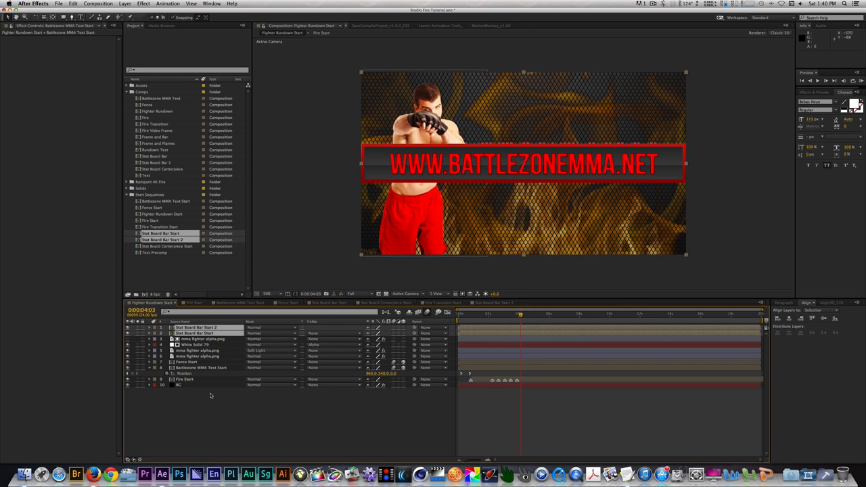
Scale down the website bar and keyframe its position to the bottom right of the fighter.
click(149, 333)
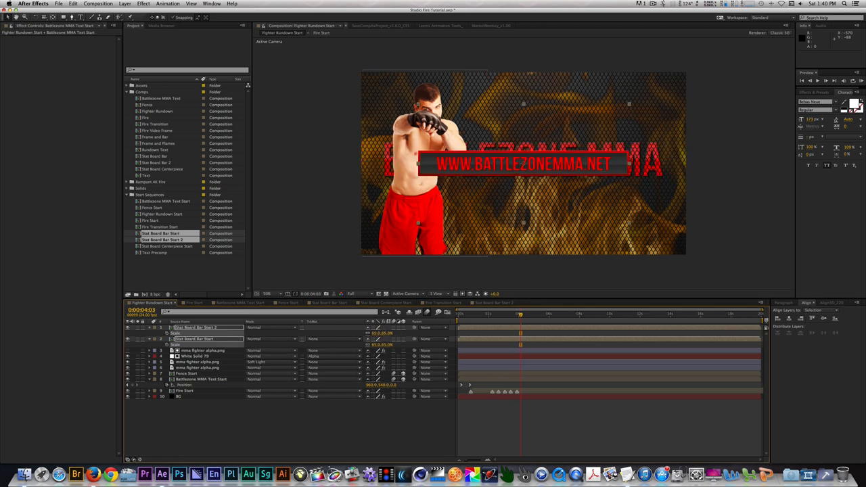
click(141, 310)
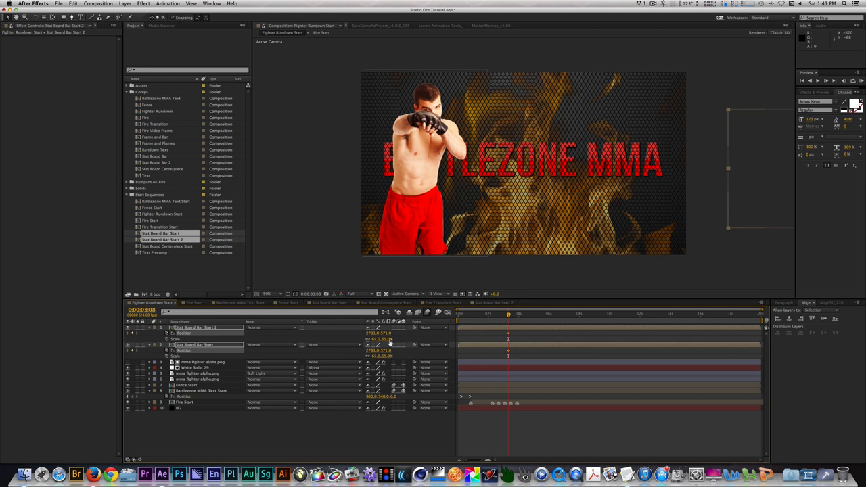
click(514, 314)
text(4.9)
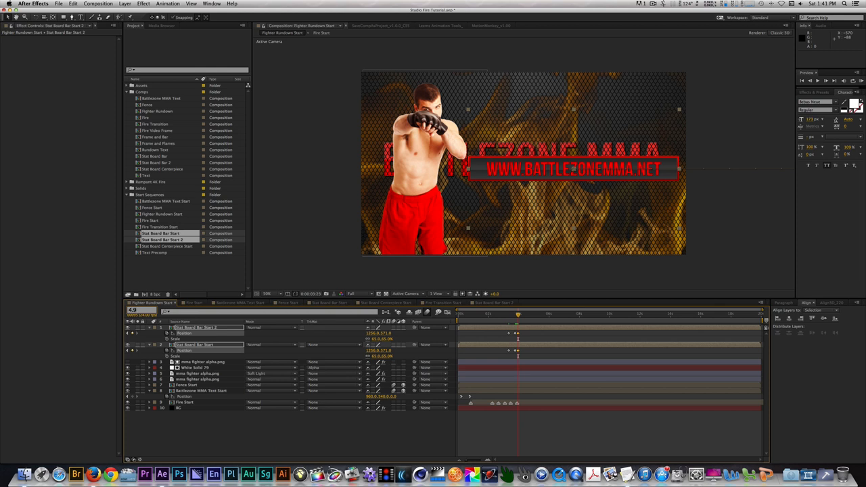
Bring the FIGHTER PROFILE bar in at the top right, then RAM preview both bars revealing.
click(524, 314)
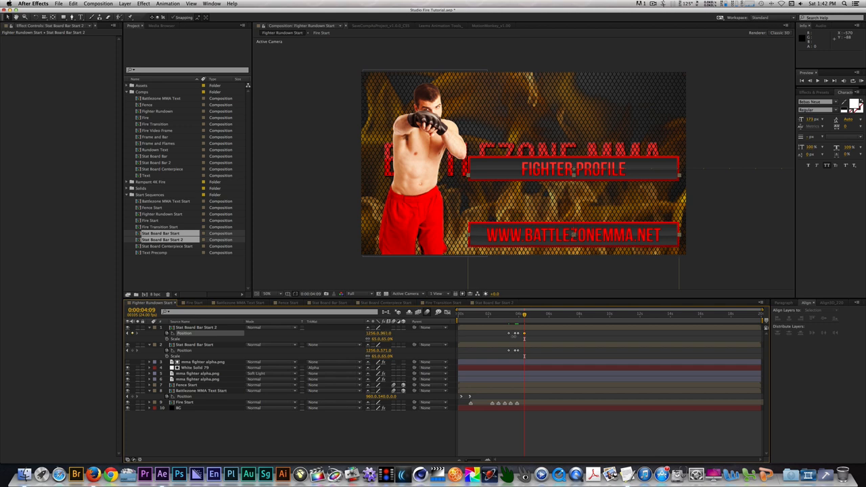
click(197, 328)
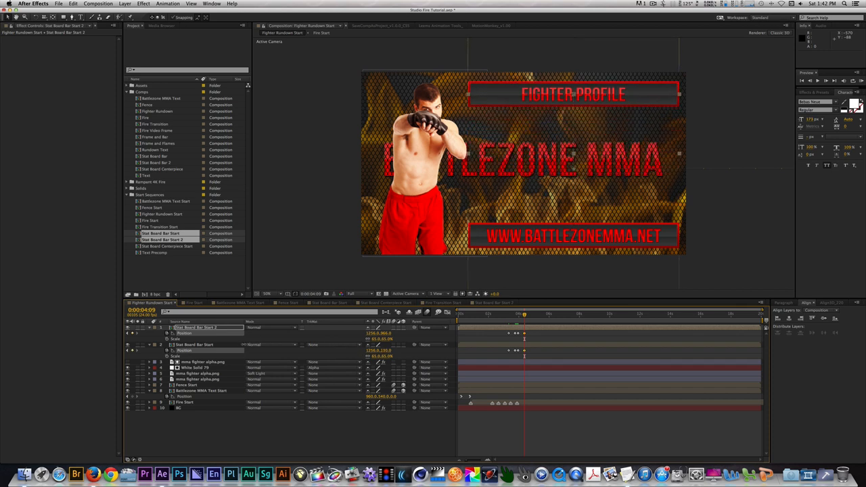
click(203, 345)
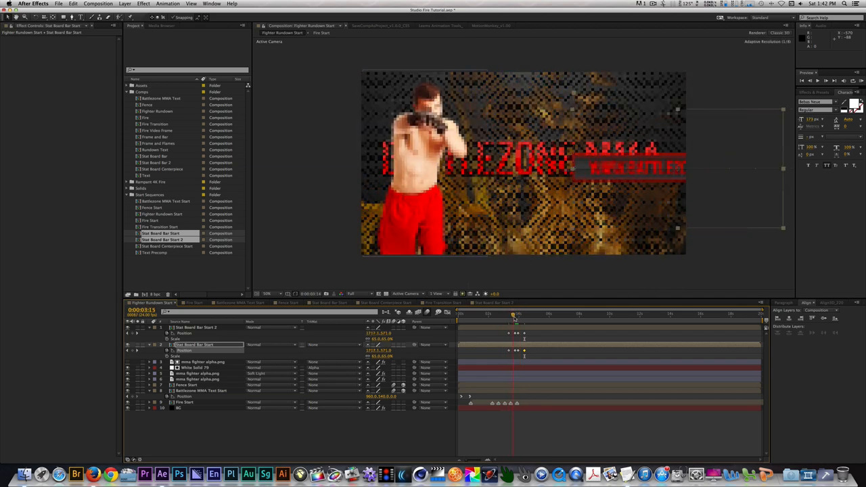
Open the empty Stat Board Centerpiece Start composition in the timeline.
drag(515, 315, 527, 316)
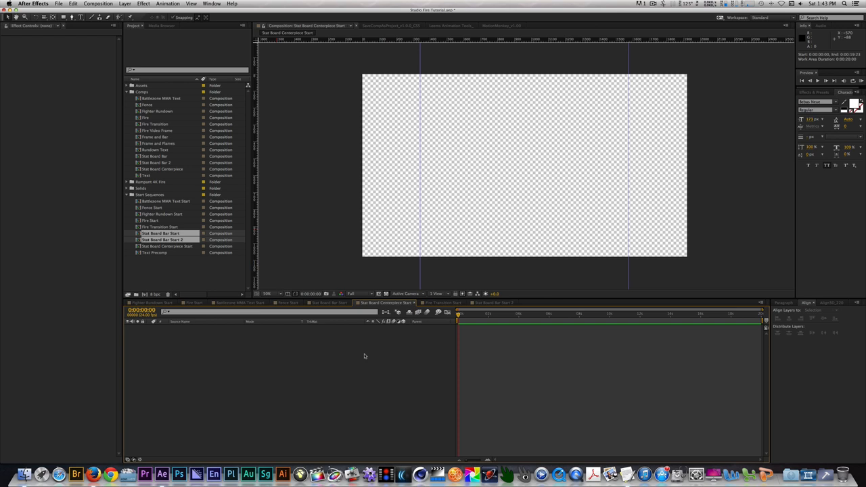
Create a white solid layer, lower its opacity and duplicate it with a rectangular mask on top.
click(428, 290)
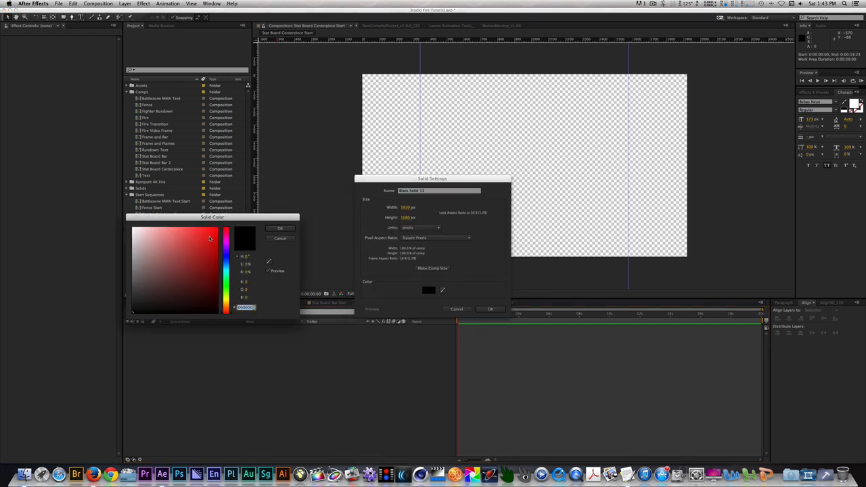
click(490, 308)
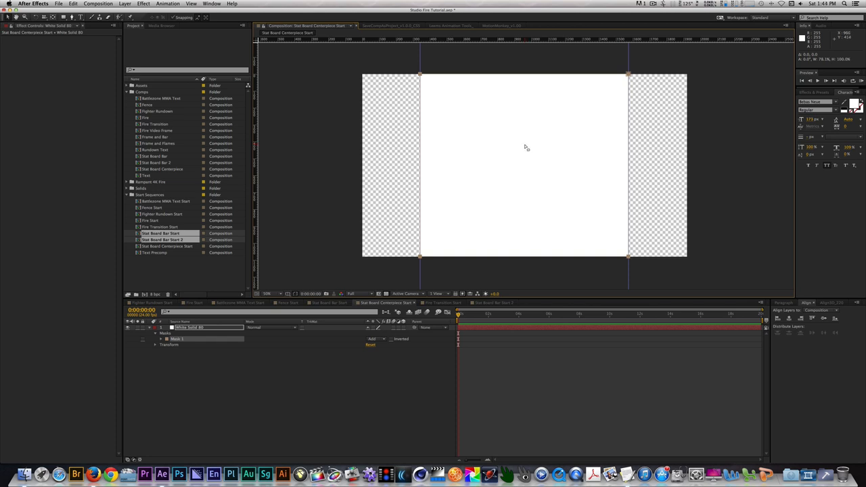
mouse_move(309, 326)
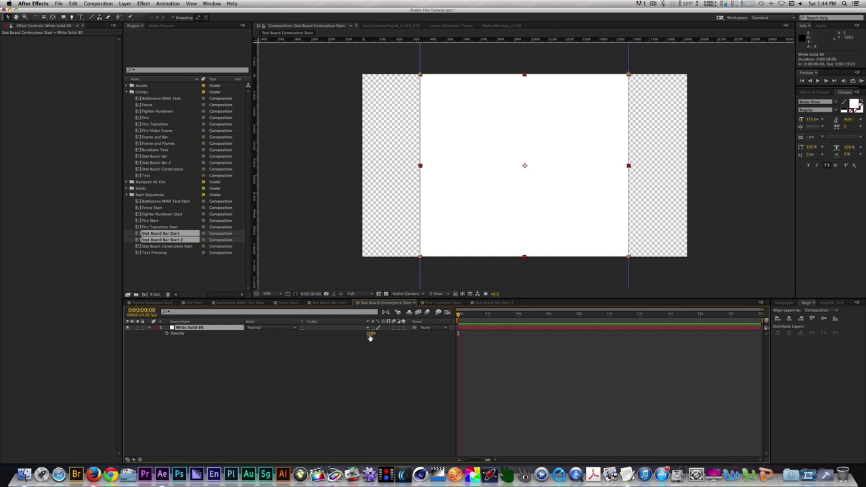
click(370, 333)
text(50)
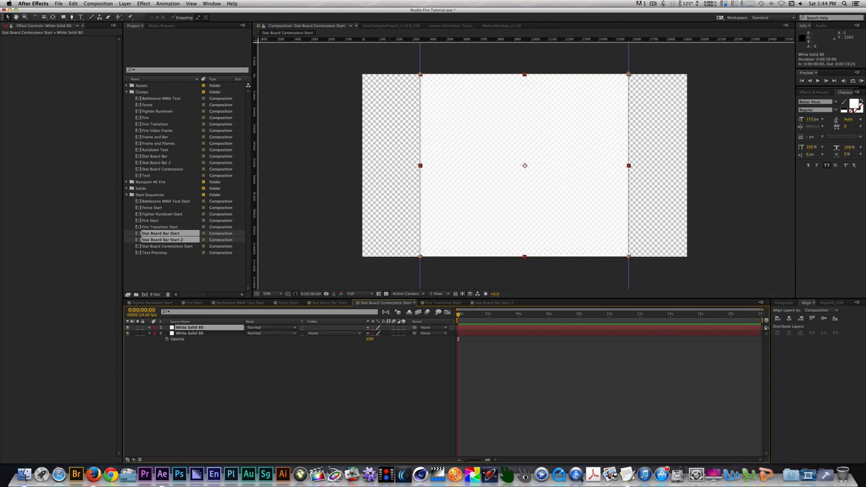
mouse_move(335, 385)
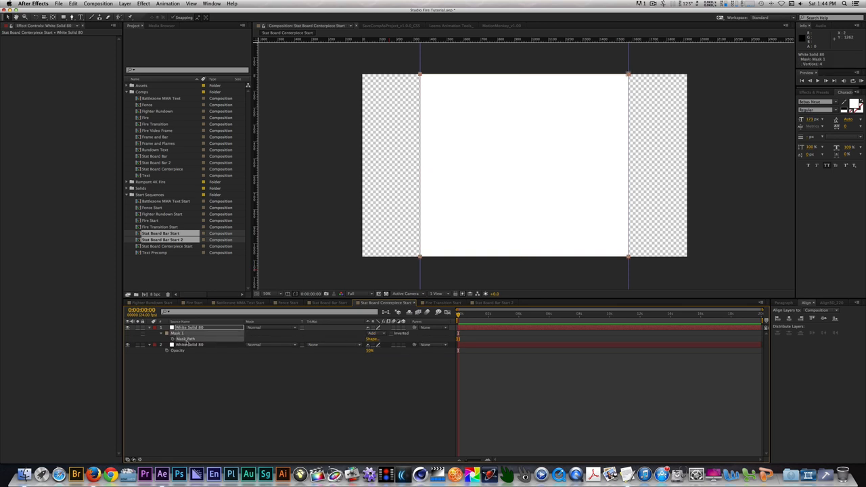
Change the mask's blending mode, then apply Gradient Ramp to the white solid.
click(161, 333)
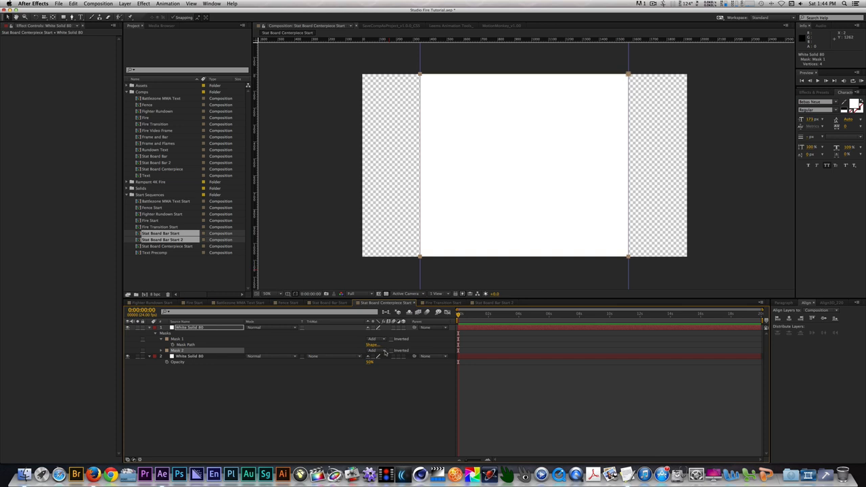
click(377, 350)
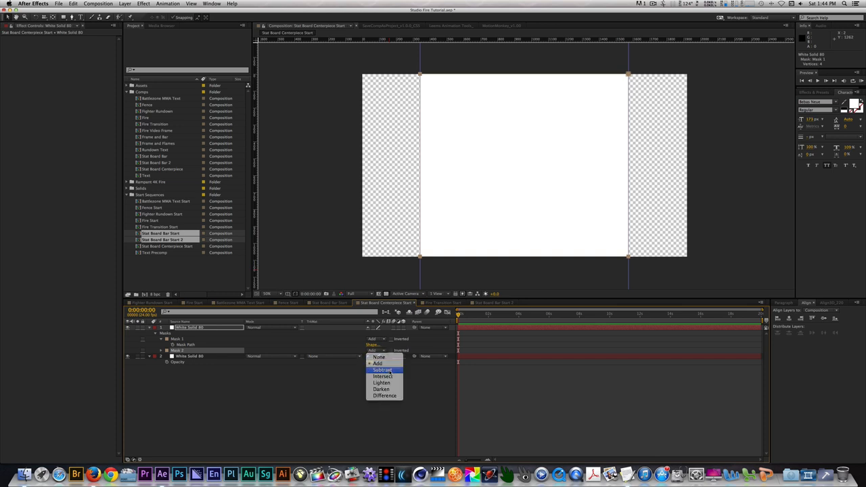
click(382, 370)
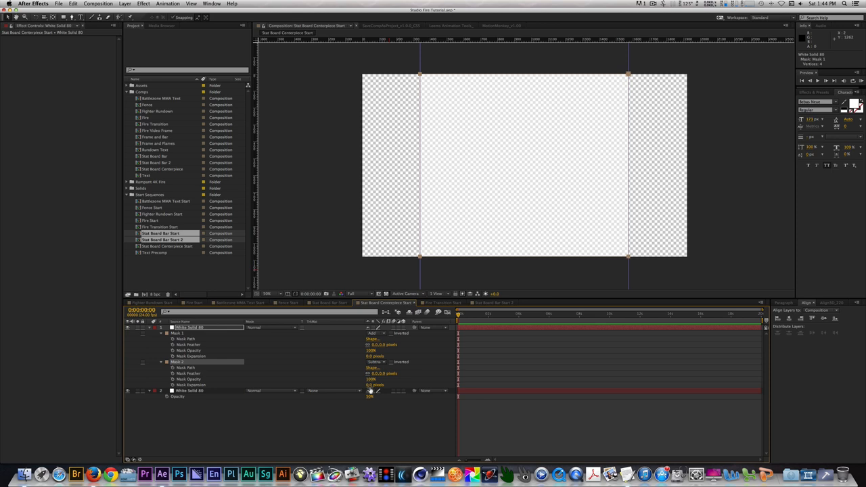
double_click(374, 384)
text(ramp)
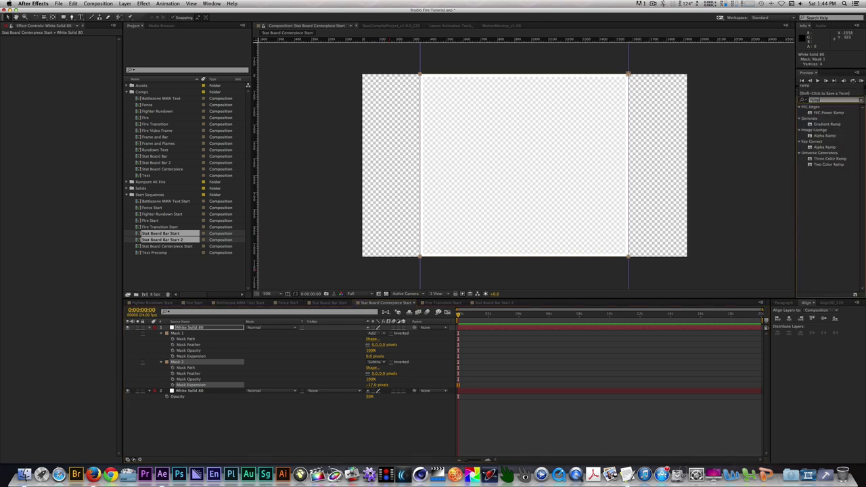
click(826, 125)
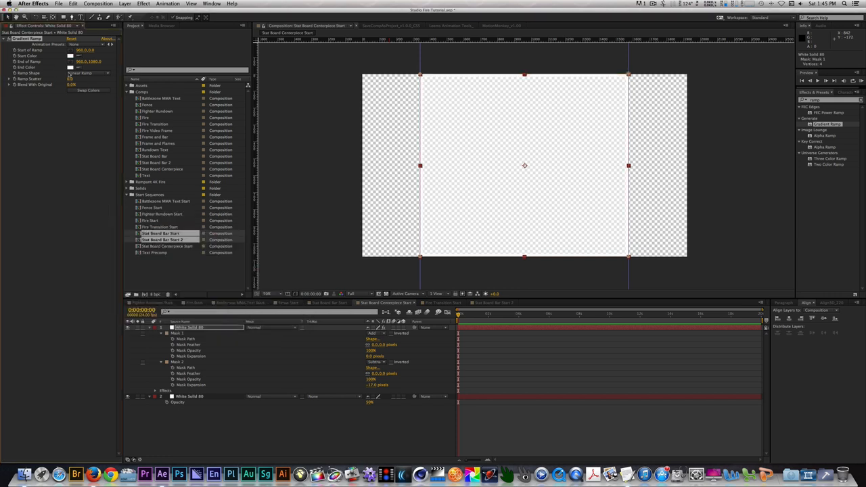
Pick the Gradient Ramp end colour and begin defining a new solid for the board.
click(71, 68)
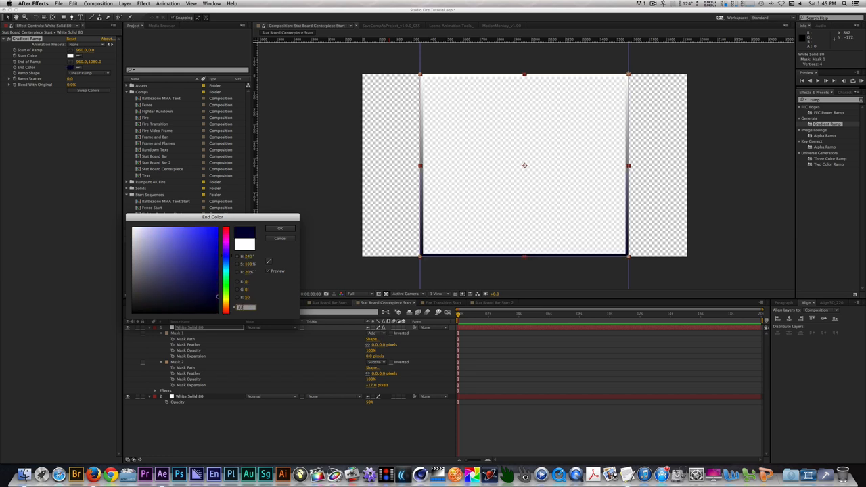
click(281, 227)
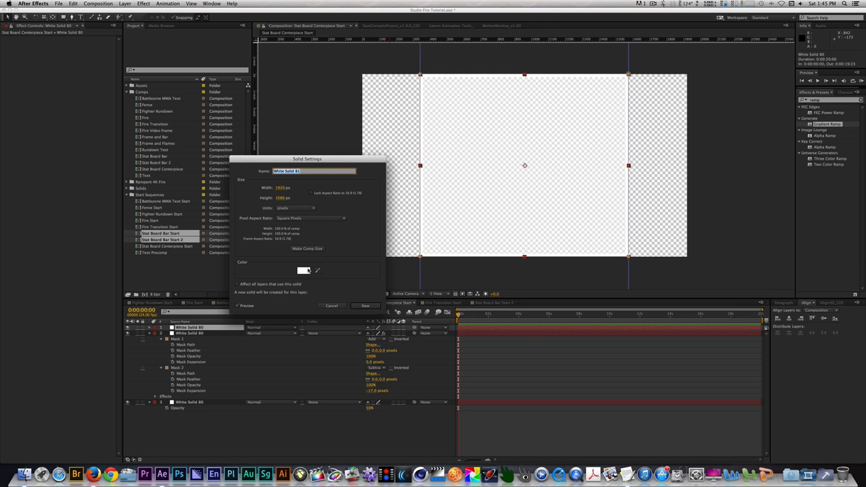
Create a red solid layer with Bevel Alpha over the stat board.
click(303, 271)
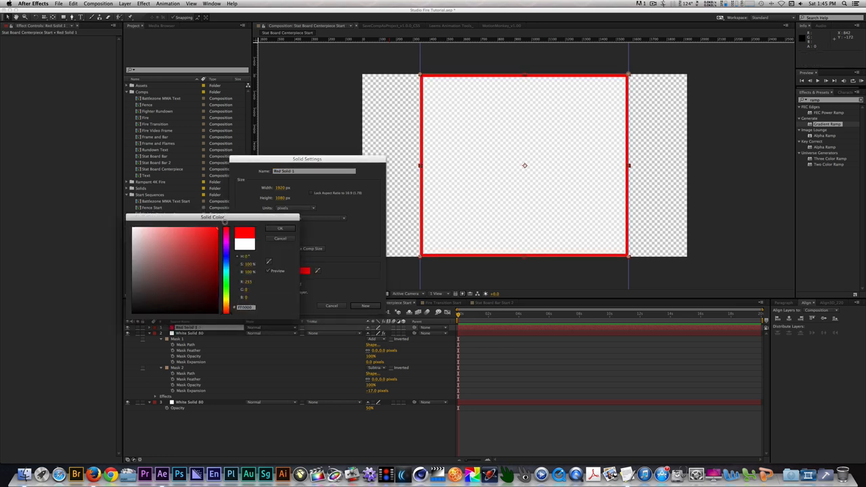
click(280, 227)
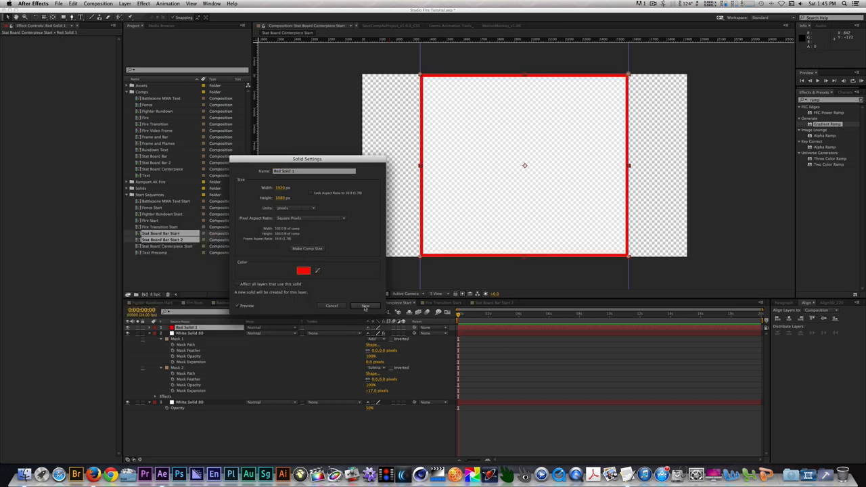
click(365, 306)
text(bevel)
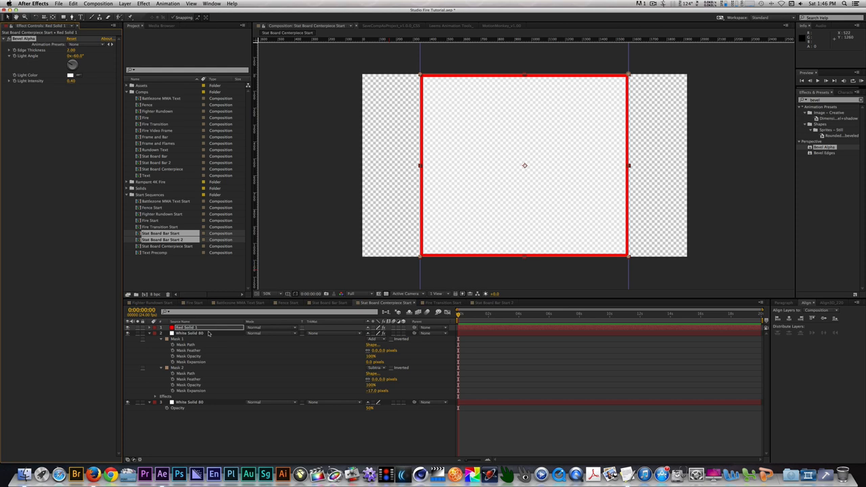
mouse_move(268, 328)
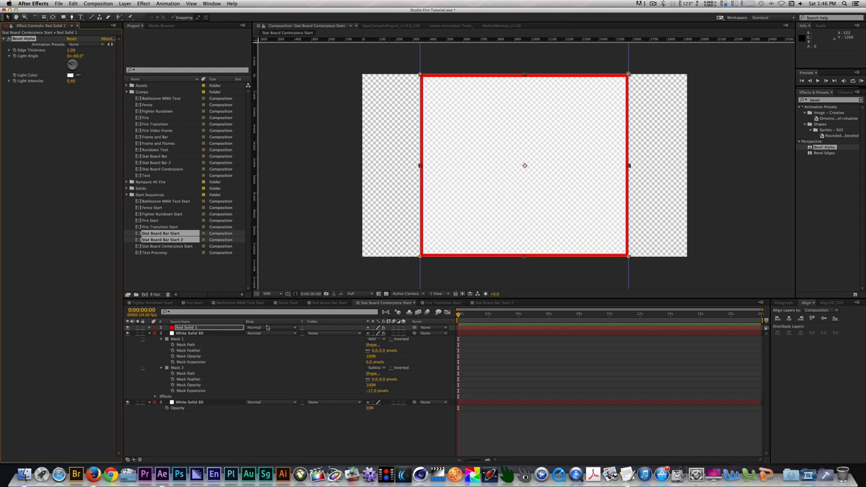
Change the red solid's blending mode so a grey panel shows inside a red border.
click(269, 328)
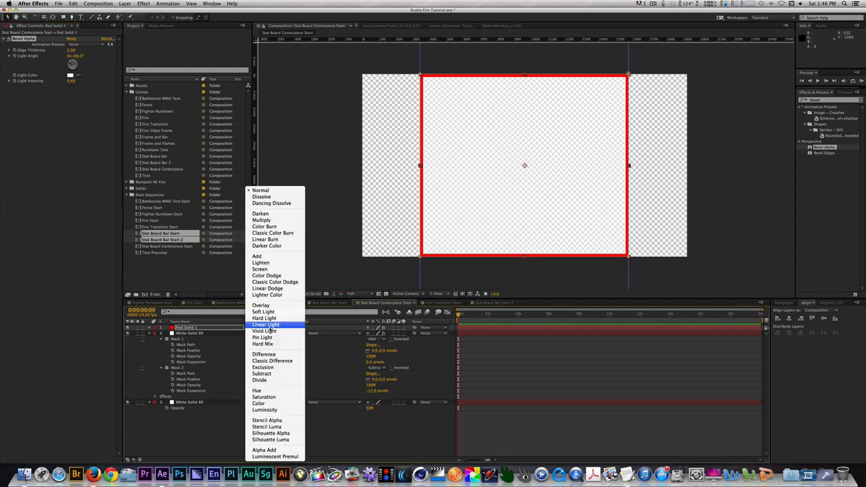
click(274, 233)
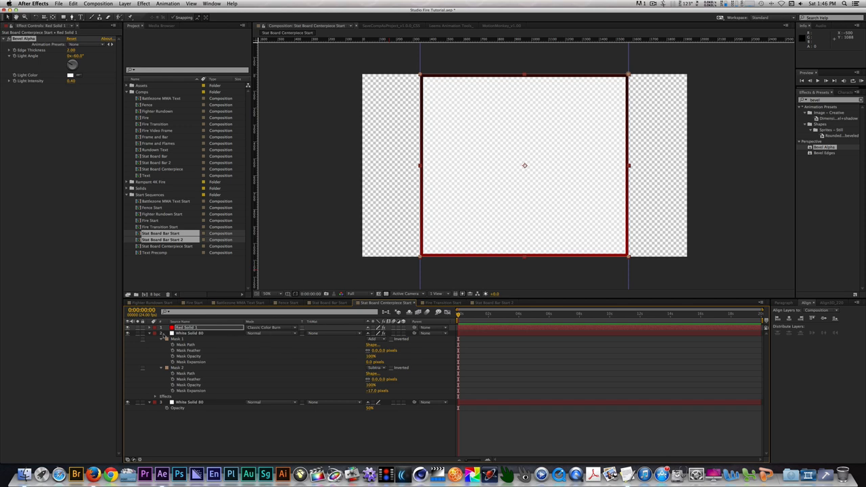
click(149, 333)
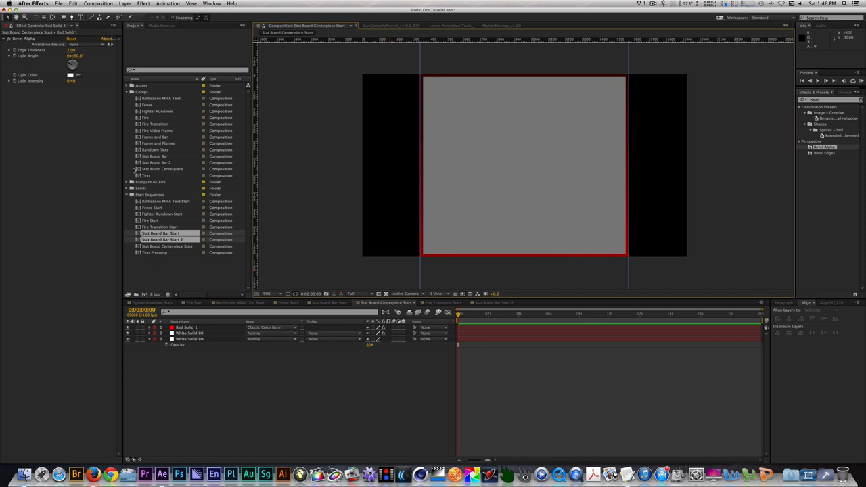
Add the Rundown Text composition onto the grey stat board and position it, then return to Fighter Rundown Start.
click(155, 149)
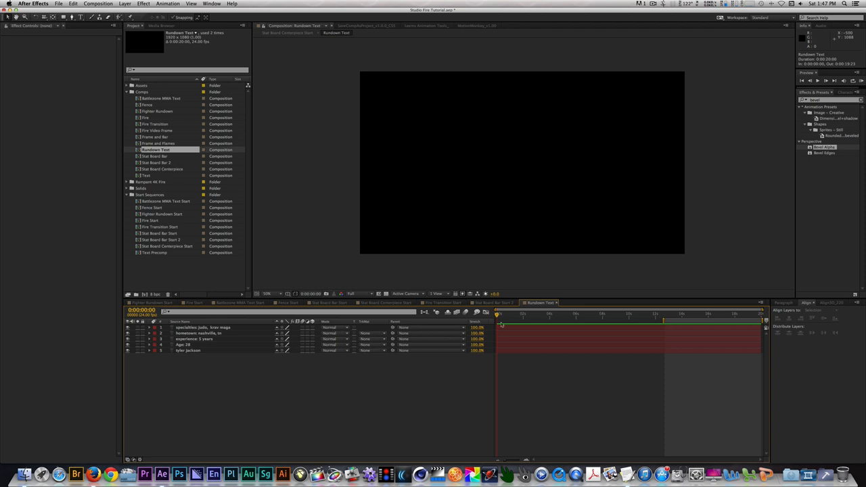
click(388, 294)
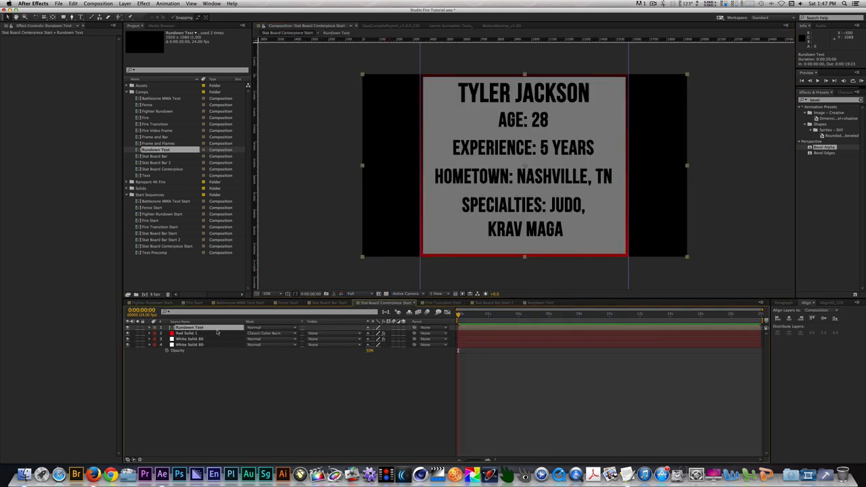
click(144, 327)
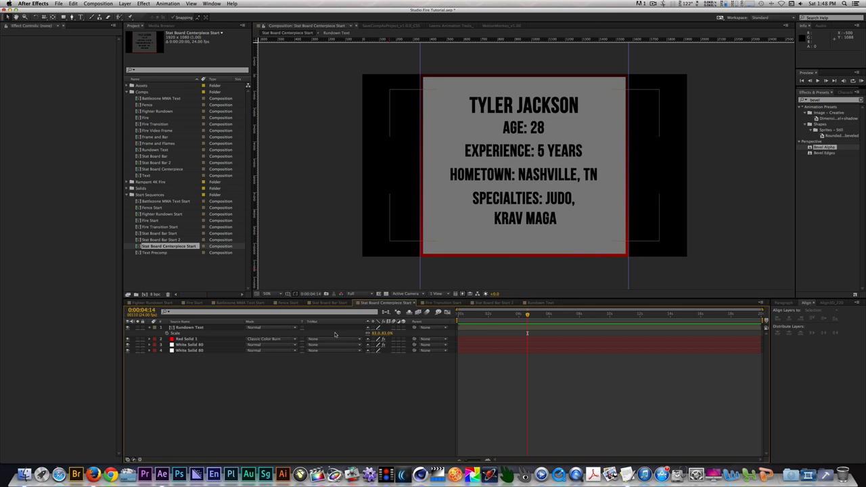
mouse_move(325, 333)
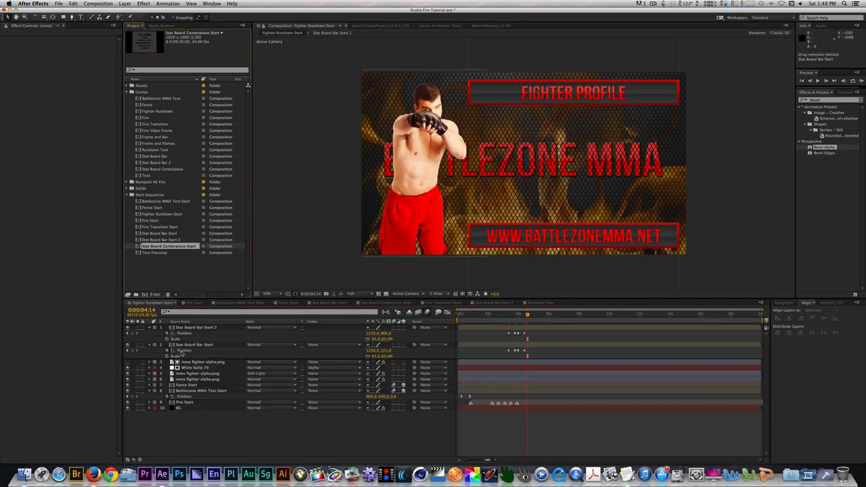
Add the stat board to the fighter rundown and keyframe a rectangular Mask Path so it unfolds from the website bar.
click(206, 363)
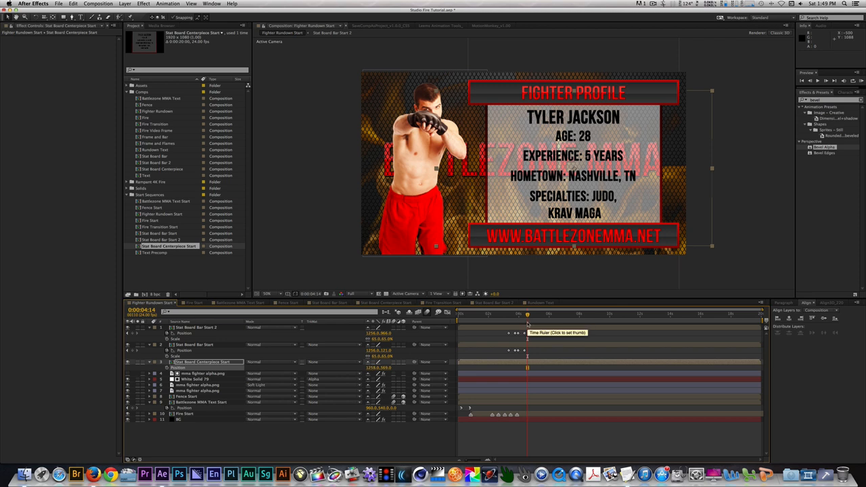
mouse_move(227, 342)
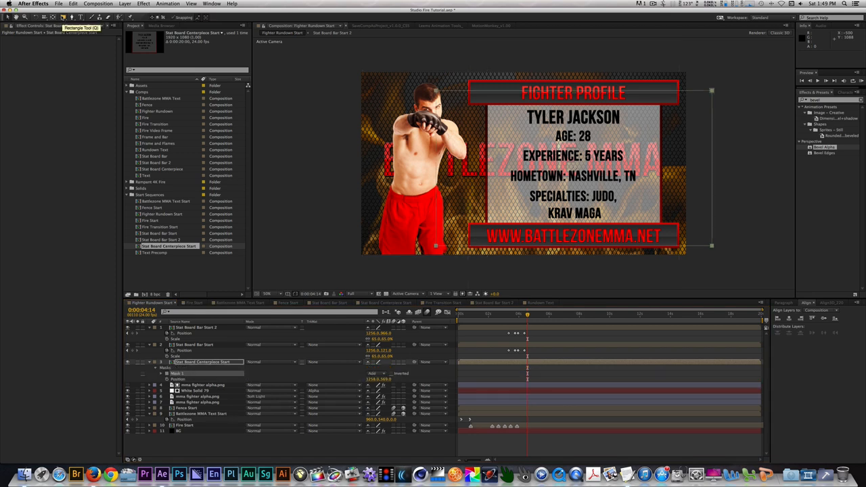
click(141, 310)
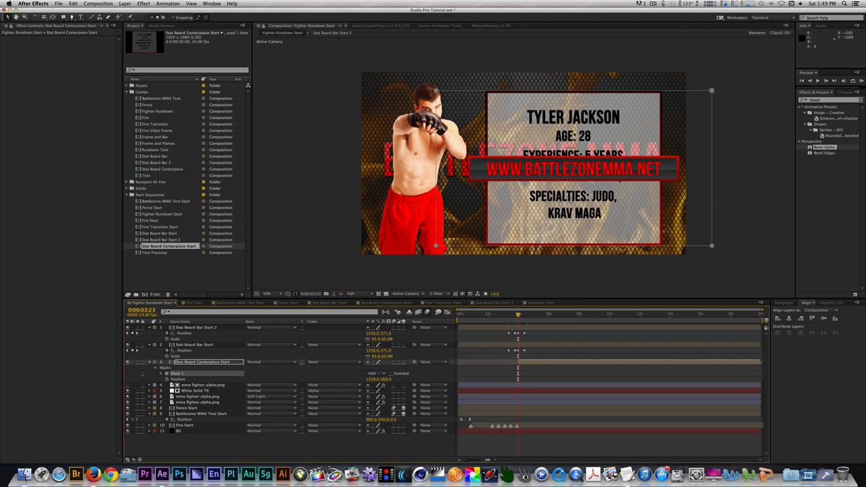
click(162, 374)
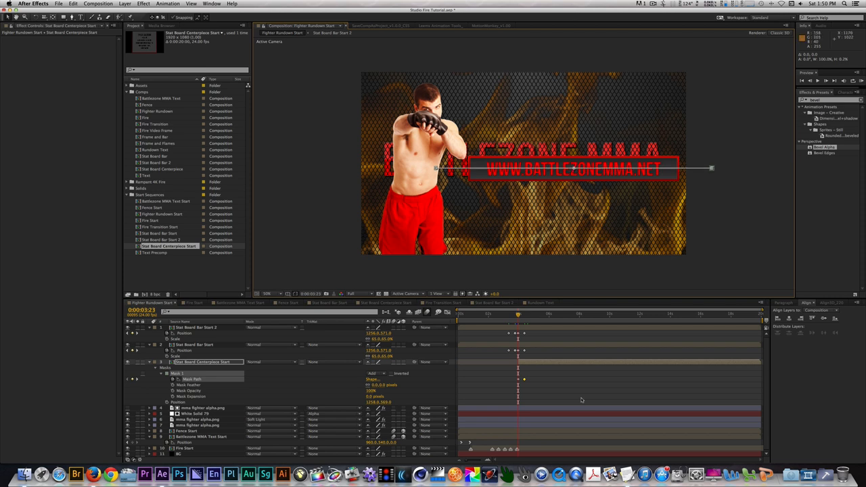
Apply Easy Ease to both Mask Path keyframes of the stat board reveal.
click(195, 345)
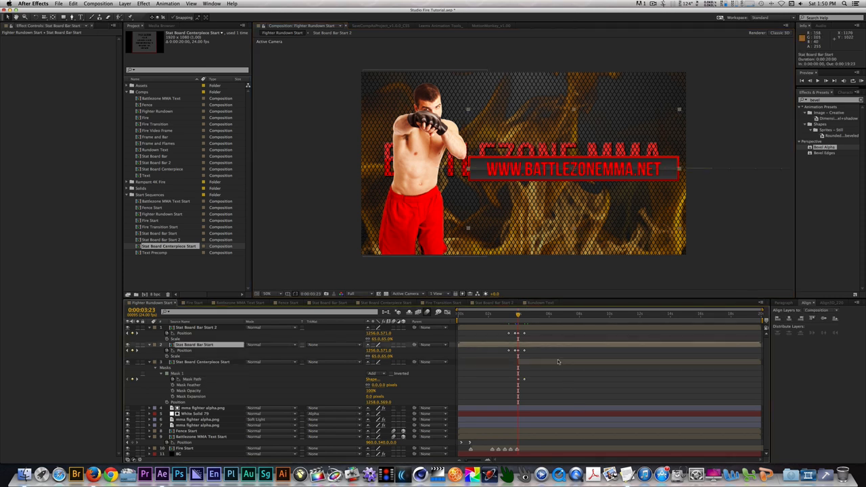
mouse_move(522, 315)
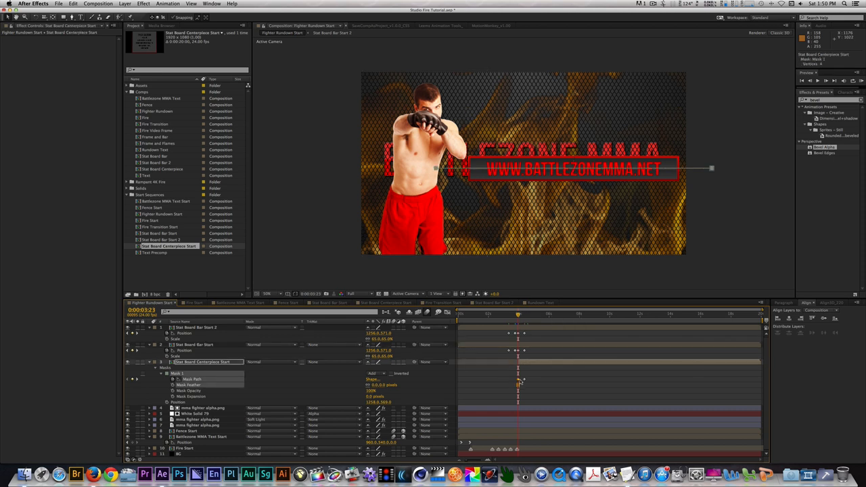
right_click(518, 381)
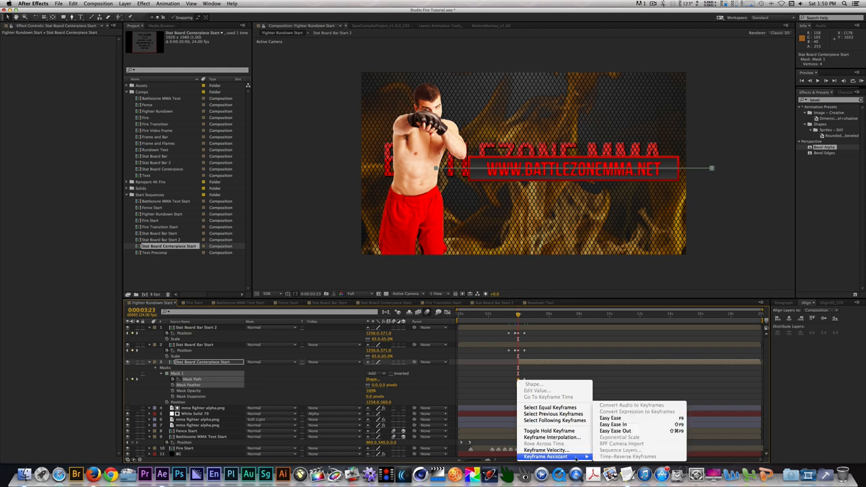
click(547, 458)
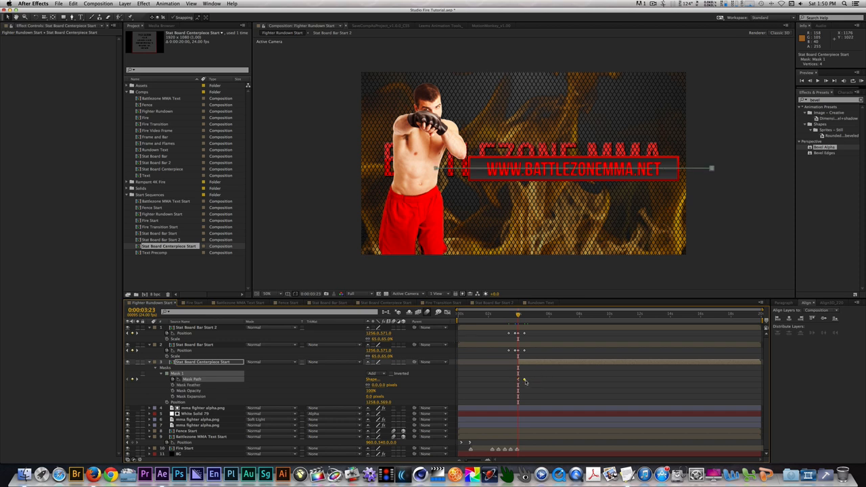
right_click(517, 379)
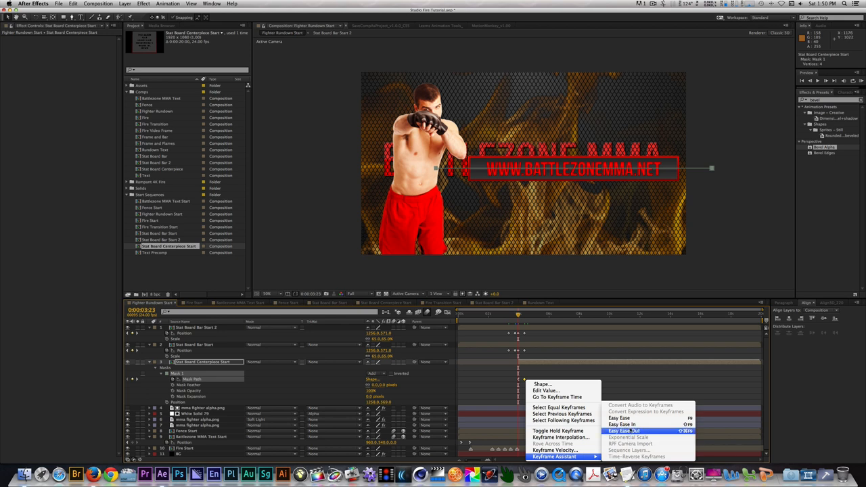
click(622, 431)
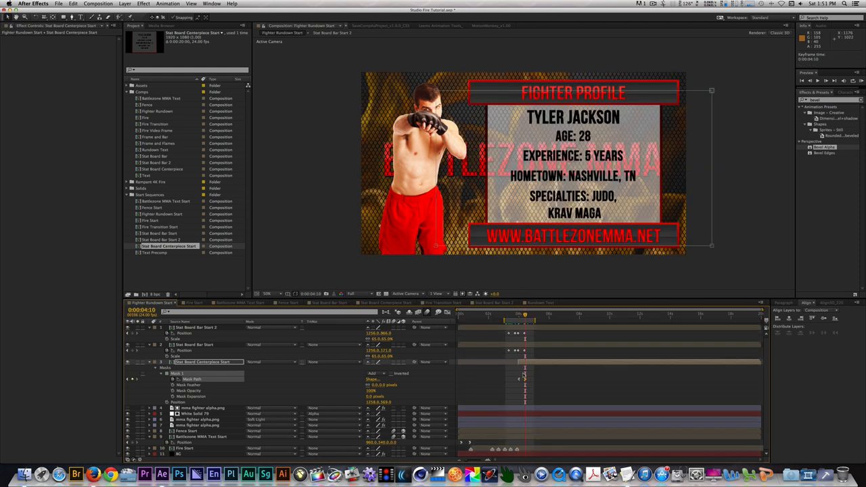
mouse_move(531, 339)
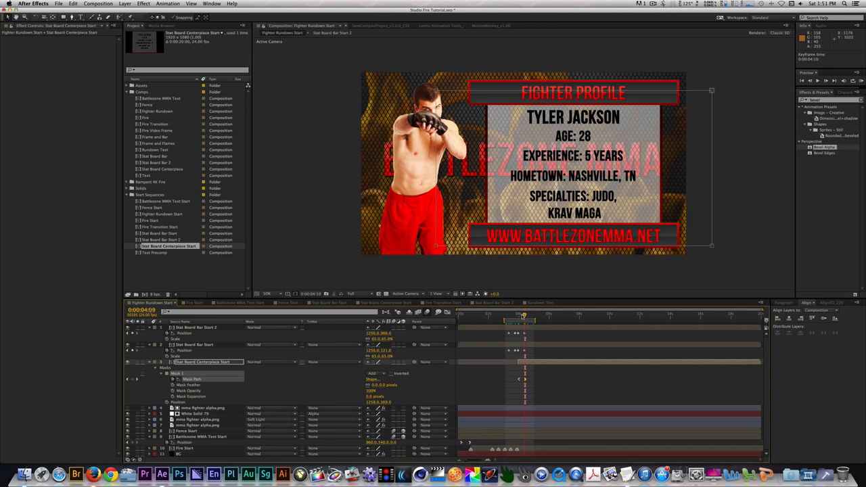
drag(523, 314, 520, 314)
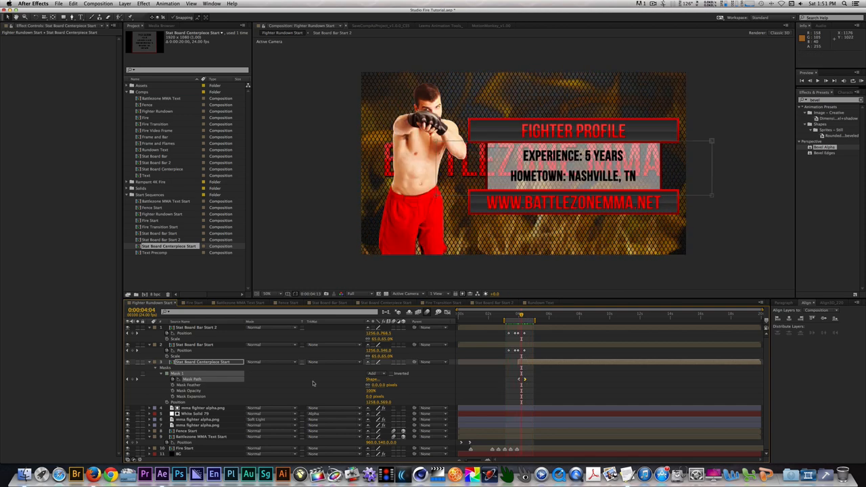
mouse_move(222, 358)
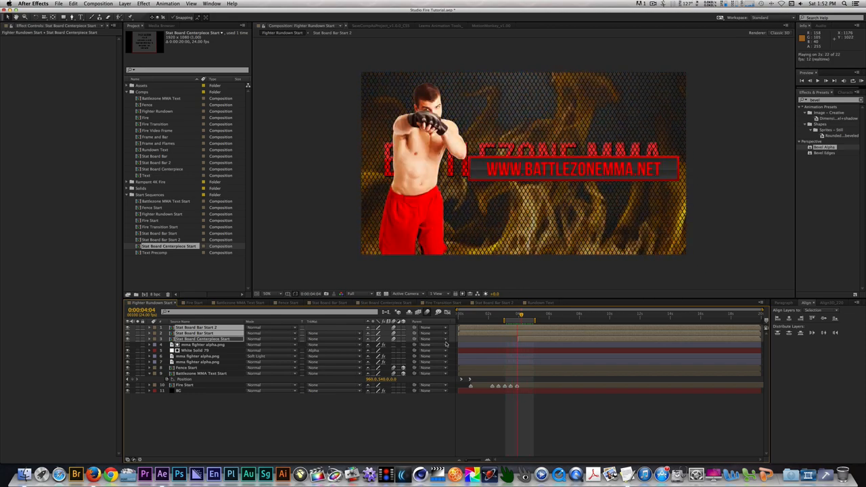
Bring a Rampant 4K fire clip from the Project panel into the Fire Transition Start comp.
drag(521, 314, 533, 314)
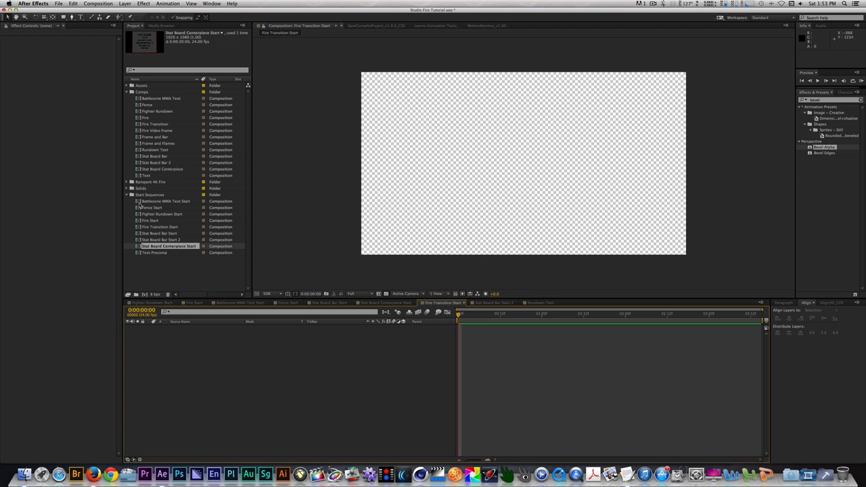
double_click(165, 200)
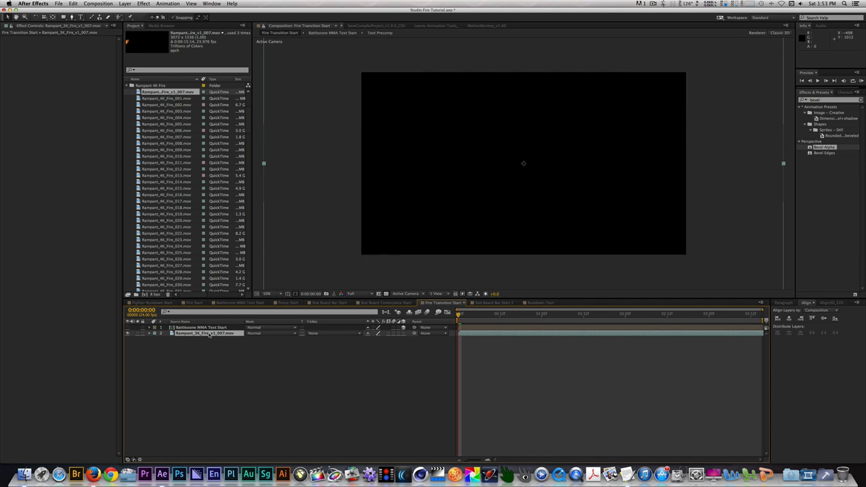
Enable Time Remapping on the fire layer and move to where flames fill the left side.
right_click(206, 333)
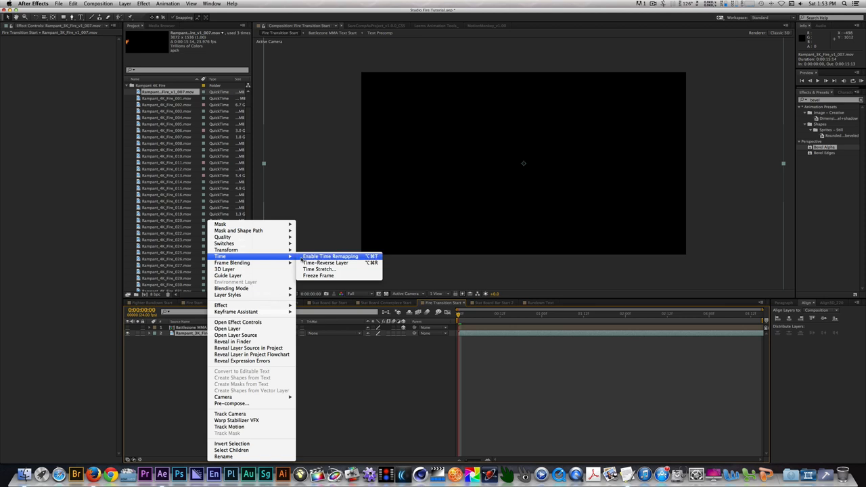
click(331, 257)
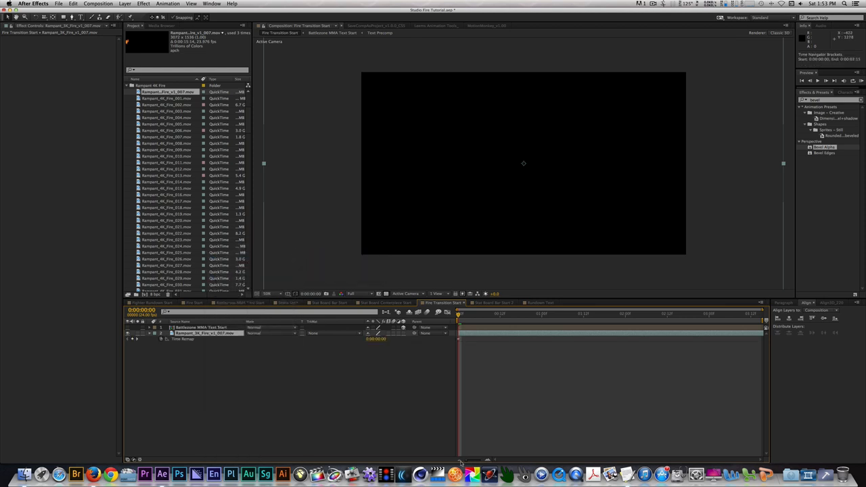
mouse_move(452, 434)
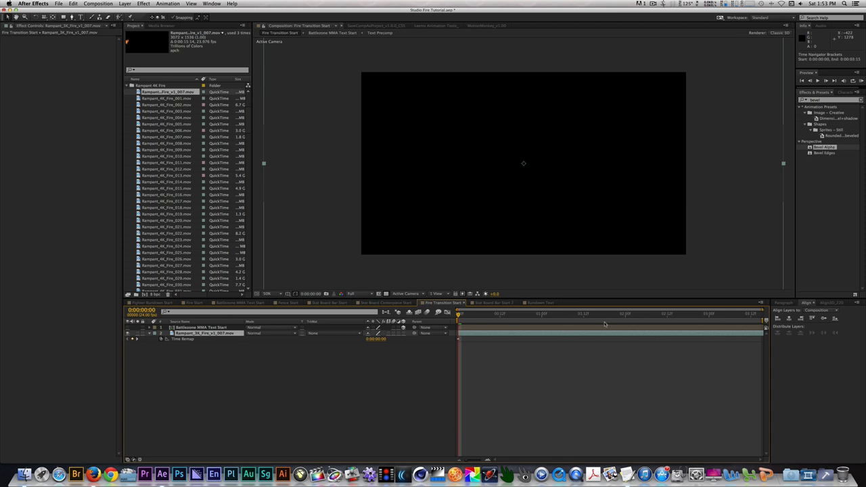
click(625, 315)
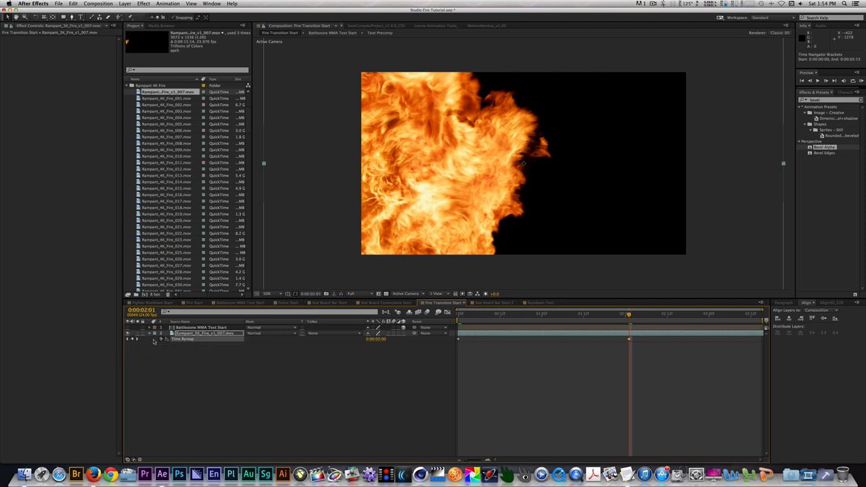
mouse_move(175, 351)
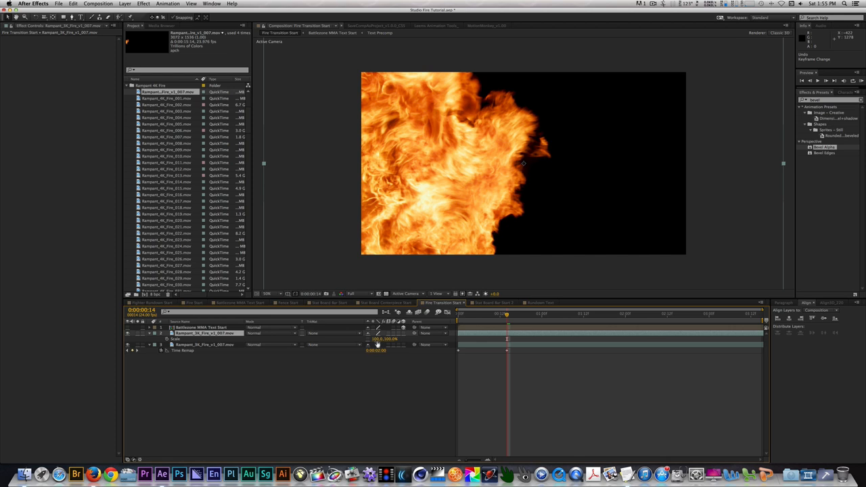
Mirror the flames across the frame with a distortion effect and make the black areas transparent.
double_click(377, 339)
text(color vibr)
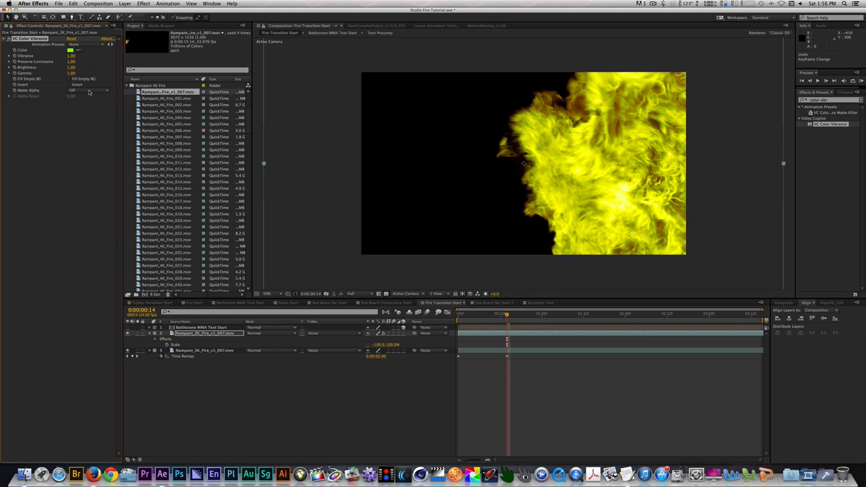
click(92, 89)
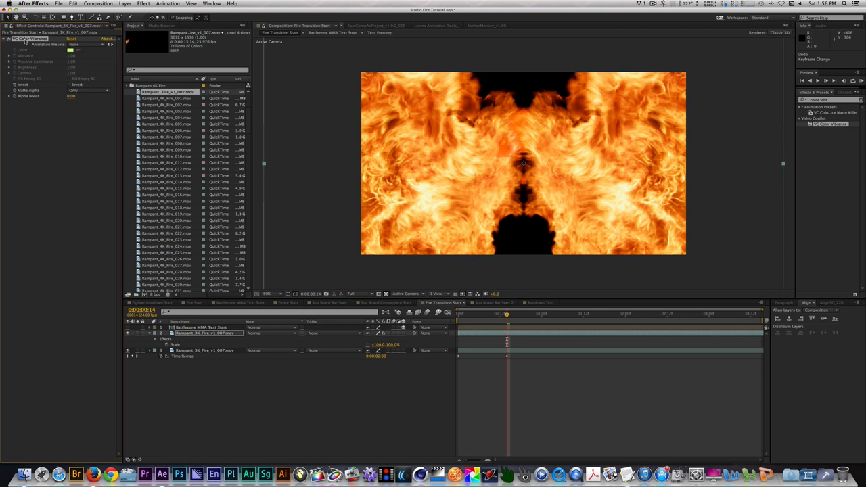
mouse_move(236, 360)
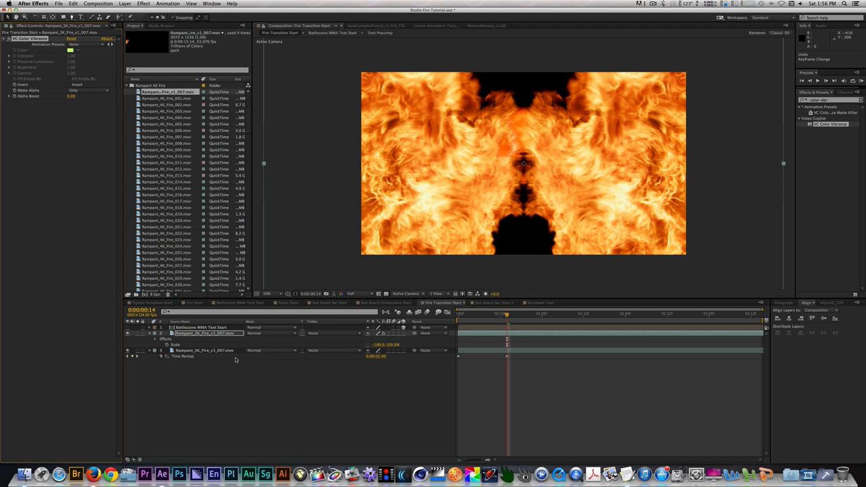
click(206, 351)
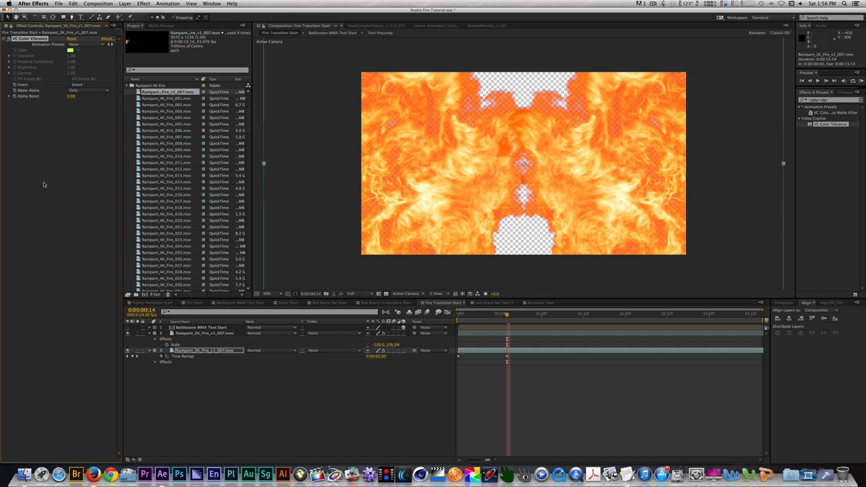
mouse_move(185, 306)
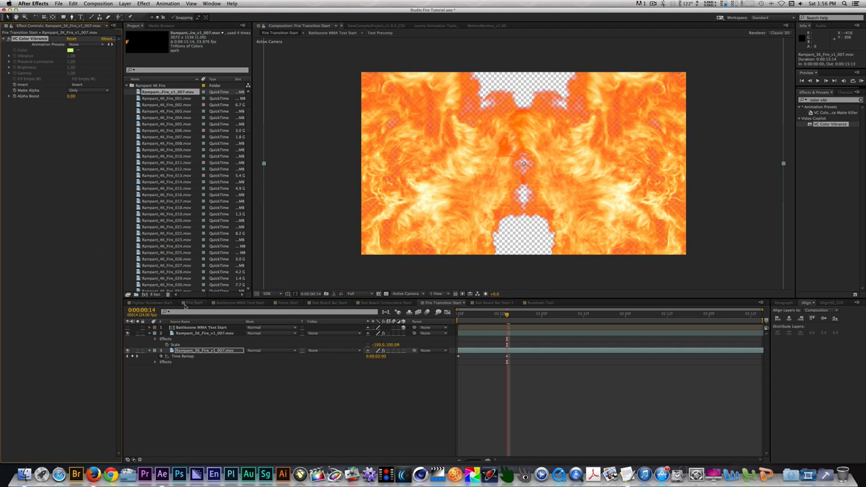
Make the fire layer 3D and reveal its transform properties for keyframing.
click(206, 333)
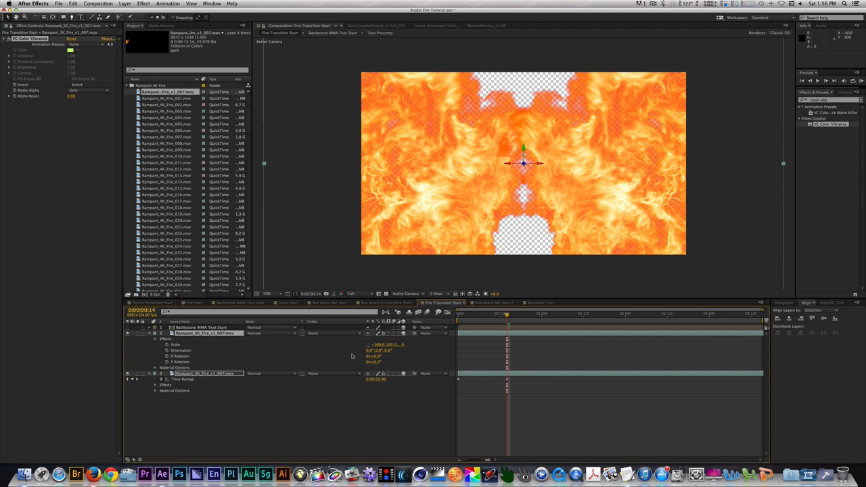
mouse_move(465, 321)
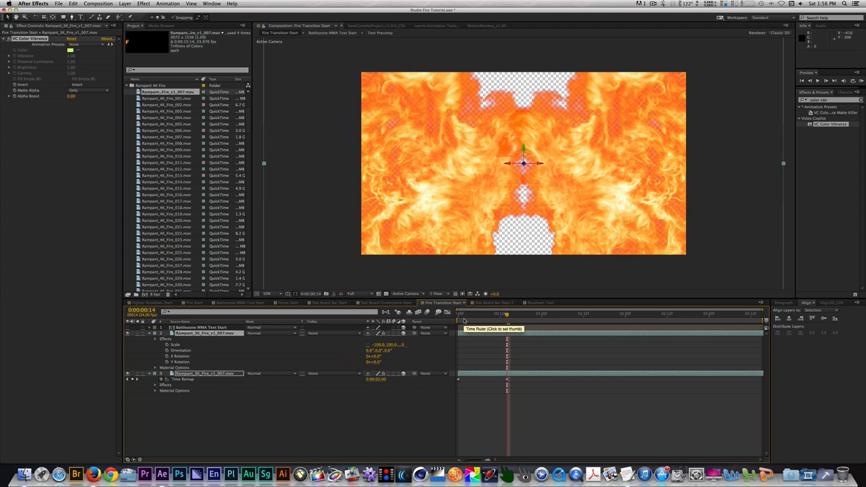
mouse_move(536, 330)
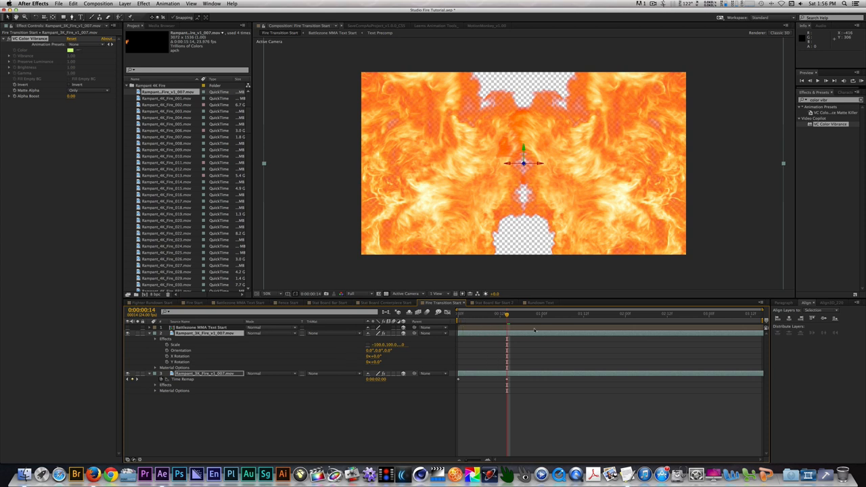
mouse_move(324, 347)
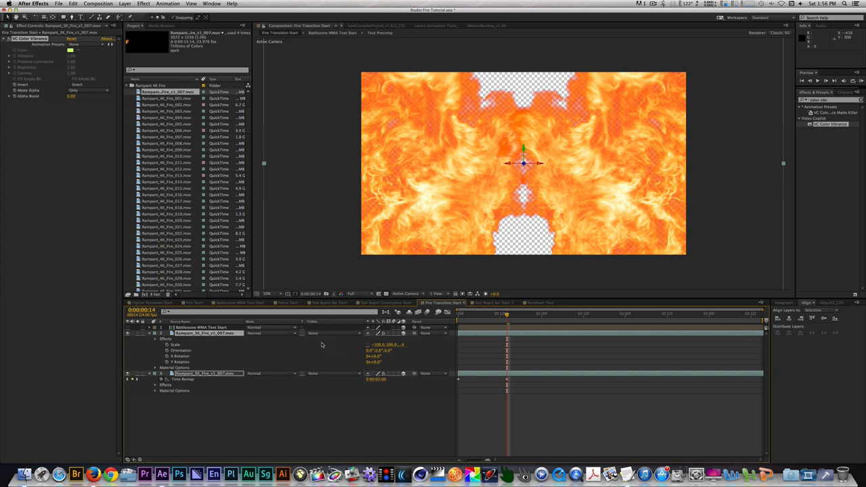
click(156, 385)
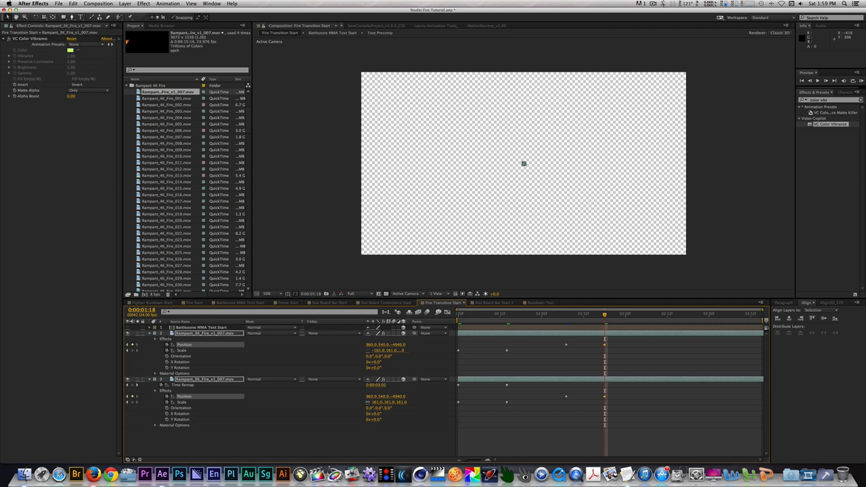
mouse_move(628, 363)
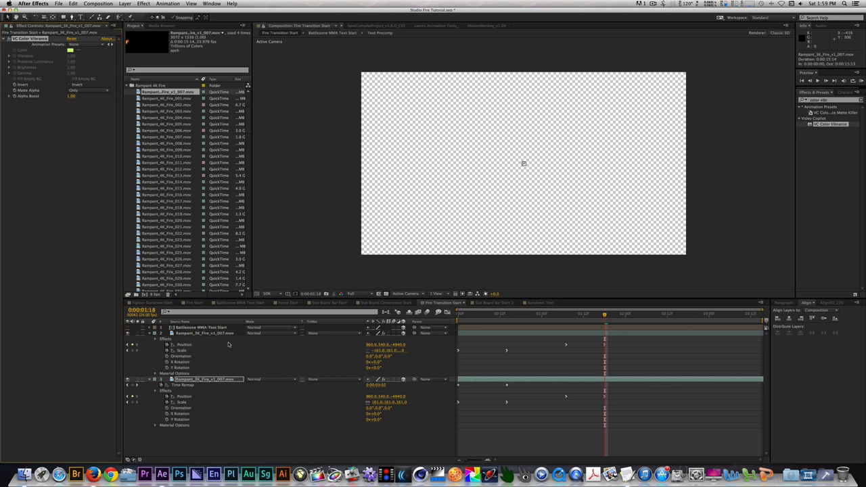
mouse_move(239, 336)
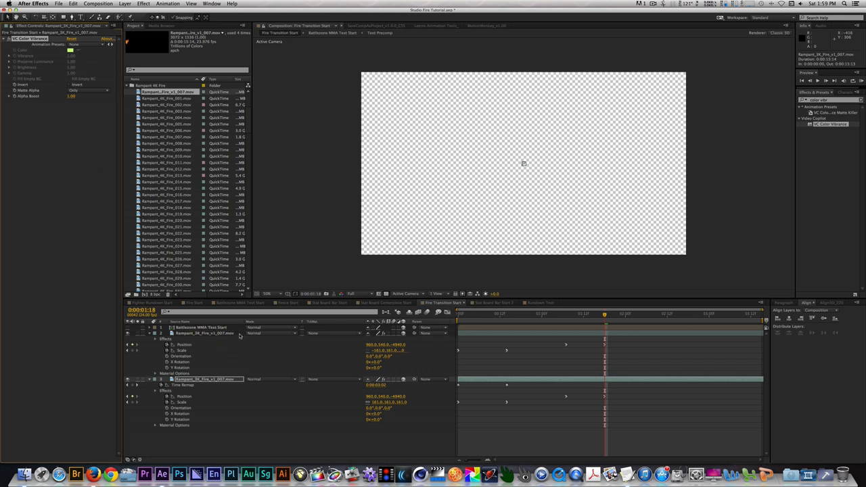
click(203, 327)
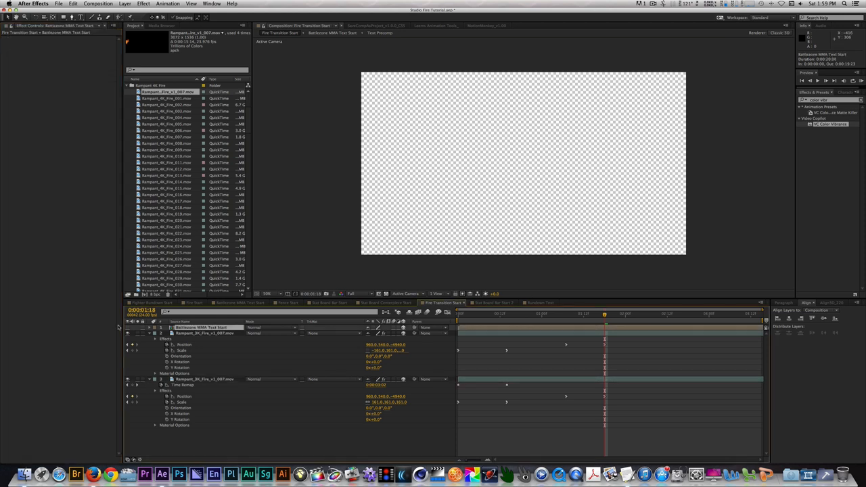
Scale the BATTLEZONE MMA title up at the transition start so its letters overflow the frame.
click(128, 328)
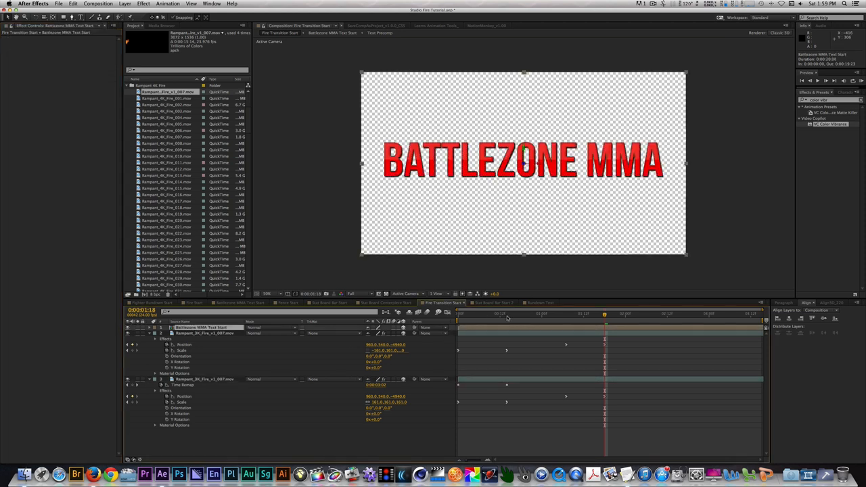
click(507, 314)
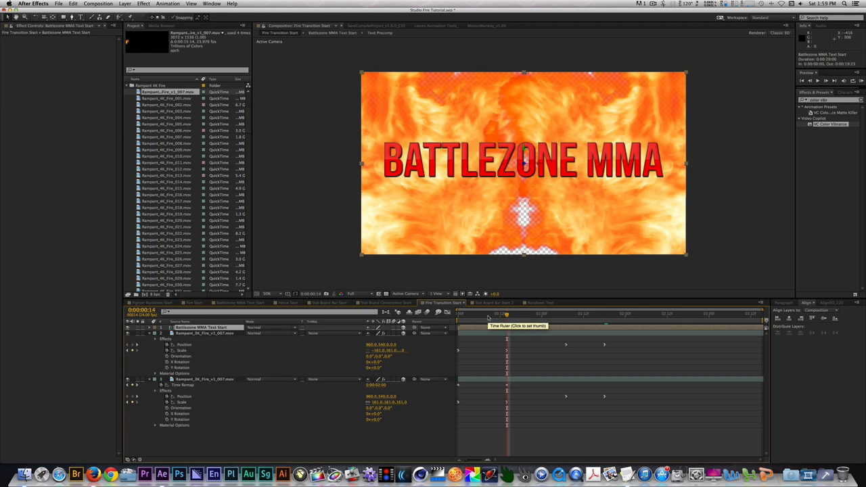
mouse_move(507, 315)
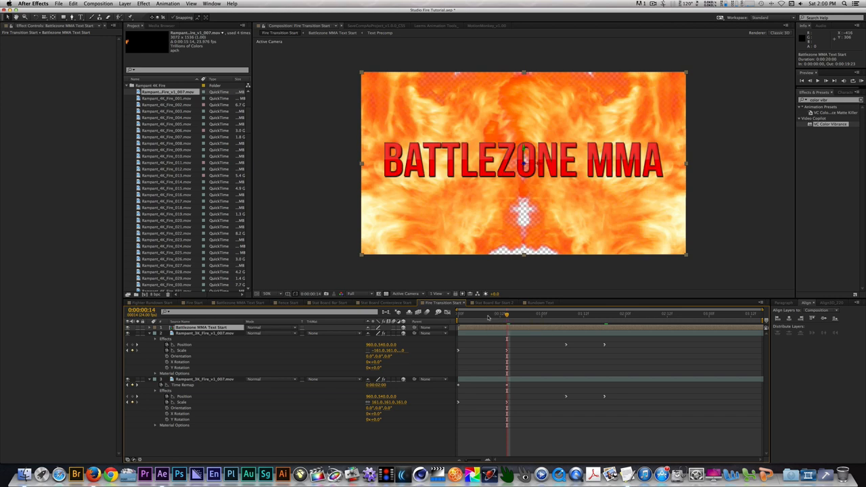
click(128, 328)
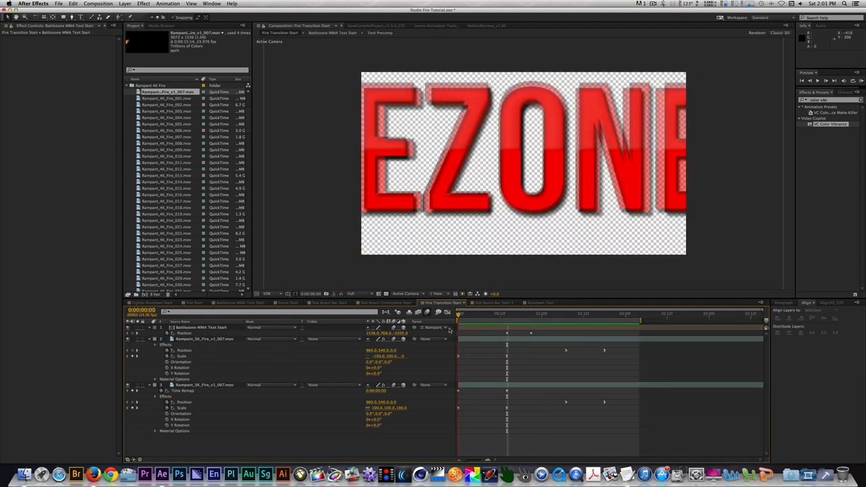
click(482, 314)
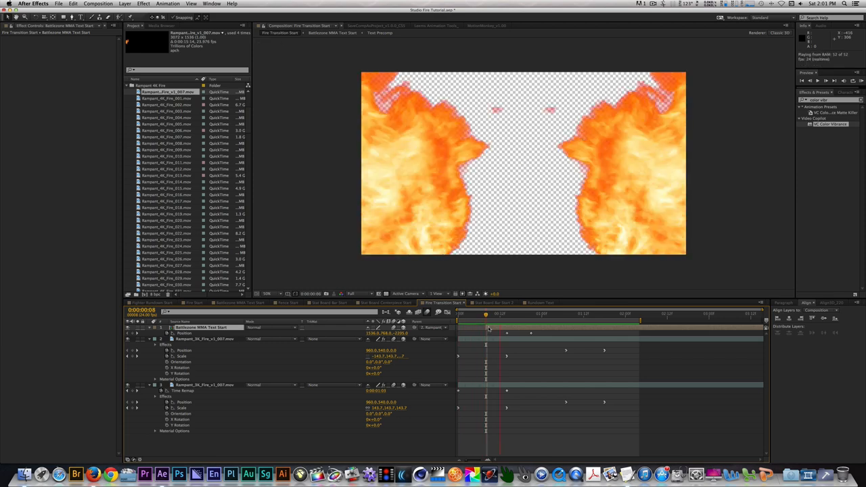
click(489, 330)
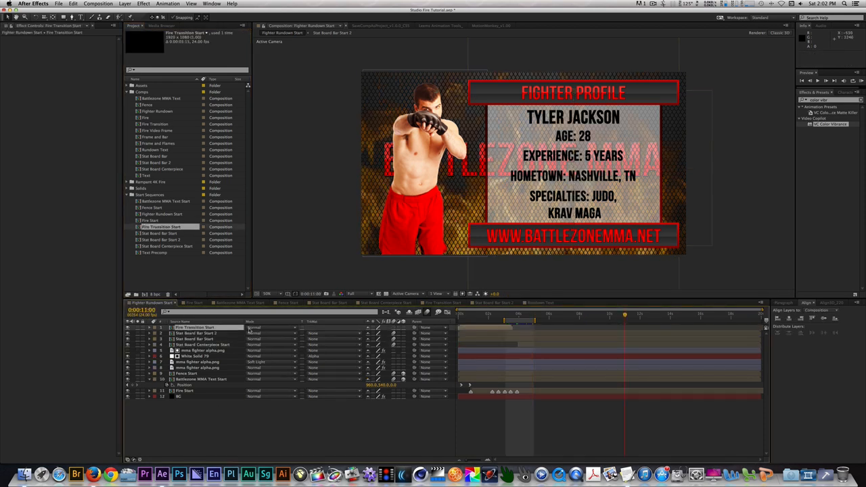
Scrub through the fire sweep over the stat board and land on the BATTLEZONE MMA title.
click(661, 314)
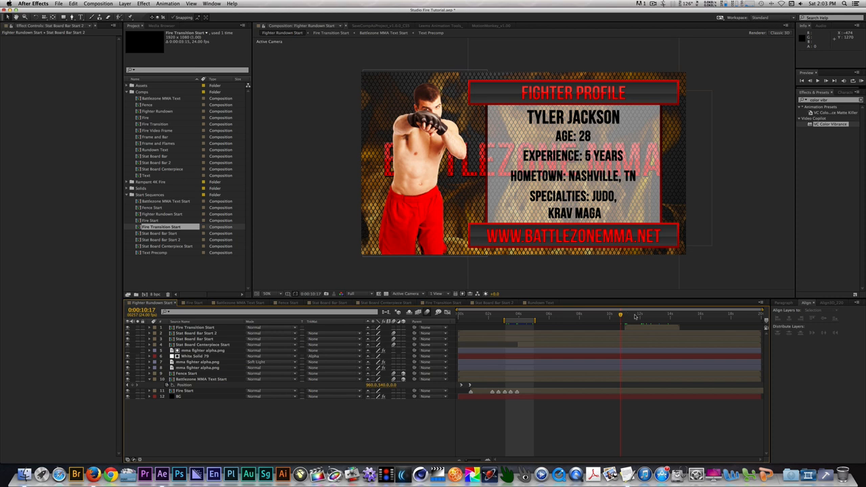
drag(620, 314, 636, 314)
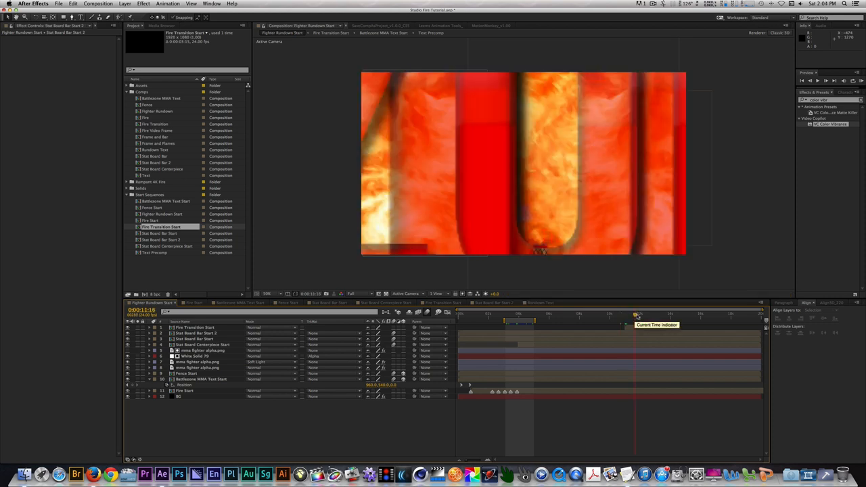
click(636, 314)
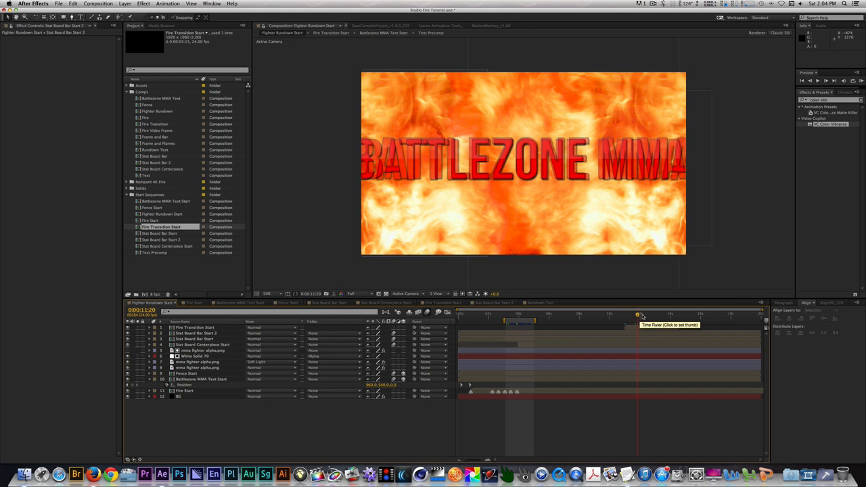
click(639, 314)
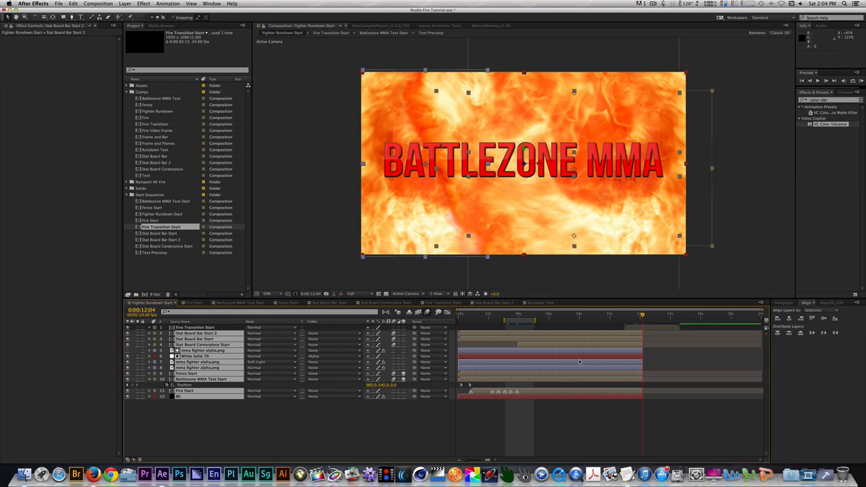
mouse_move(653, 317)
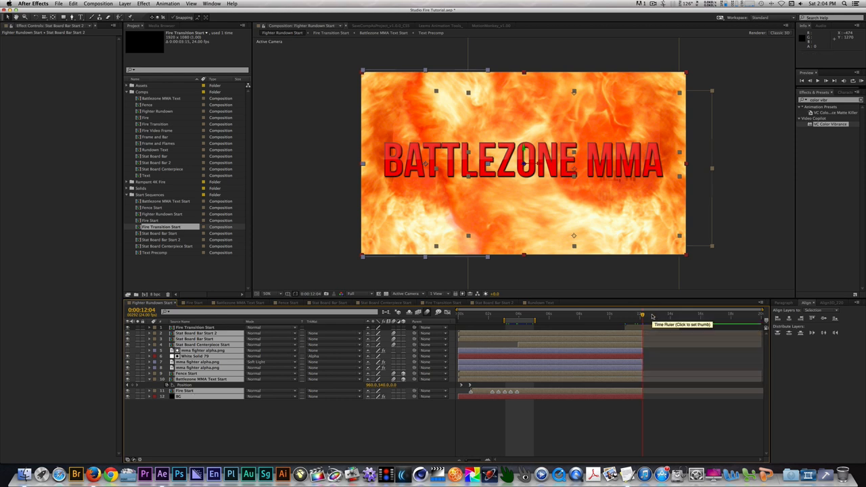
Jump to the end of the outro where the title rests over the fire background.
click(649, 314)
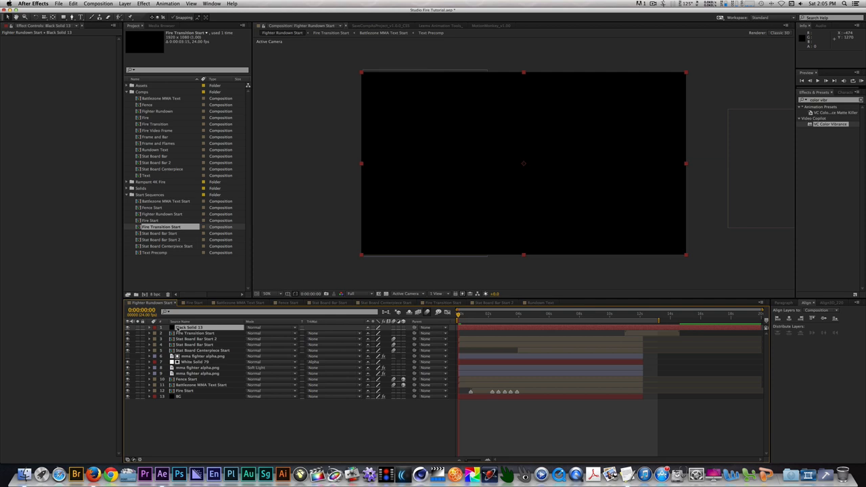
mouse_move(177, 272)
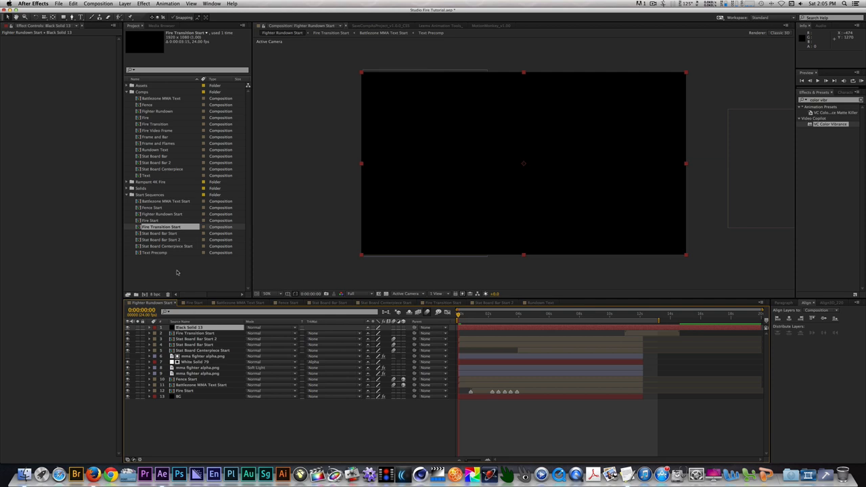
Draw an ellipse mask on the black solid, set it to Subtract and feather its edge into a vignette.
click(102, 16)
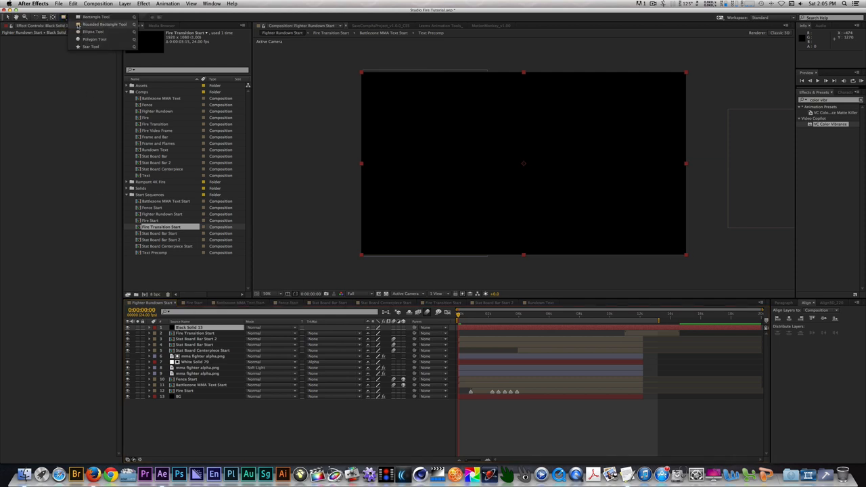
click(92, 31)
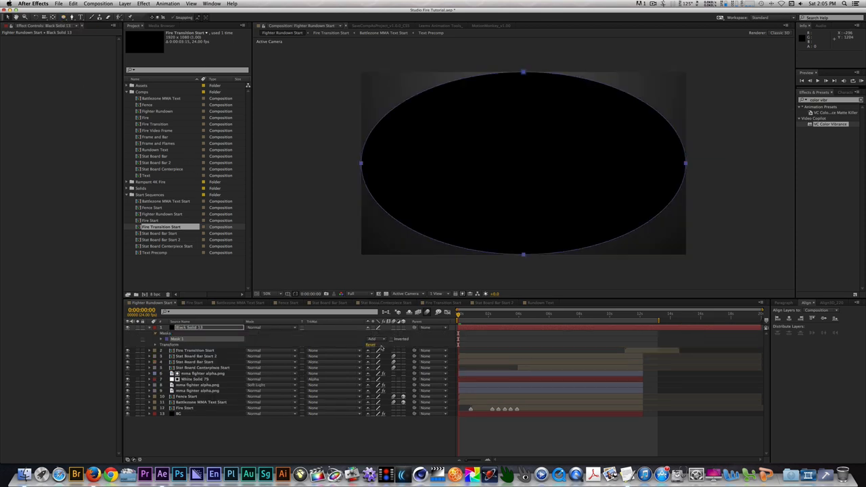
click(377, 339)
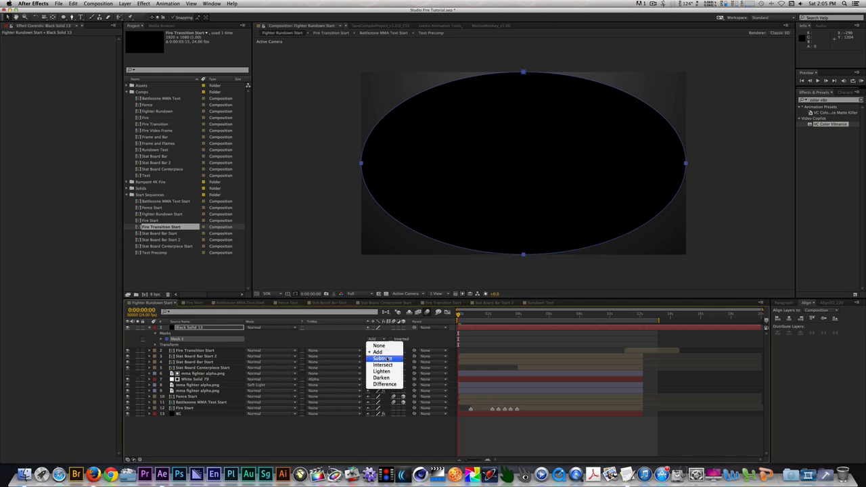
click(385, 358)
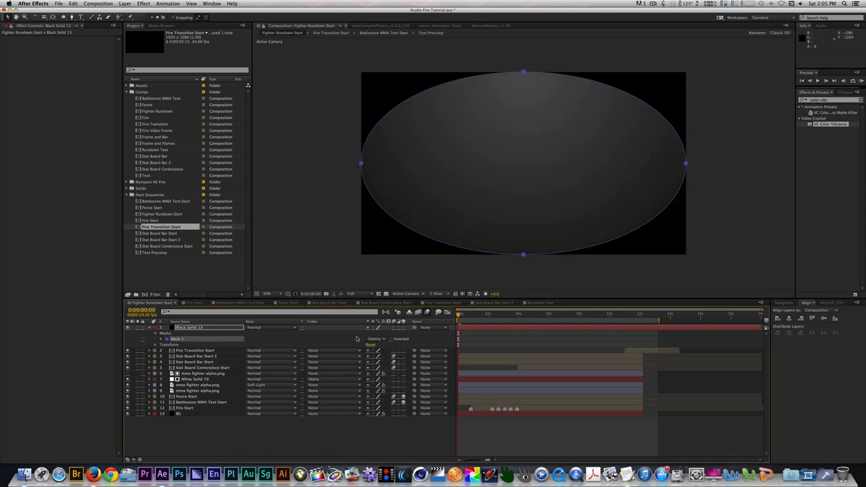
click(149, 333)
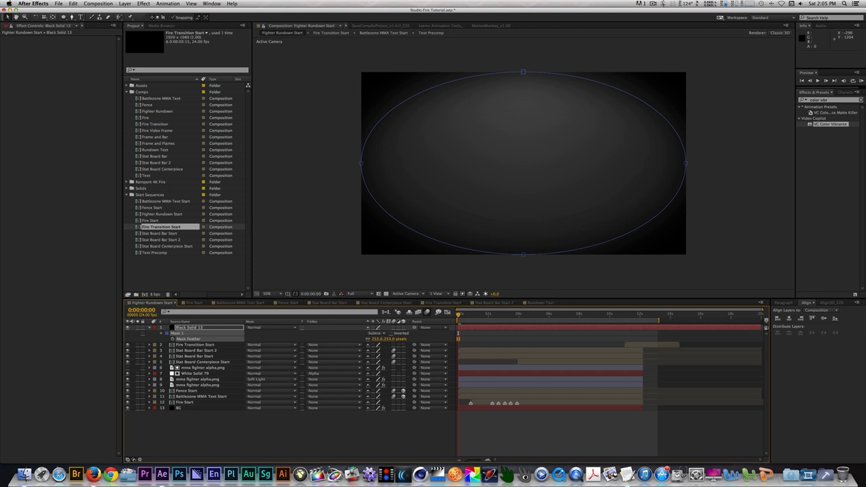
mouse_move(541, 69)
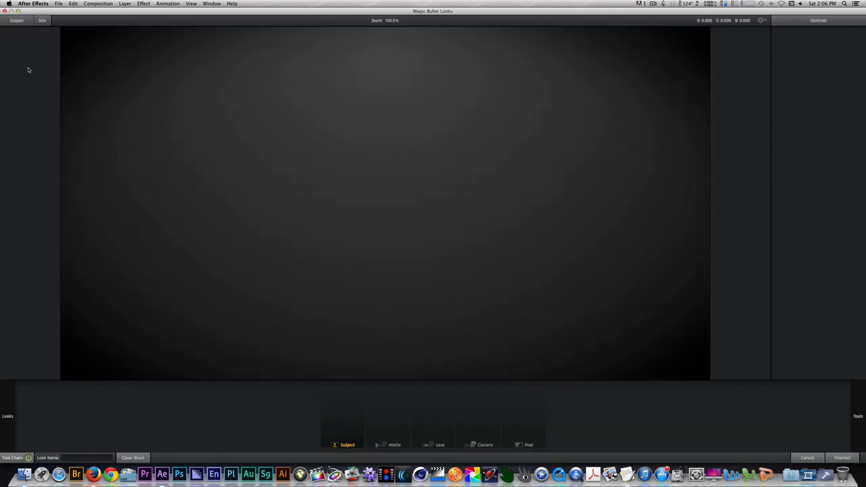
Apply the Magic Bullet Looks grade on the adjustment layer over the composition.
click(8, 417)
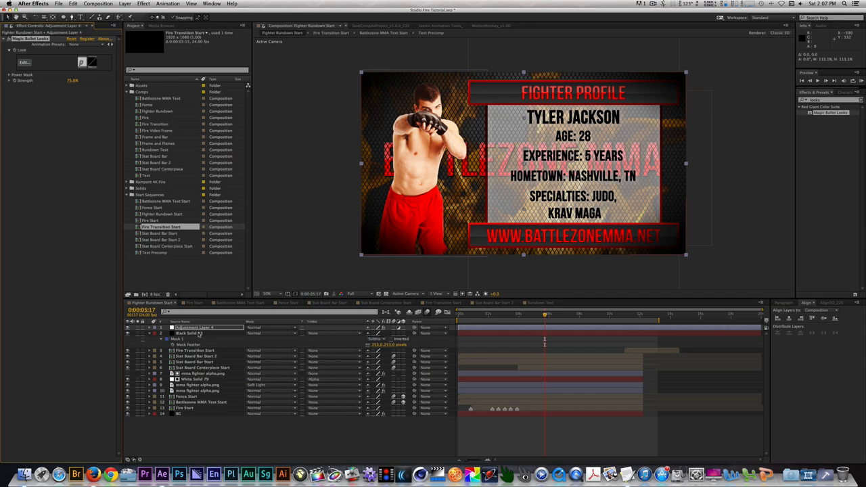
double_click(157, 111)
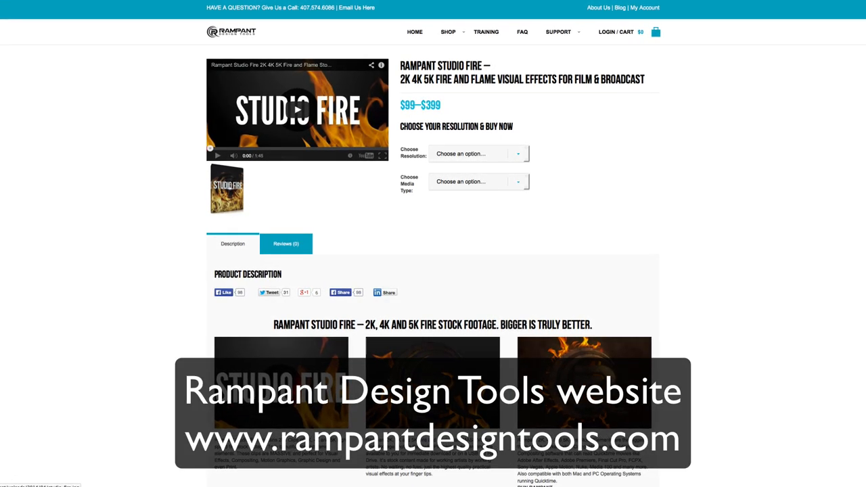
Scroll through the Rampant Studio Fire product page, then Rampant's Twitter and Facebook (RampantMedia) pages.
scroll(down, 3)
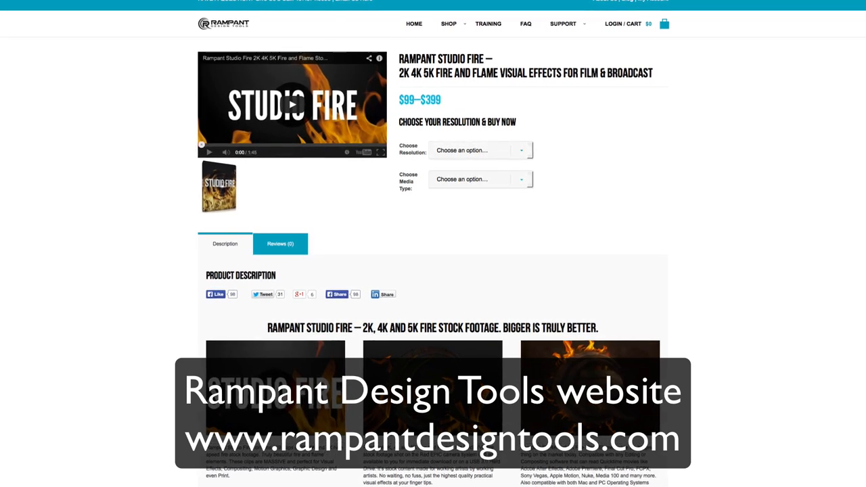
scroll(down, 3)
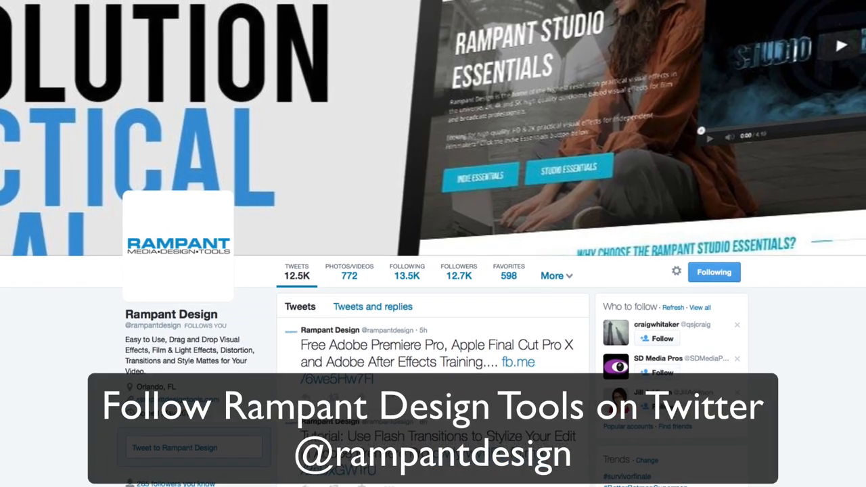
scroll(down, 3)
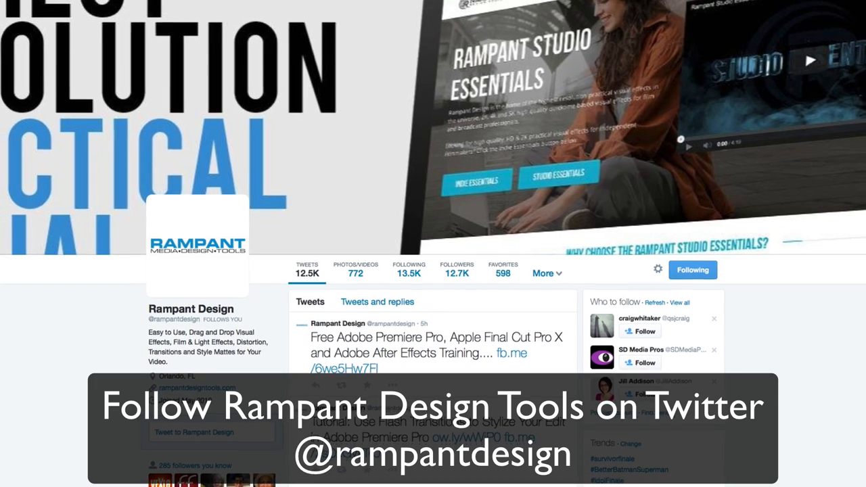
scroll(down, 3)
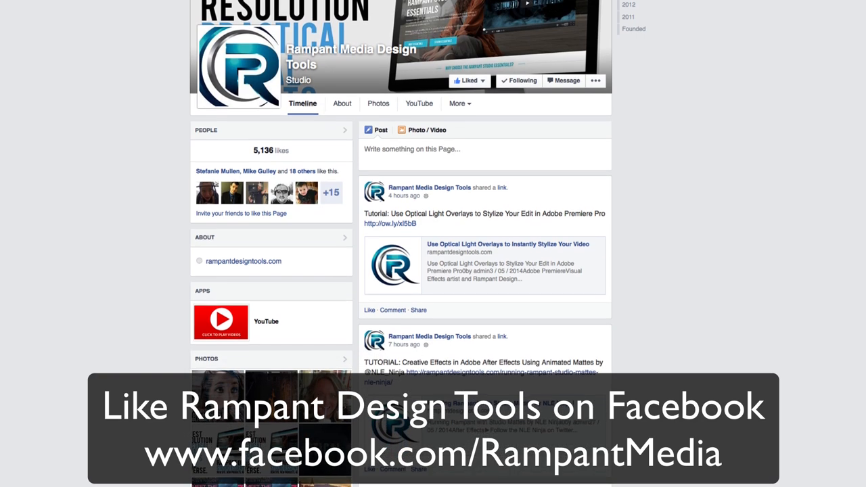
scroll(down, 3)
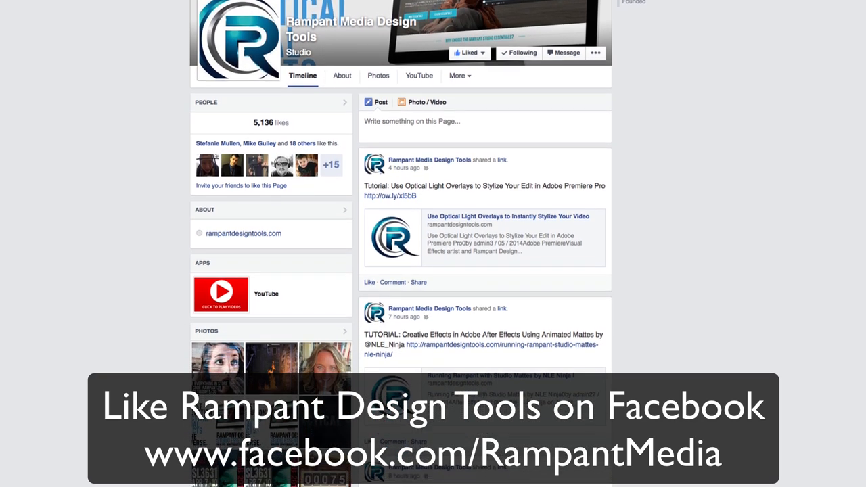